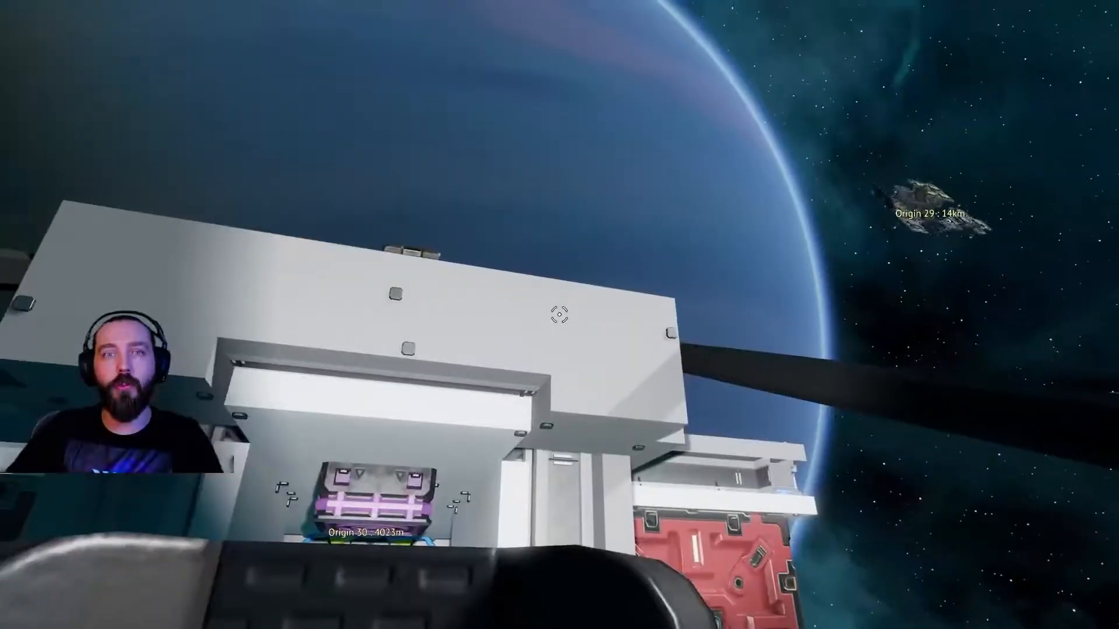
mouse_move(559, 315)
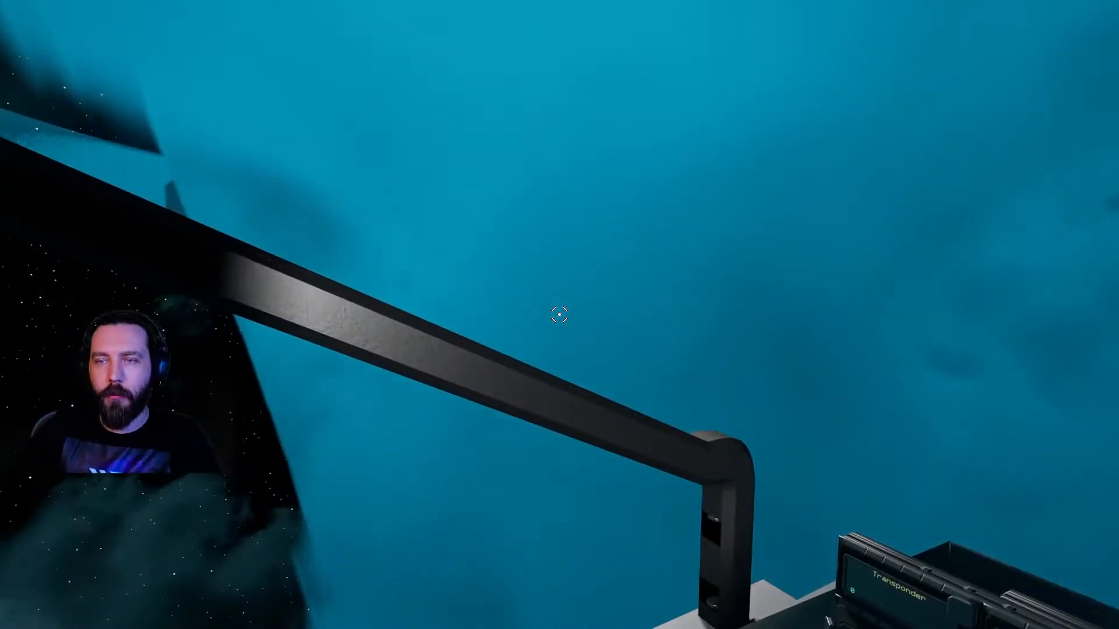
mouse_move(559, 315)
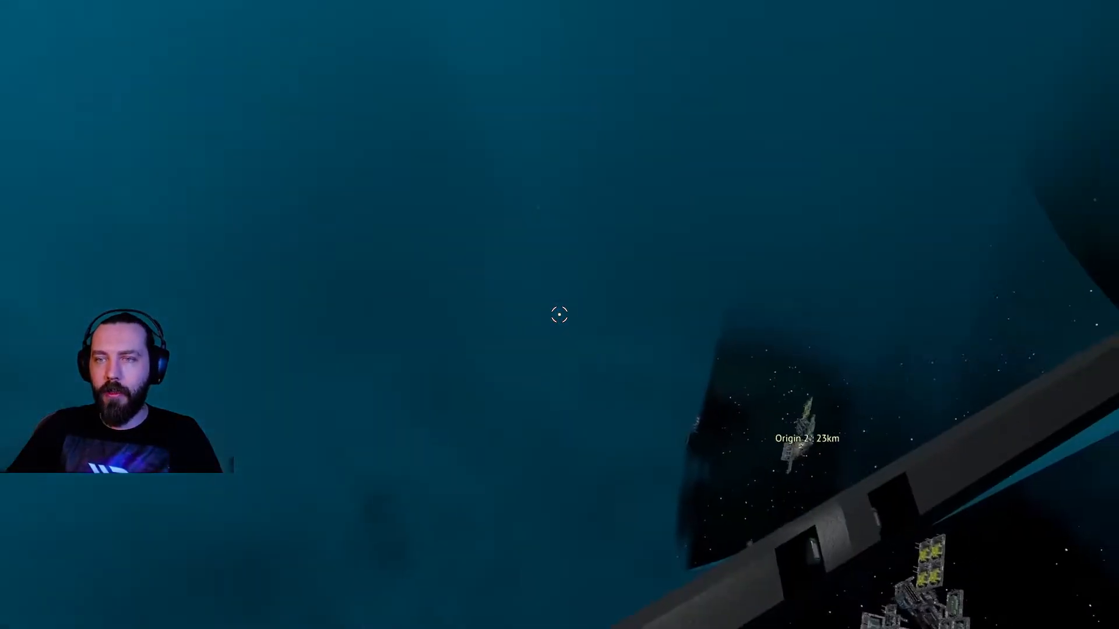
mouse_move(560, 315)
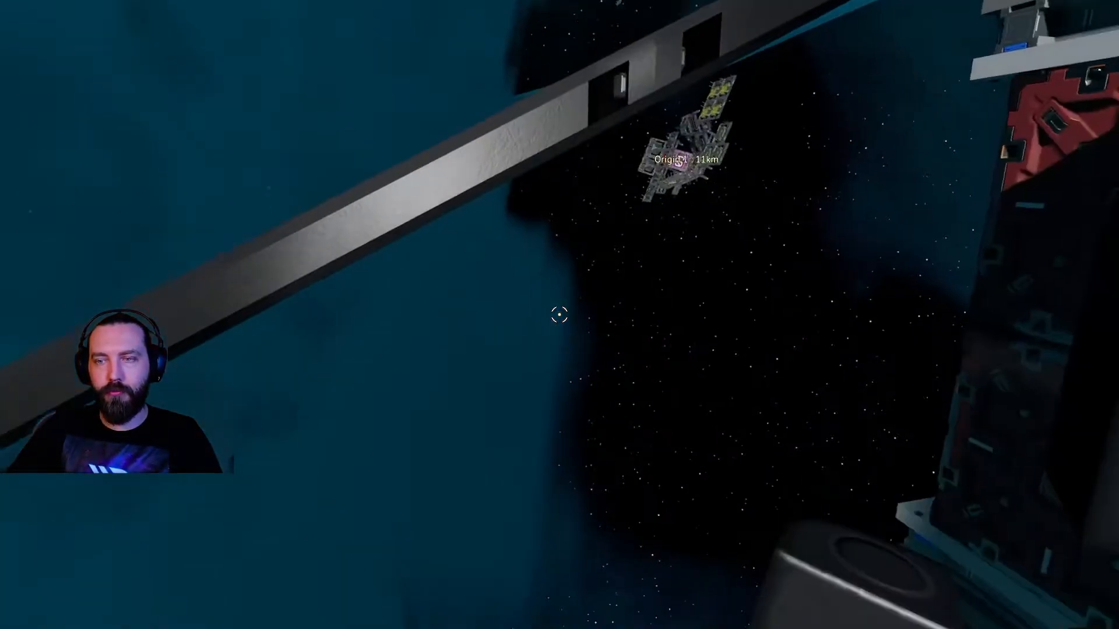
mouse_move(559, 316)
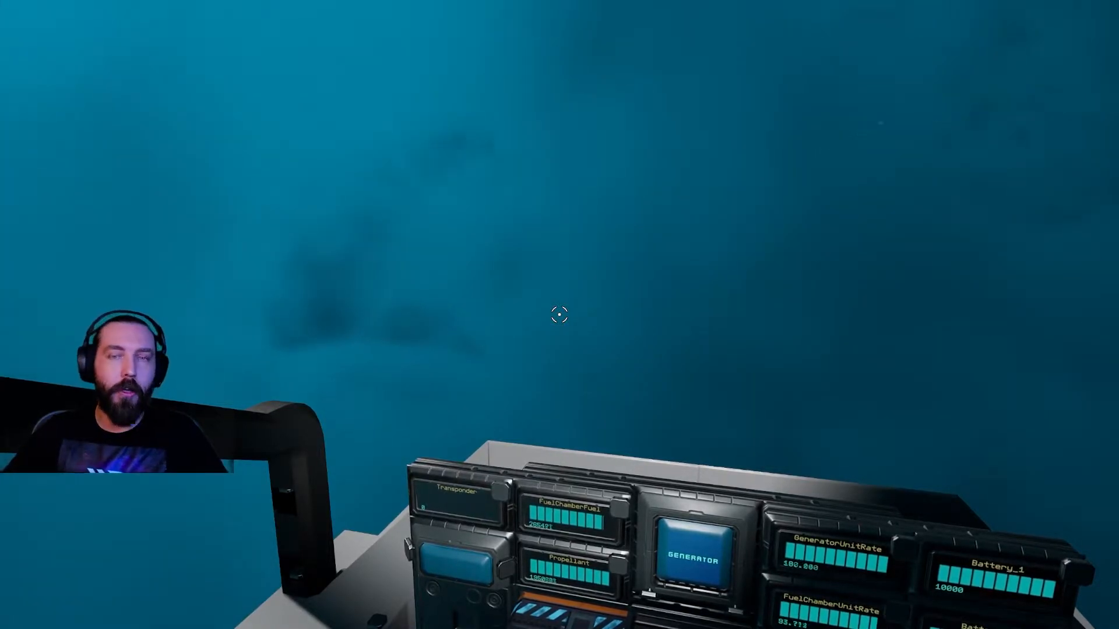
mouse_move(559, 314)
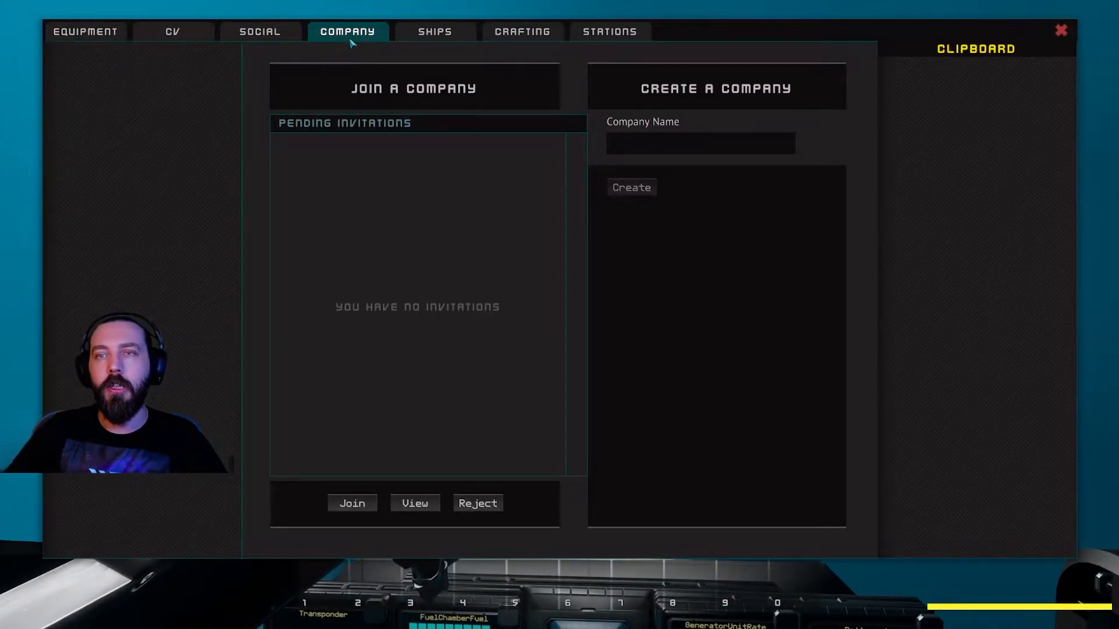
mouse_move(675, 141)
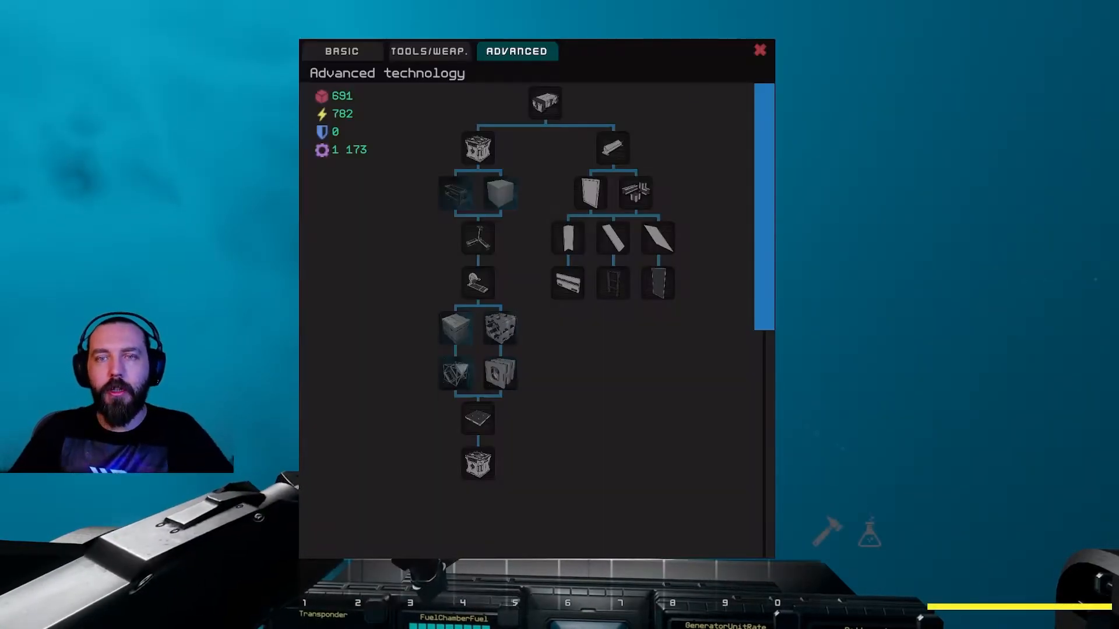
Step: Browse the Basic technology research tree and inspect a couple of its nodes
left_click(341, 50)
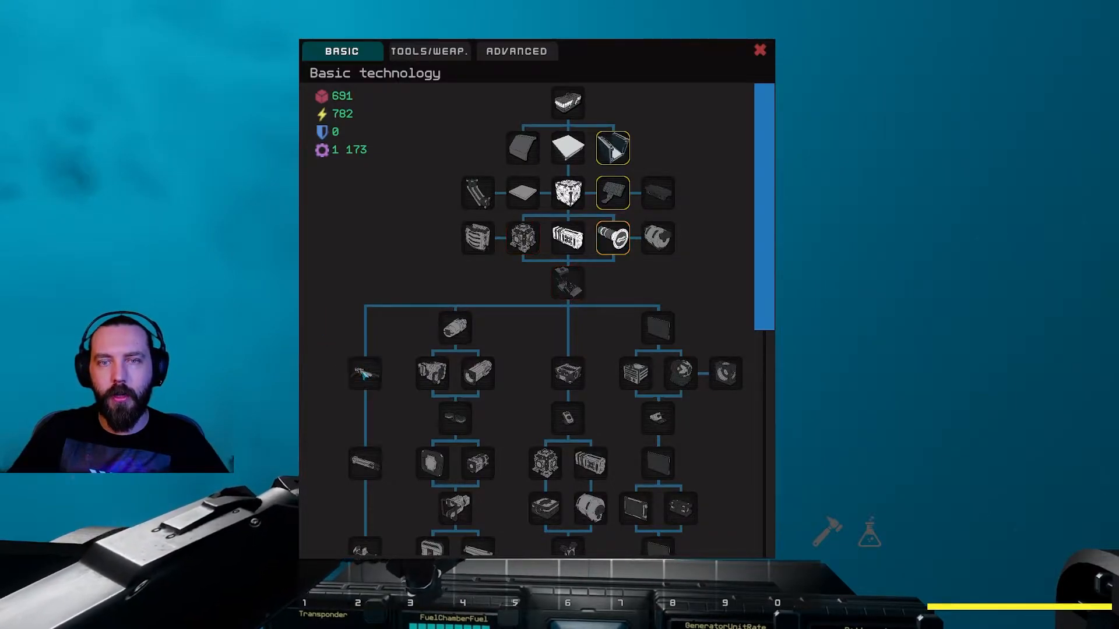
left_click(365, 373)
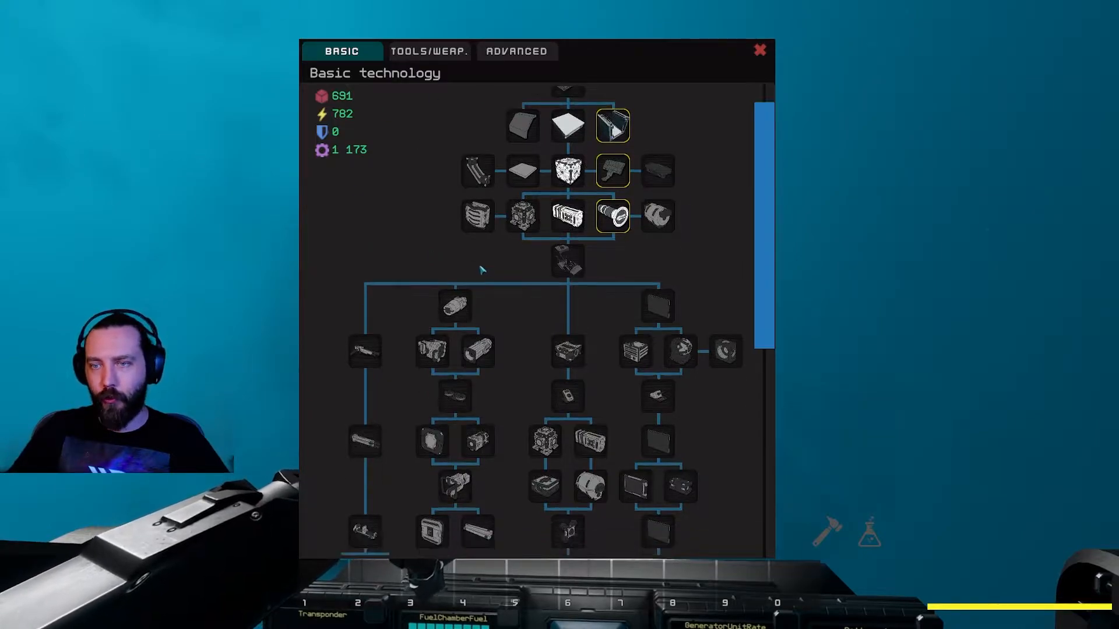
scroll("down", 3)
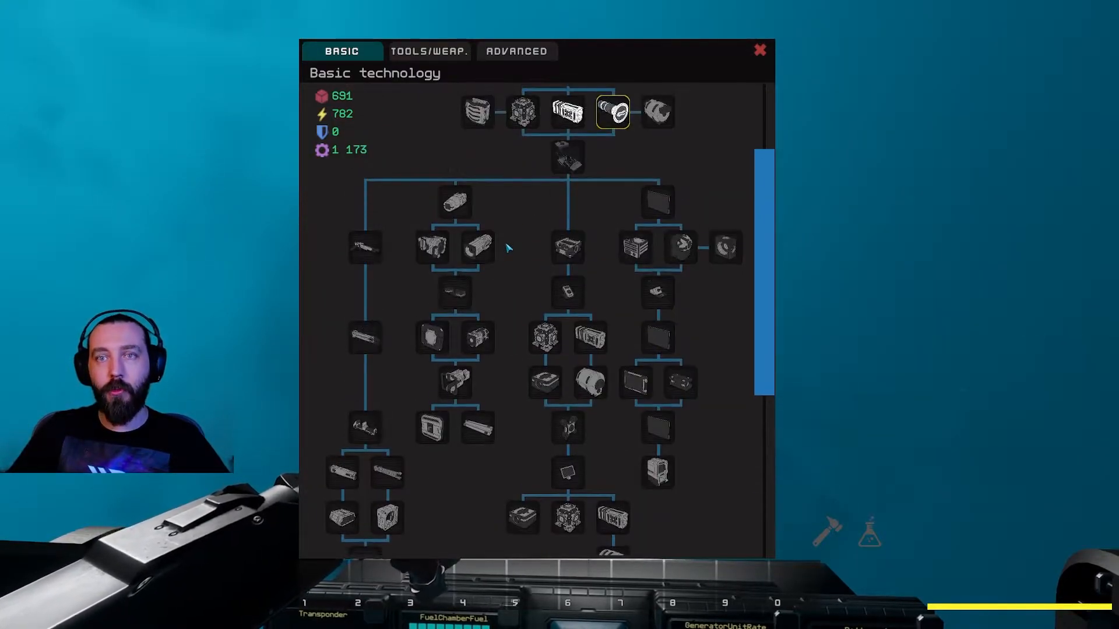
left_click(453, 201)
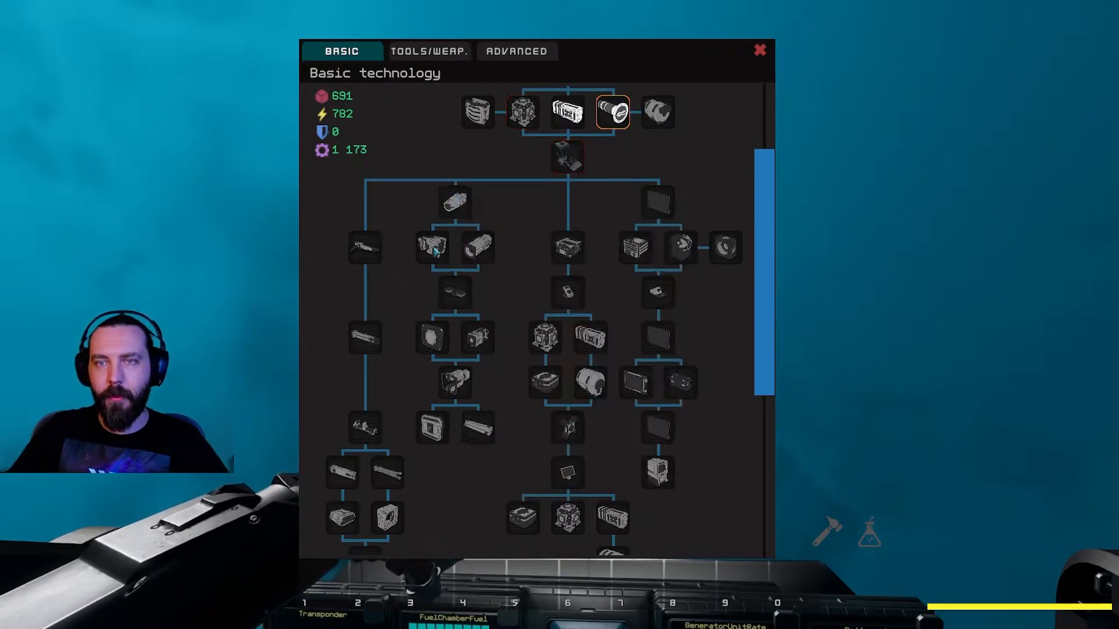
left_click(431, 247)
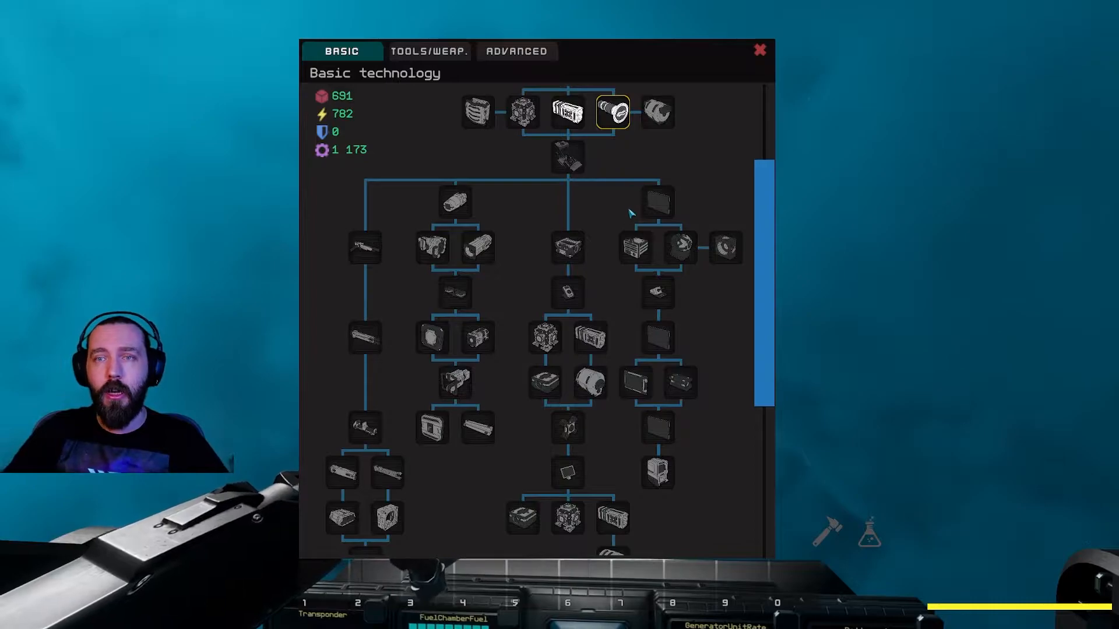
Step: Browse the personal Tools/Weapons research tree, inspect a node, and close research
left_click(428, 50)
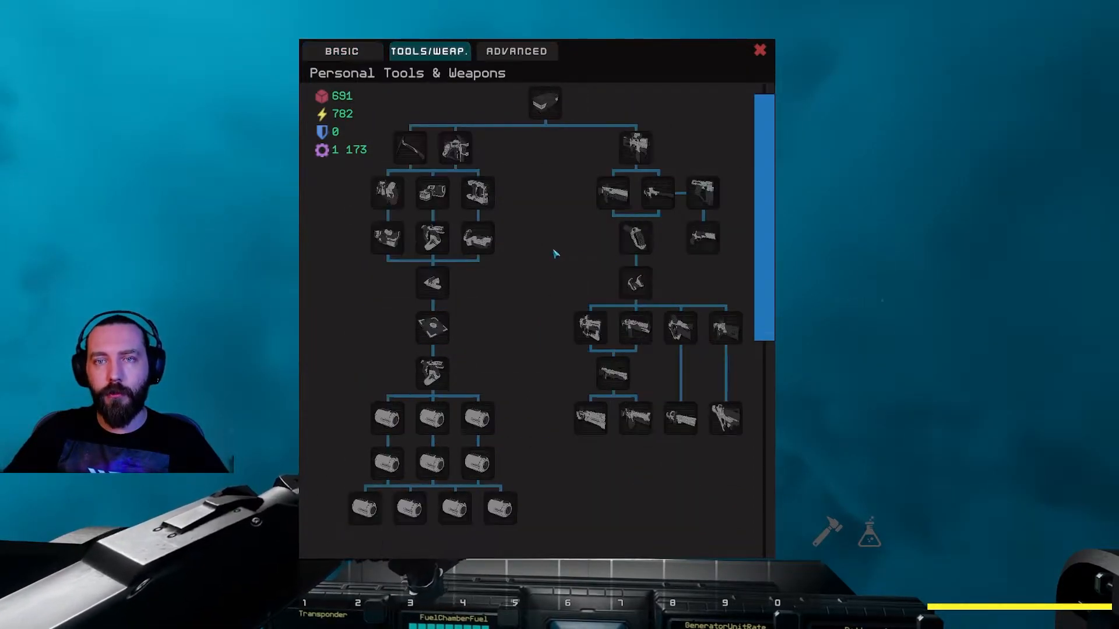
scroll("down", 3)
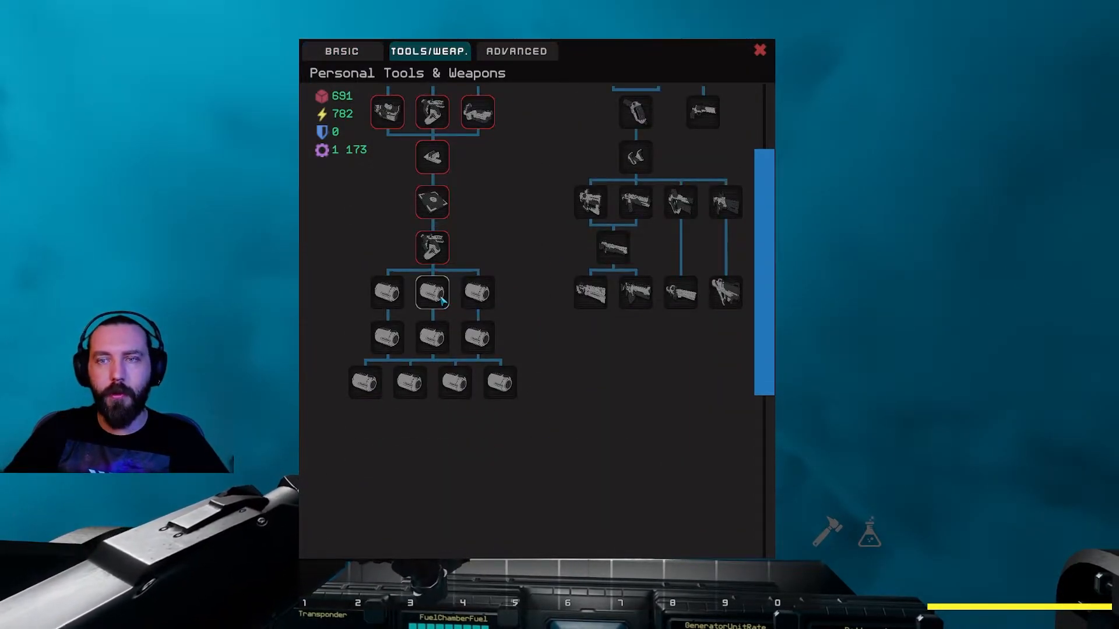
left_click(590, 292)
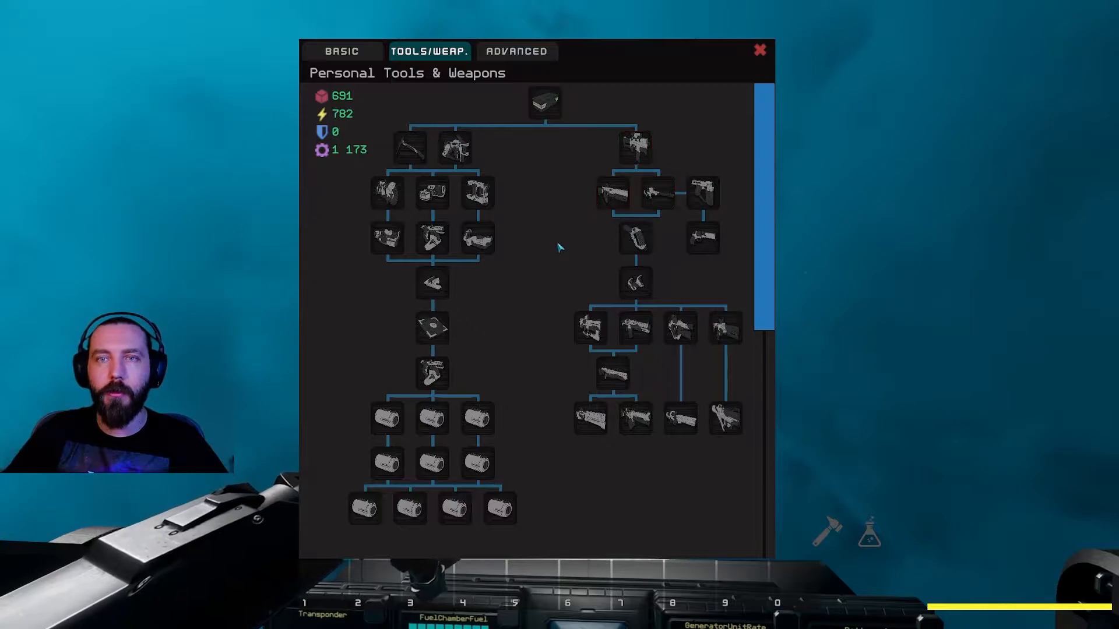
left_click(516, 50)
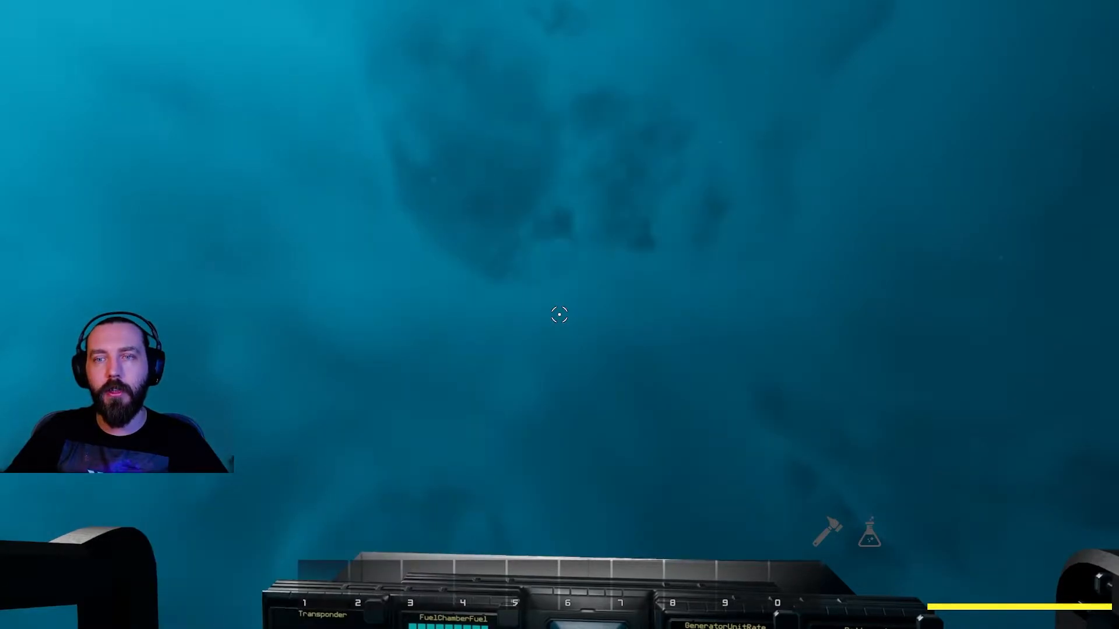
mouse_move(558, 315)
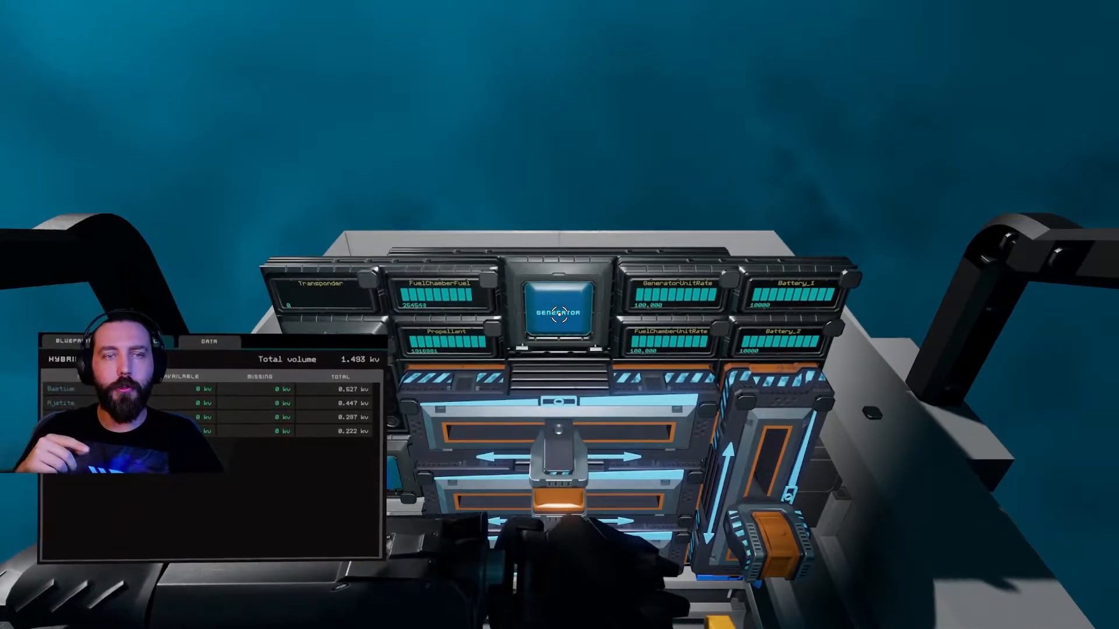
mouse_move(560, 314)
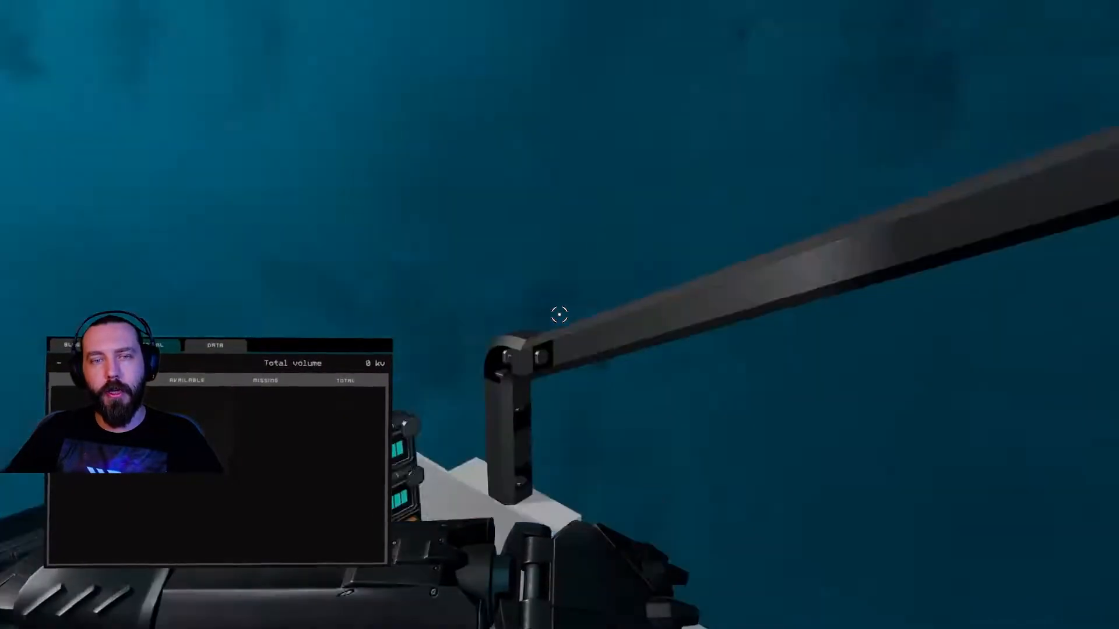
mouse_move(560, 315)
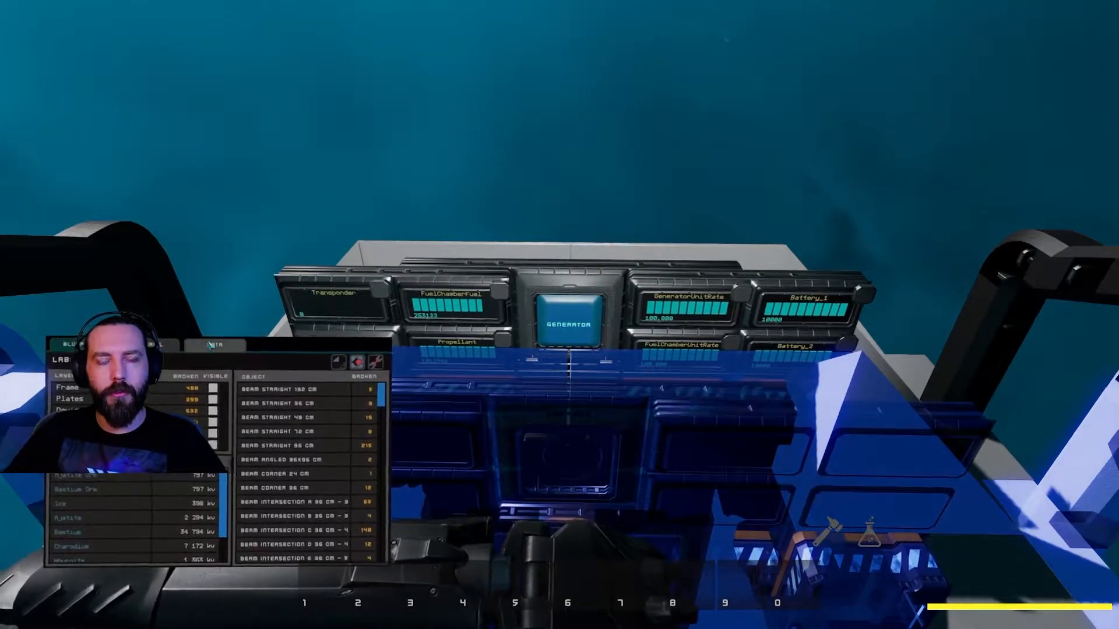
Step: Pick a blueprint from the object list to project it over the ship
left_click(218, 345)
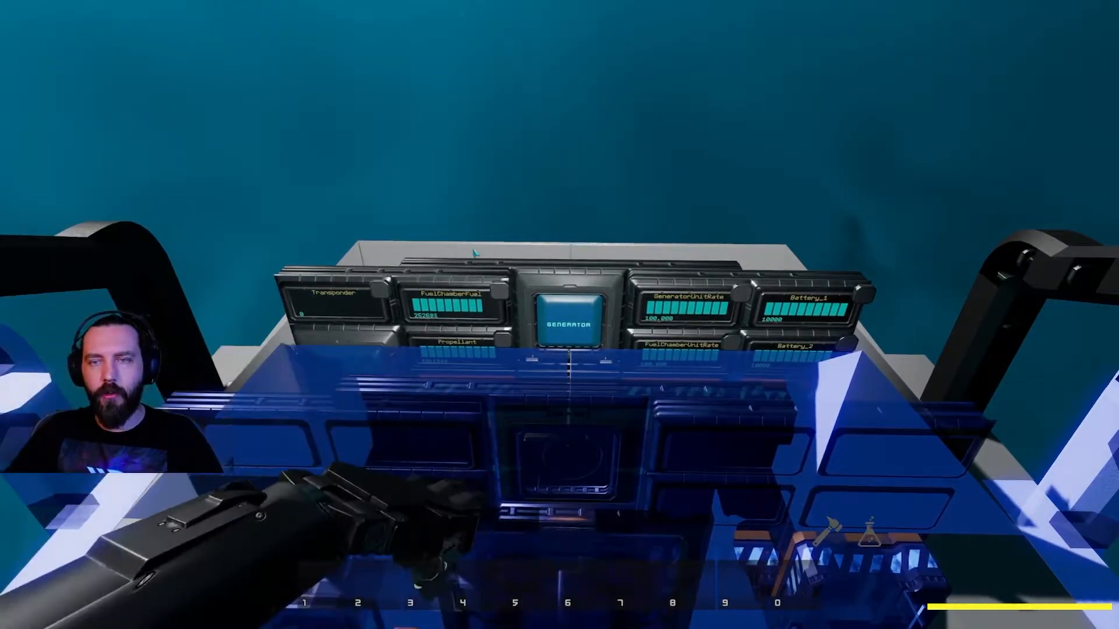
mouse_move(559, 316)
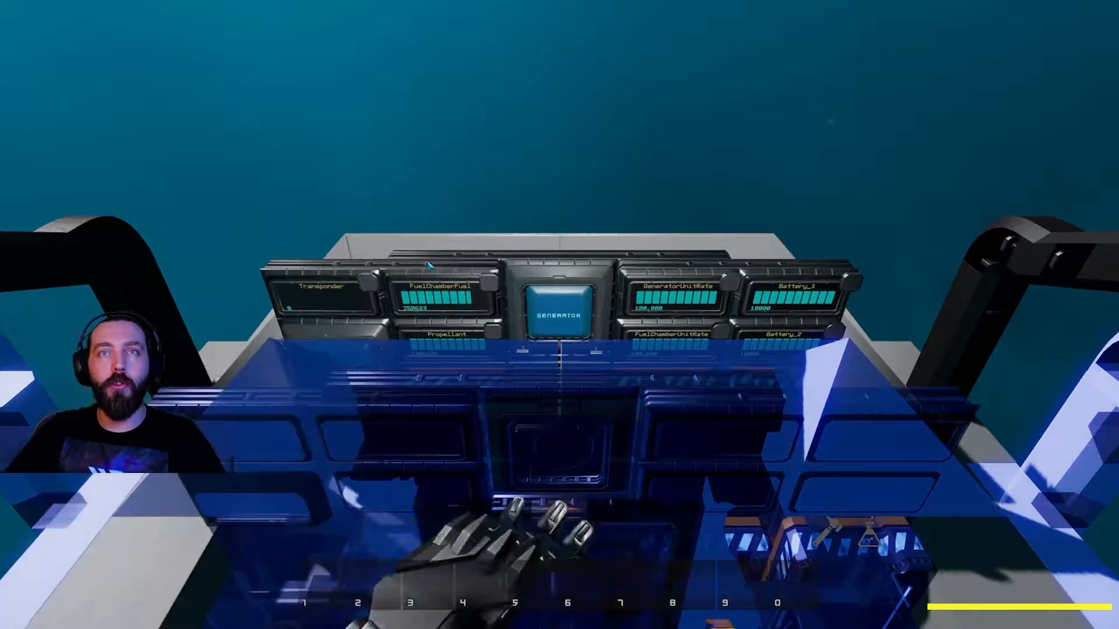
mouse_move(559, 314)
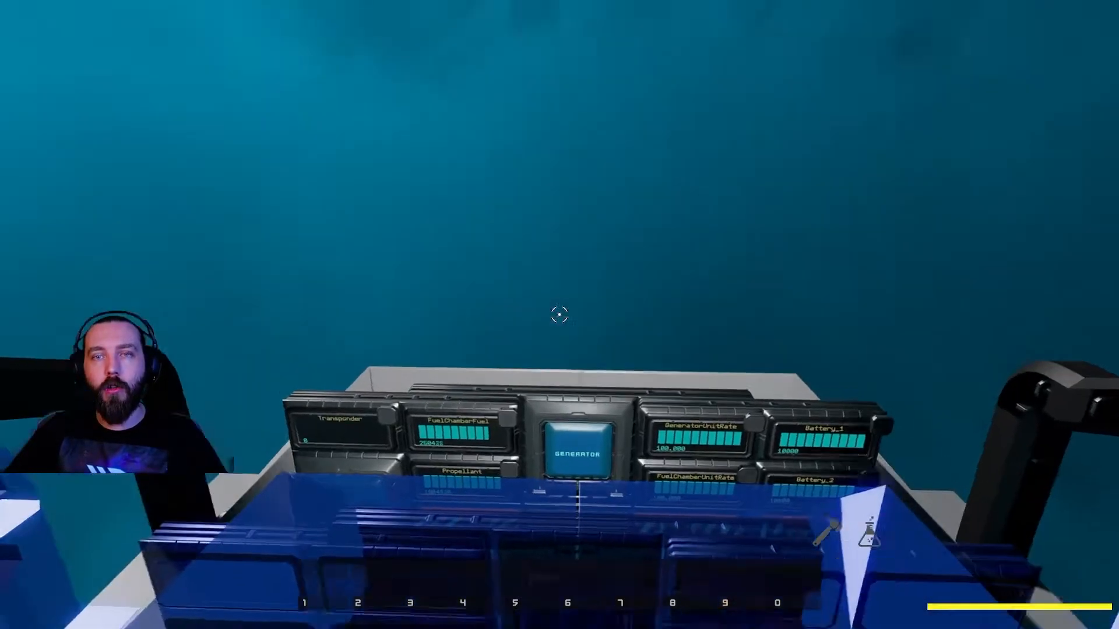
mouse_move(558, 313)
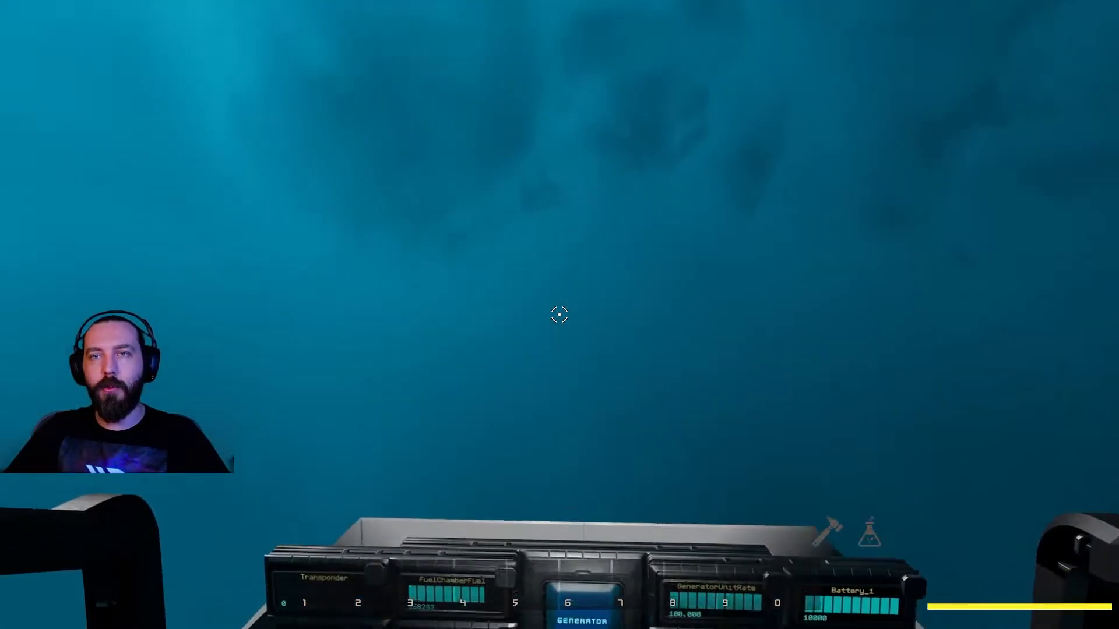
mouse_move(558, 314)
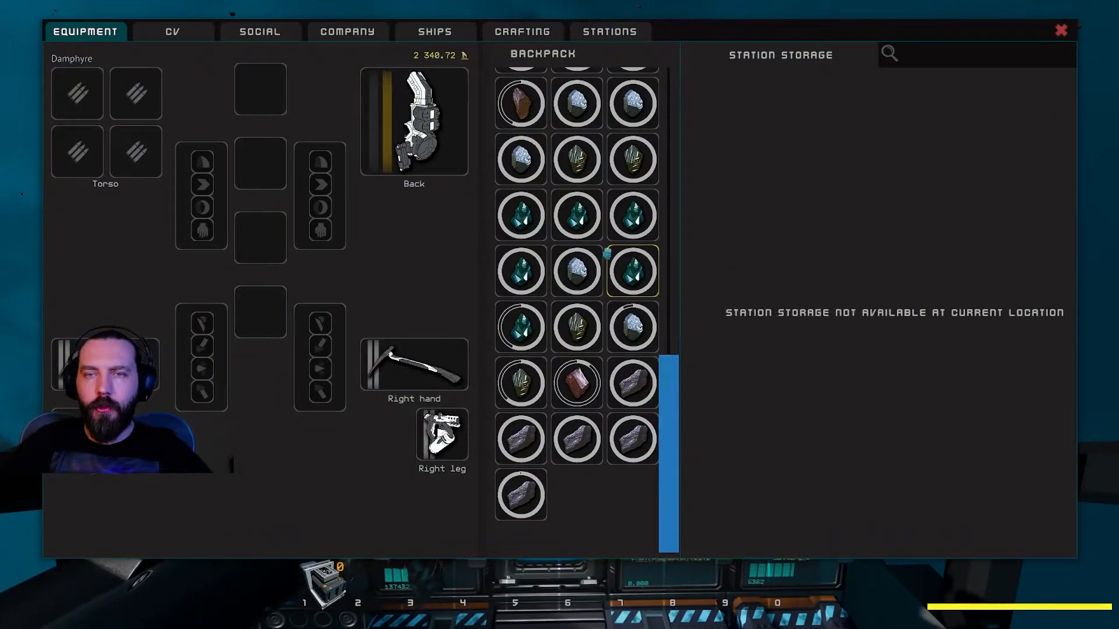
Step: Scroll through the backpack ore details, then close the inventory
scroll("up", 3)
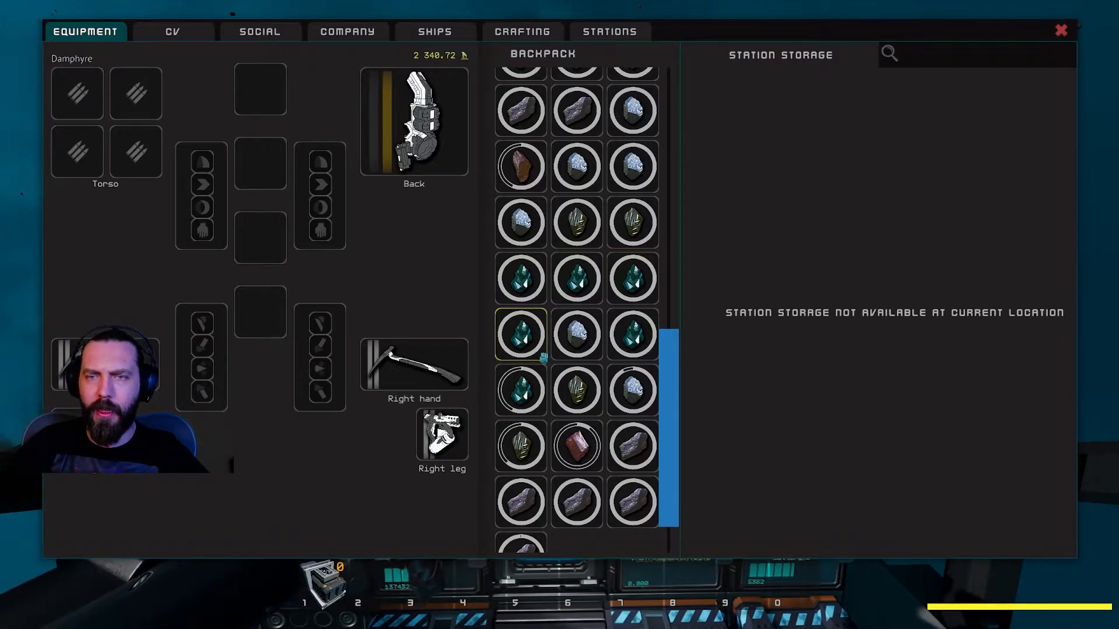
mouse_move(520, 389)
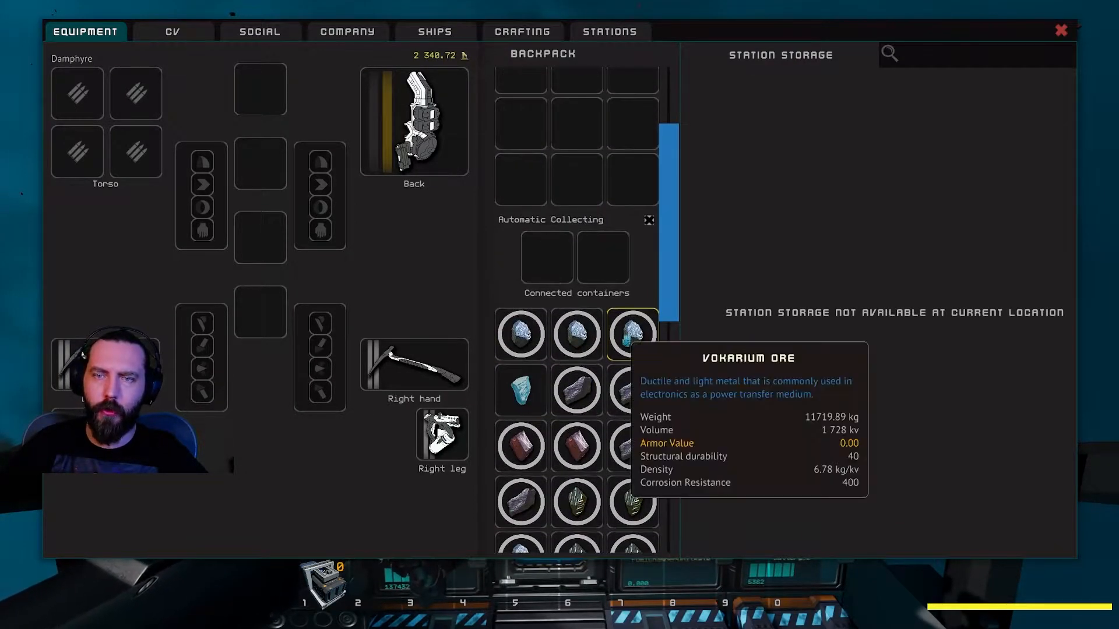
scroll("down", 3)
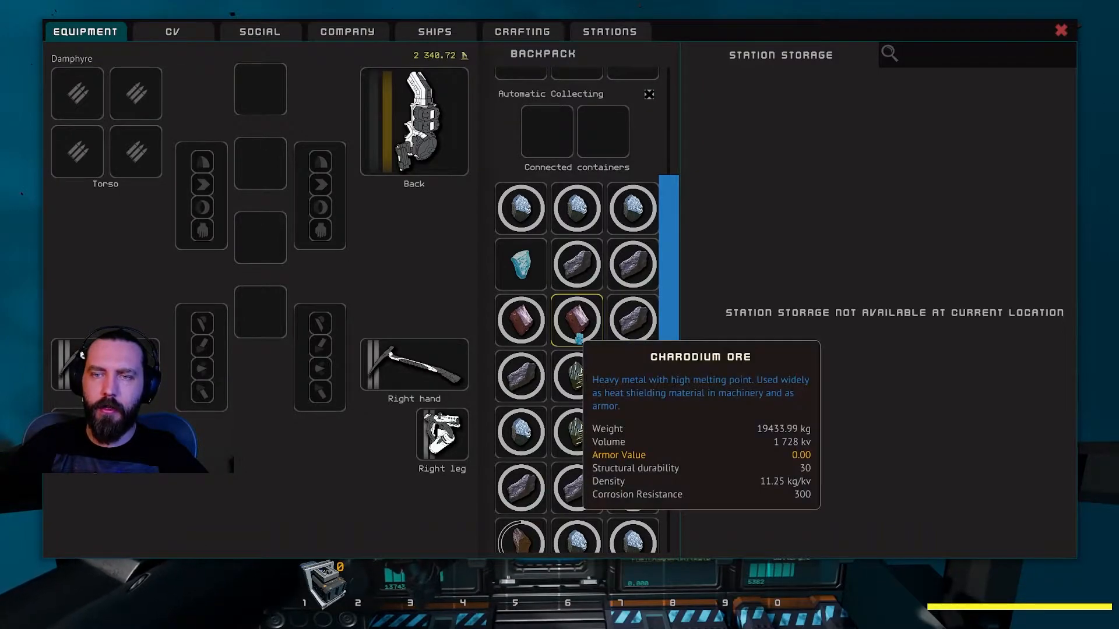
scroll("down", 3)
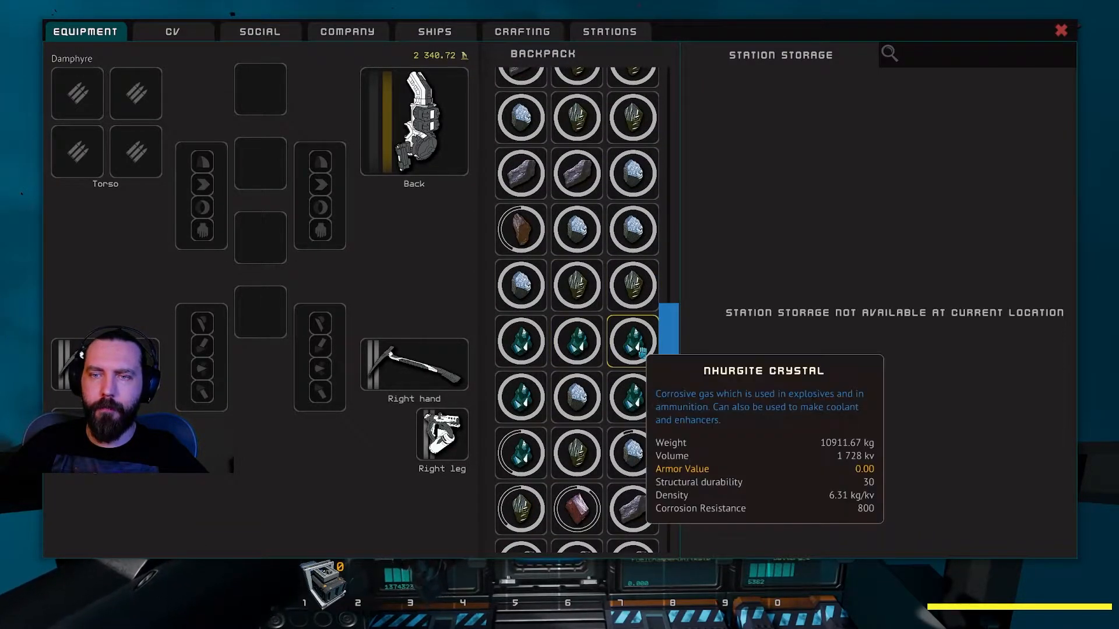
key("Escape")
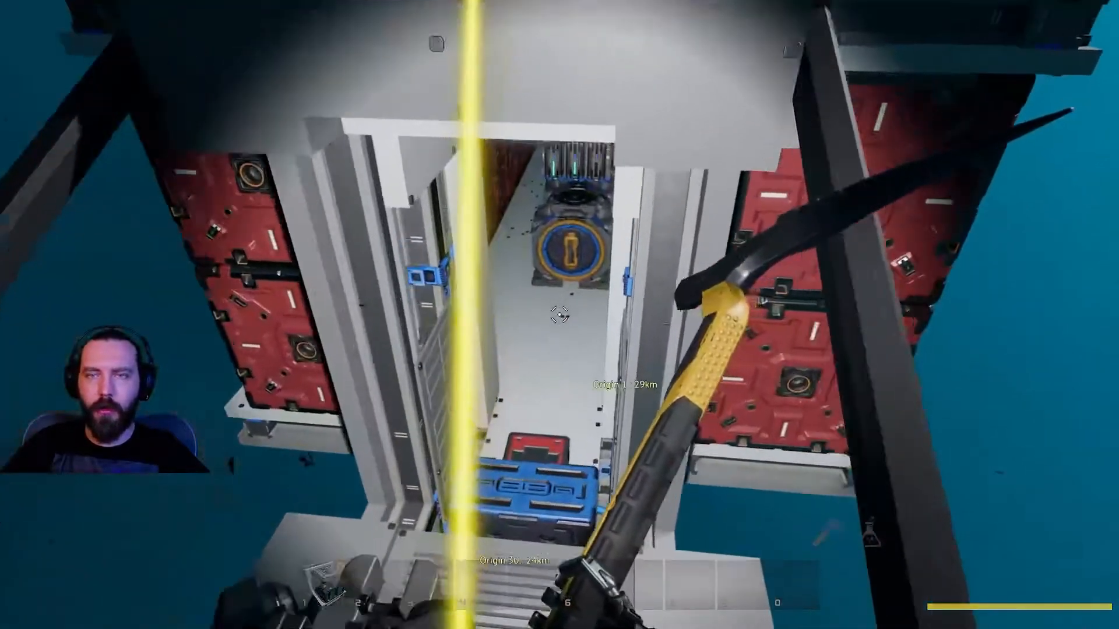
mouse_move(559, 315)
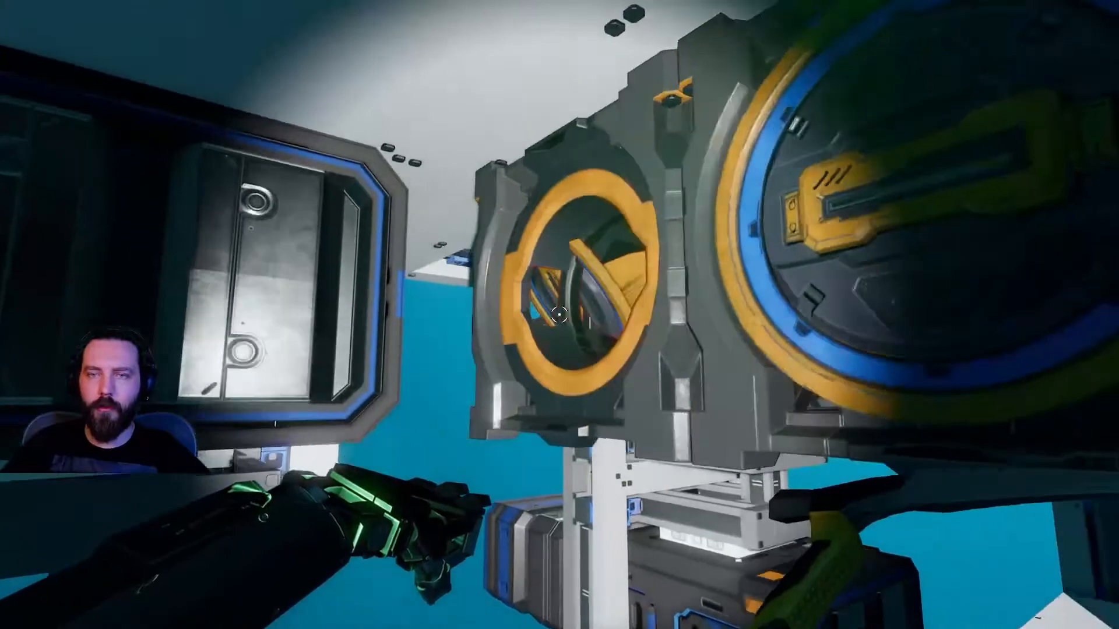
mouse_move(559, 314)
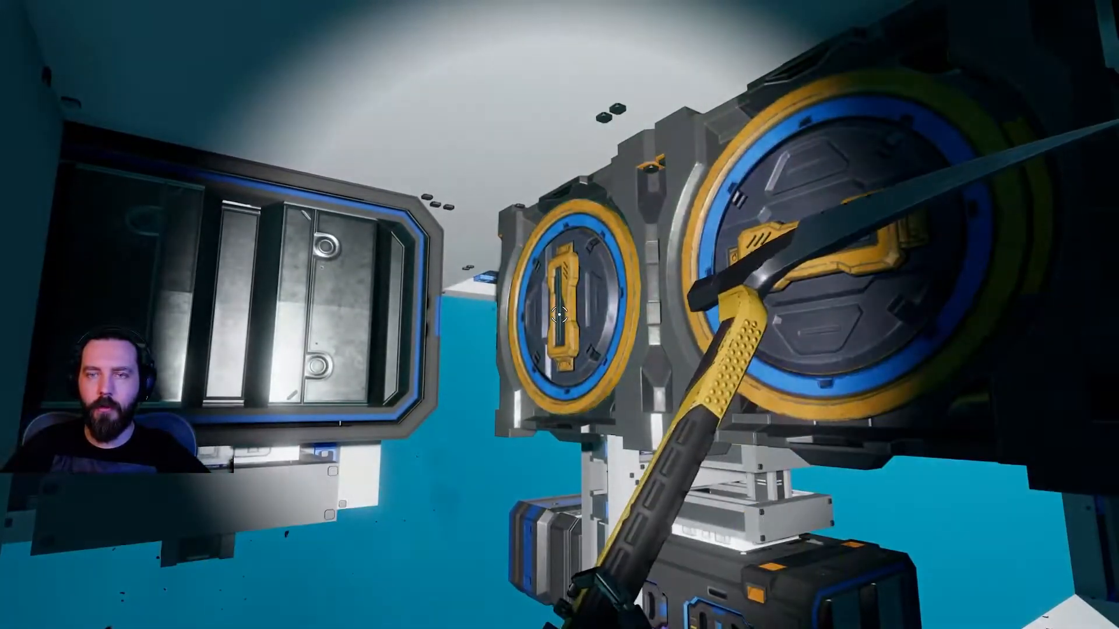
mouse_move(560, 315)
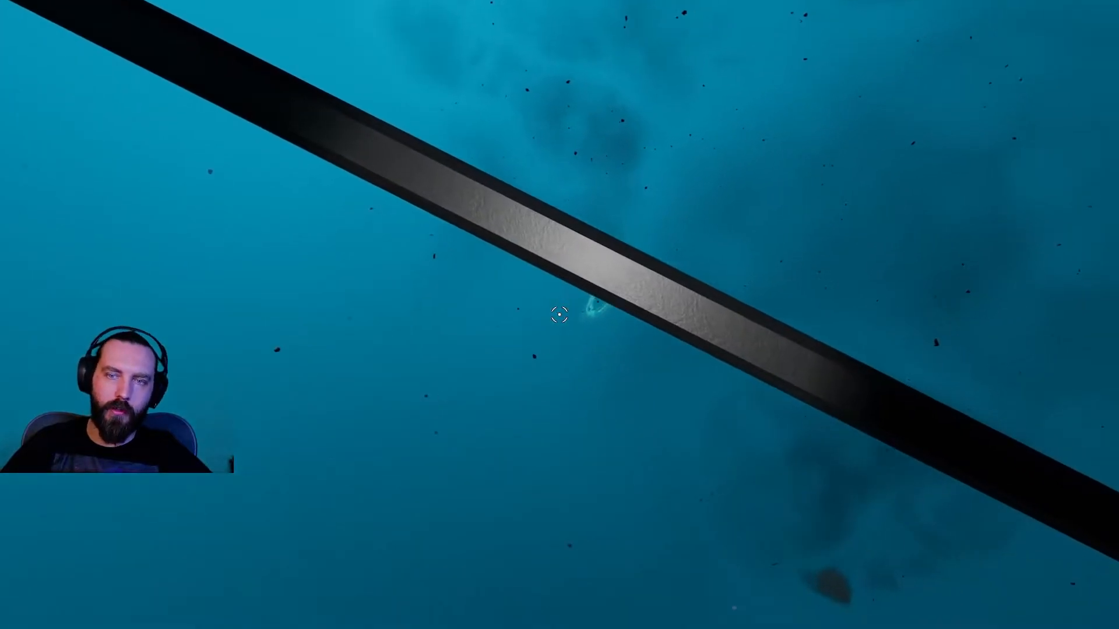
mouse_move(559, 314)
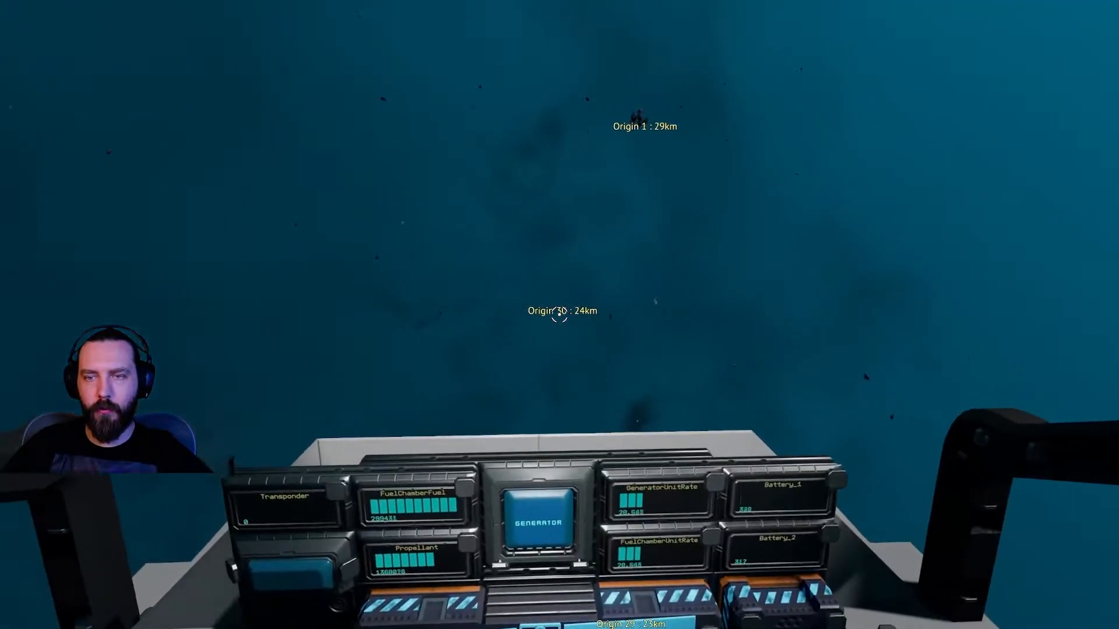
mouse_move(560, 315)
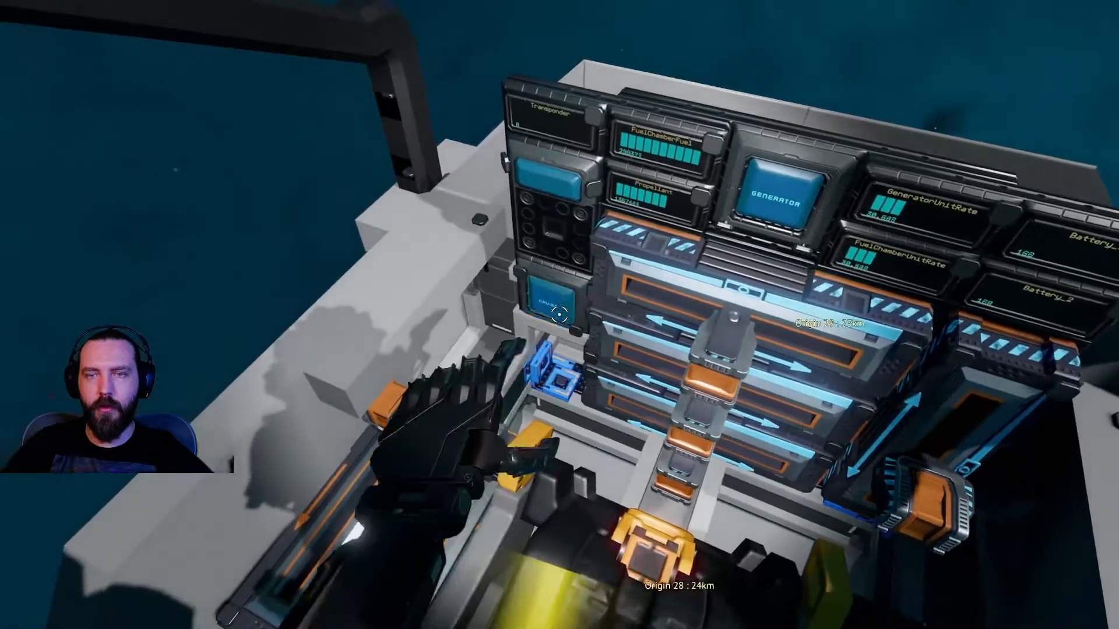
mouse_move(559, 314)
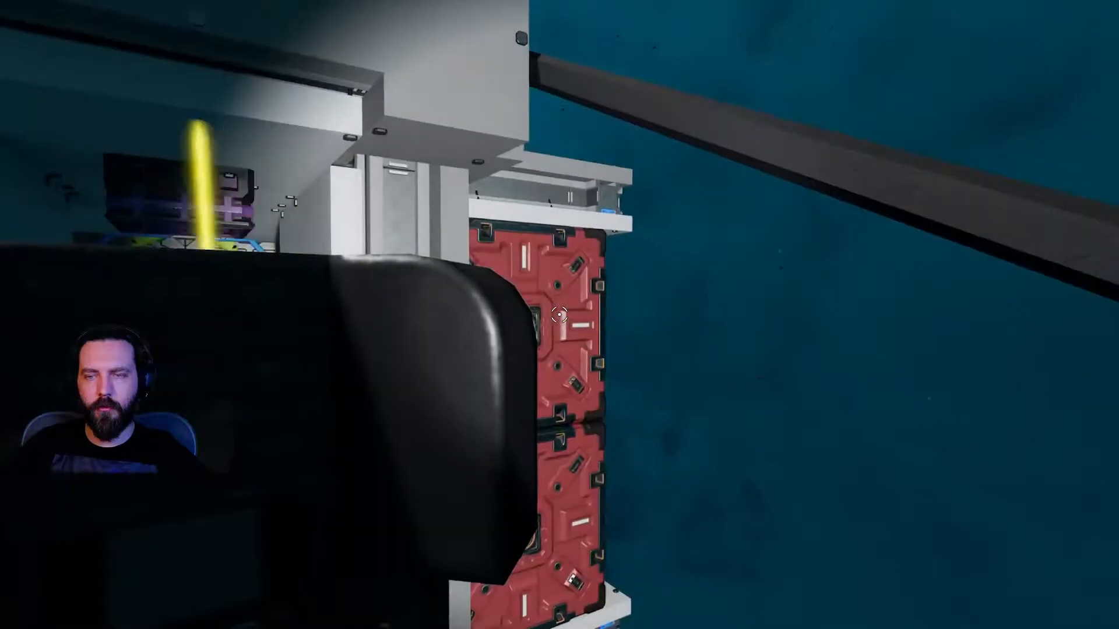
mouse_move(558, 313)
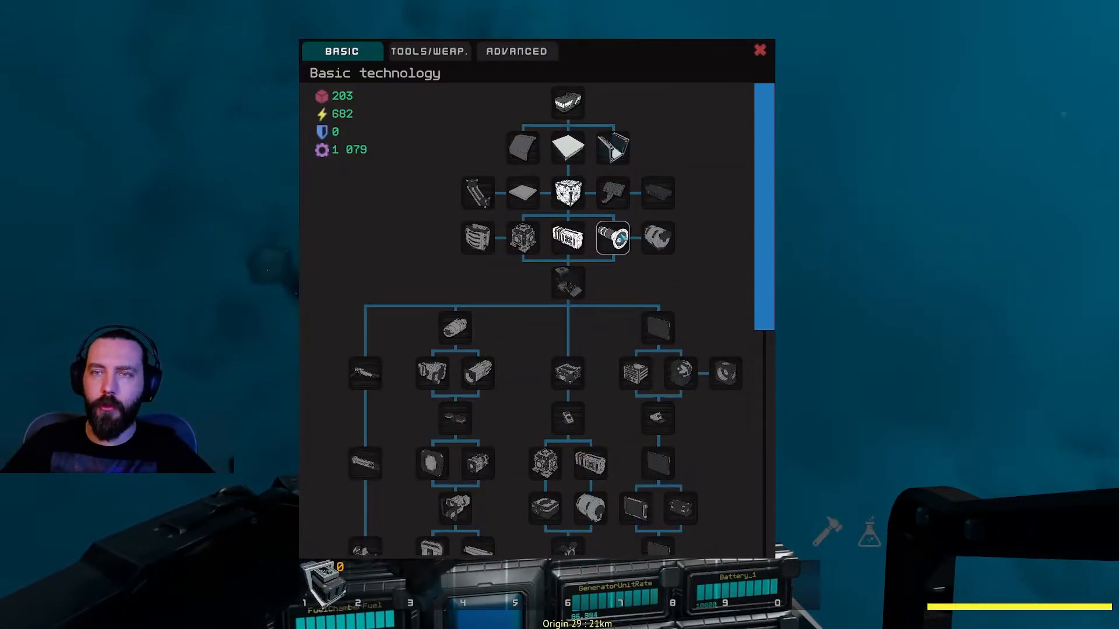
mouse_move(612, 148)
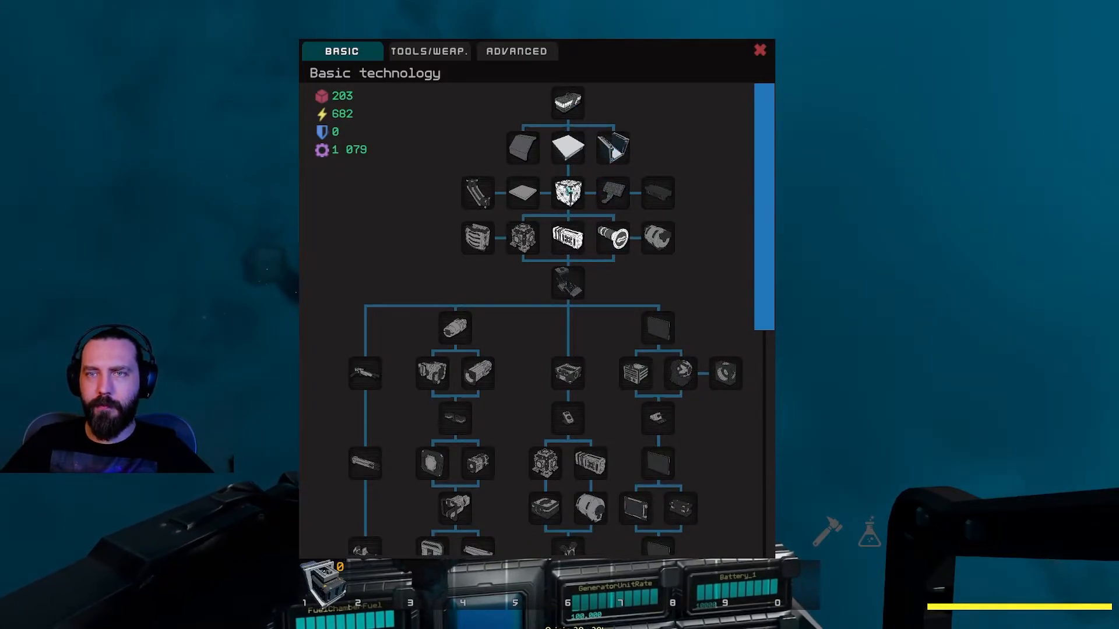
mouse_move(612, 238)
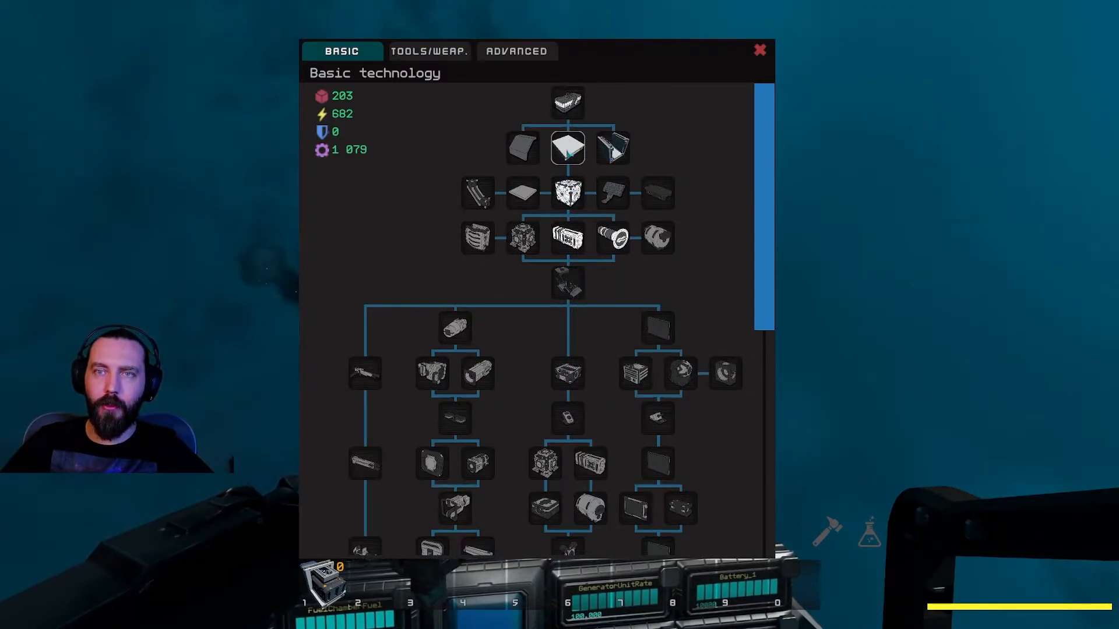
Step: View the Basic technology tree, then leave research for the station inventory
left_click(567, 103)
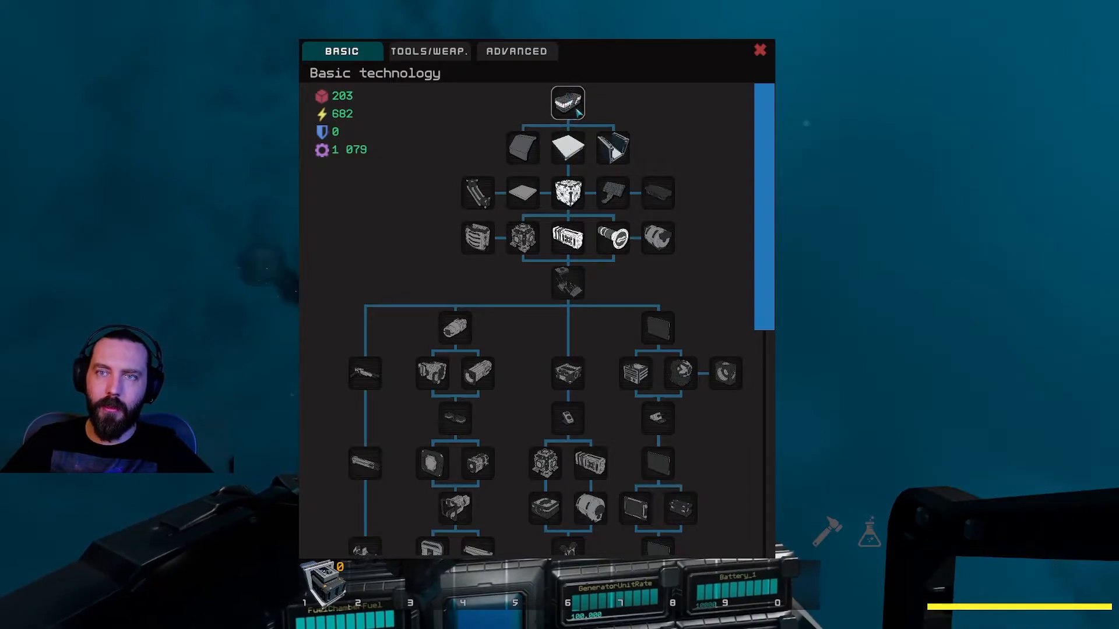
mouse_move(567, 148)
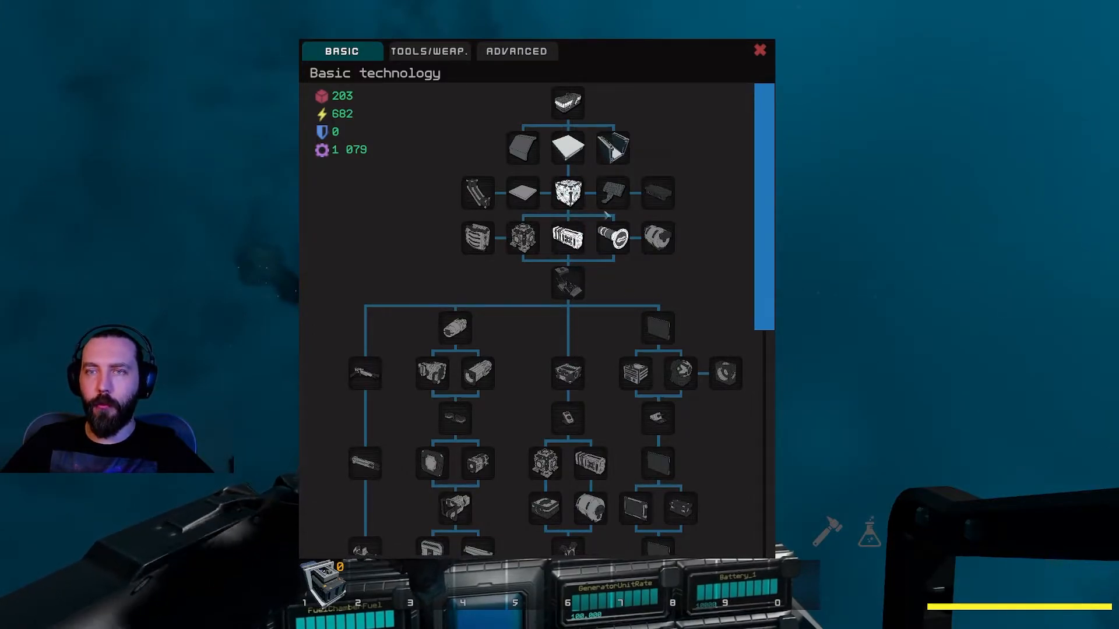
mouse_move(611, 192)
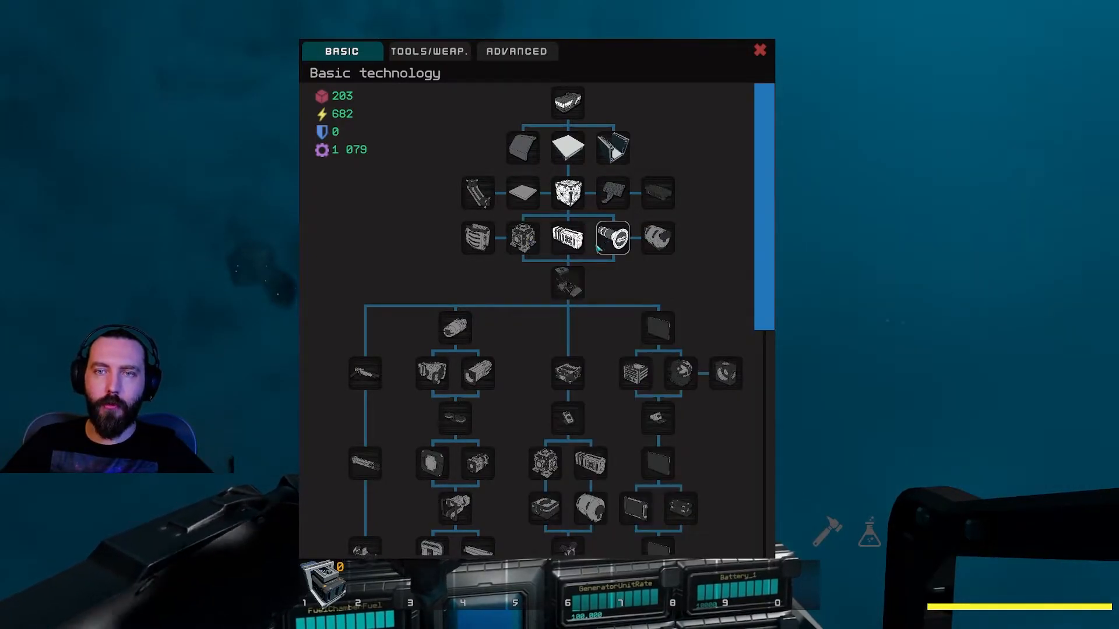
mouse_move(535, 336)
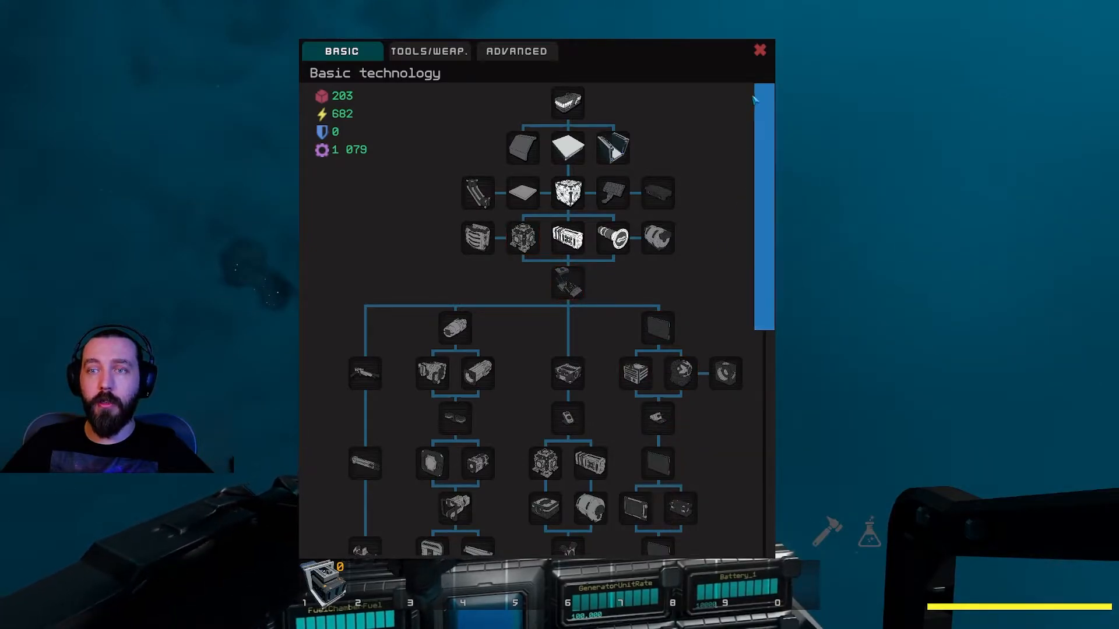
left_click(759, 50)
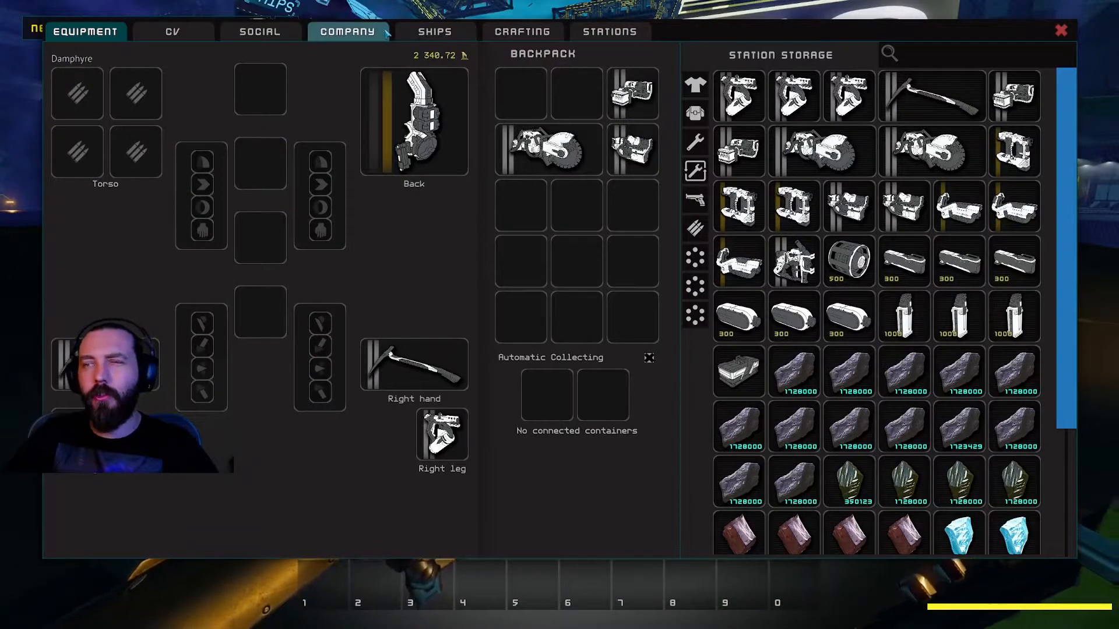
Step: View the owned ships list, then the crafting recipes and thruster queue
left_click(435, 32)
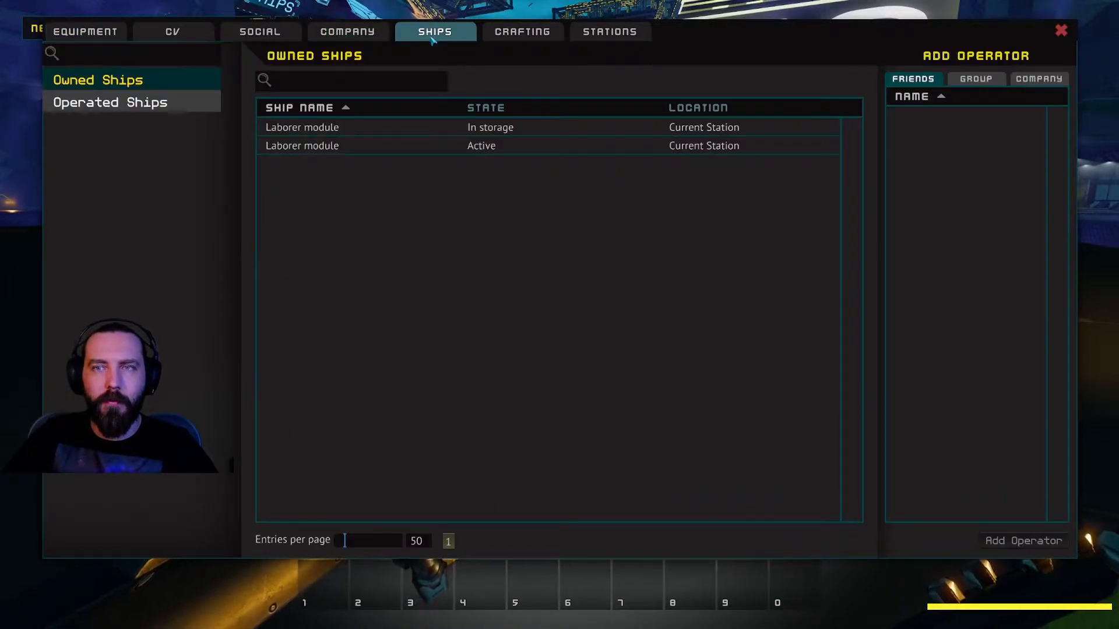
left_click(522, 30)
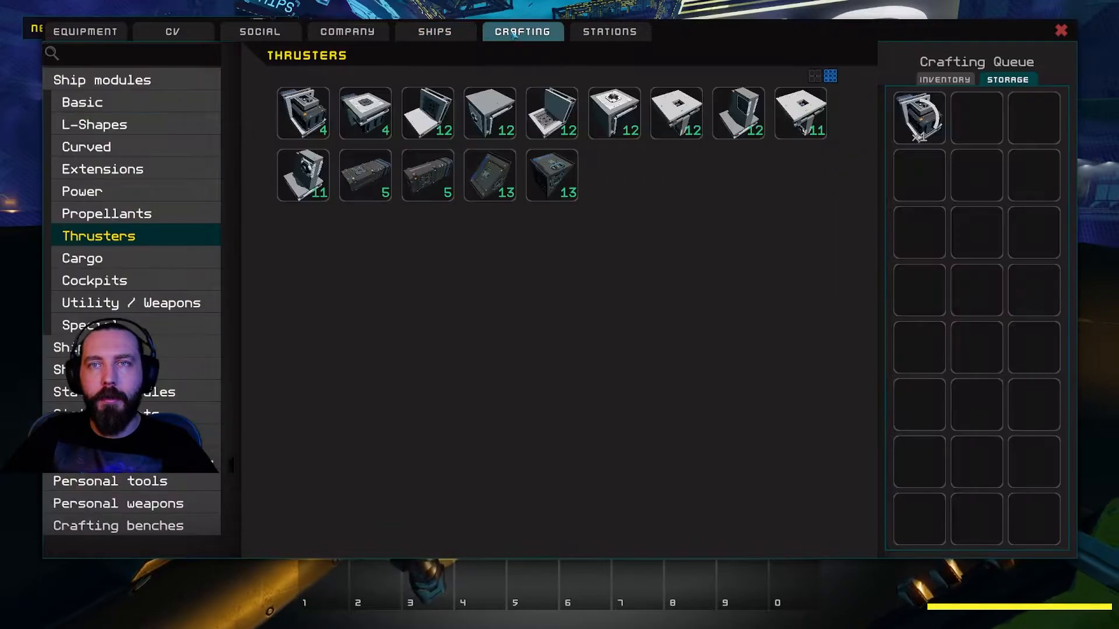
mouse_move(918, 116)
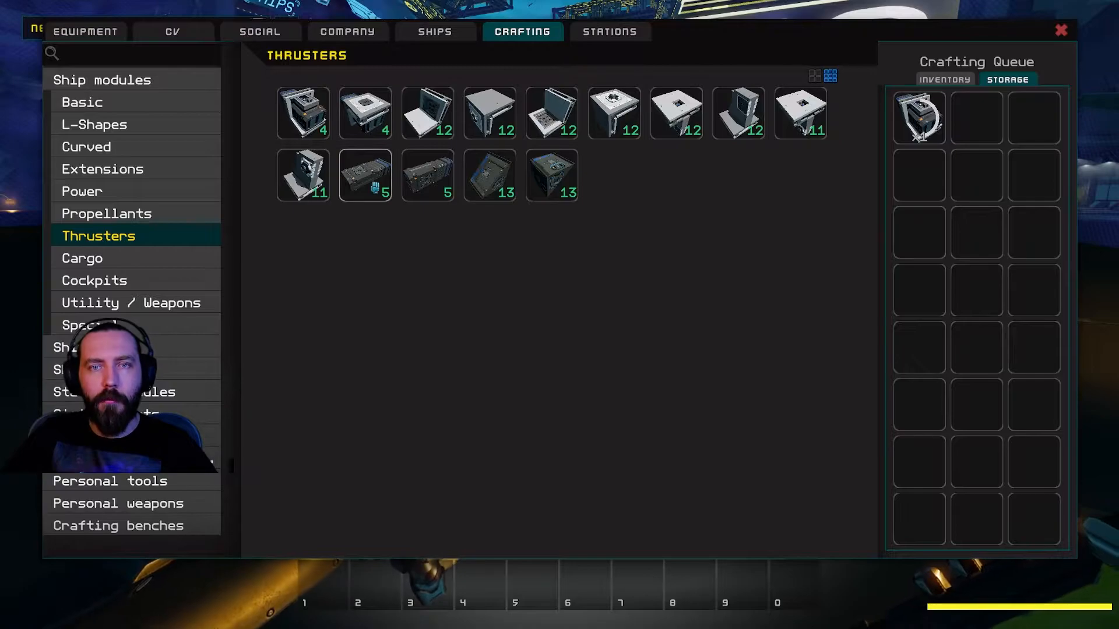
mouse_move(364, 113)
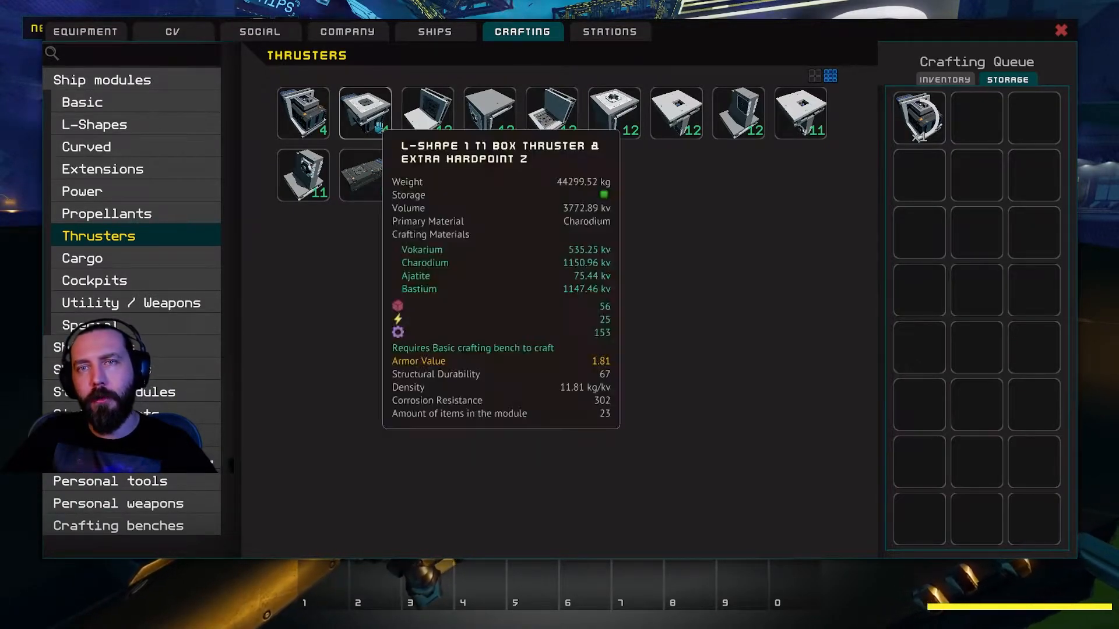
mouse_move(426, 112)
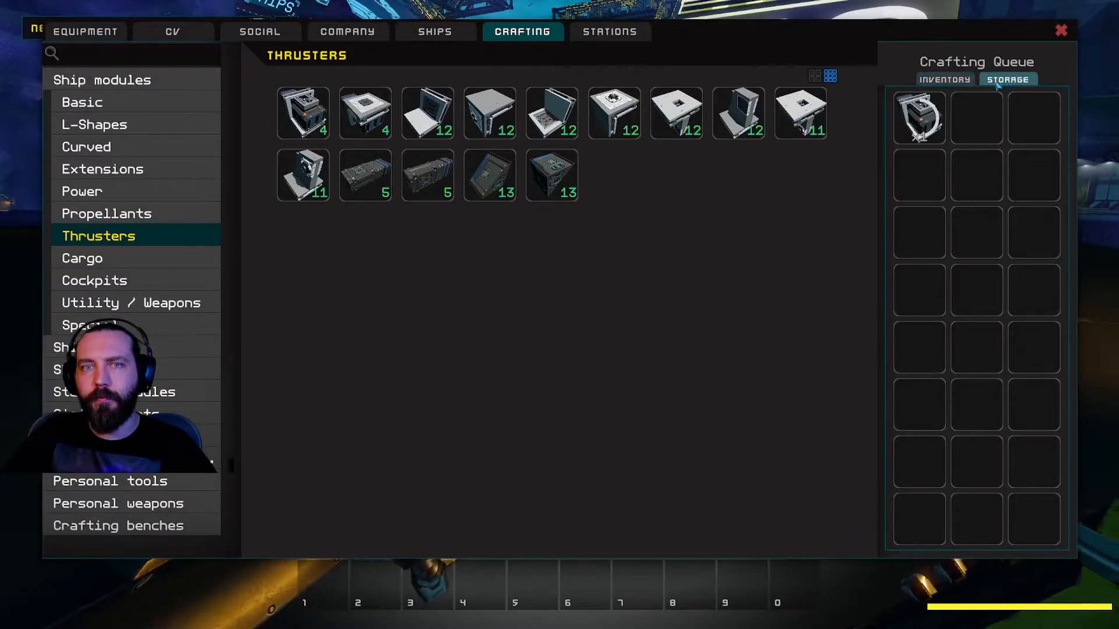
mouse_move(917, 116)
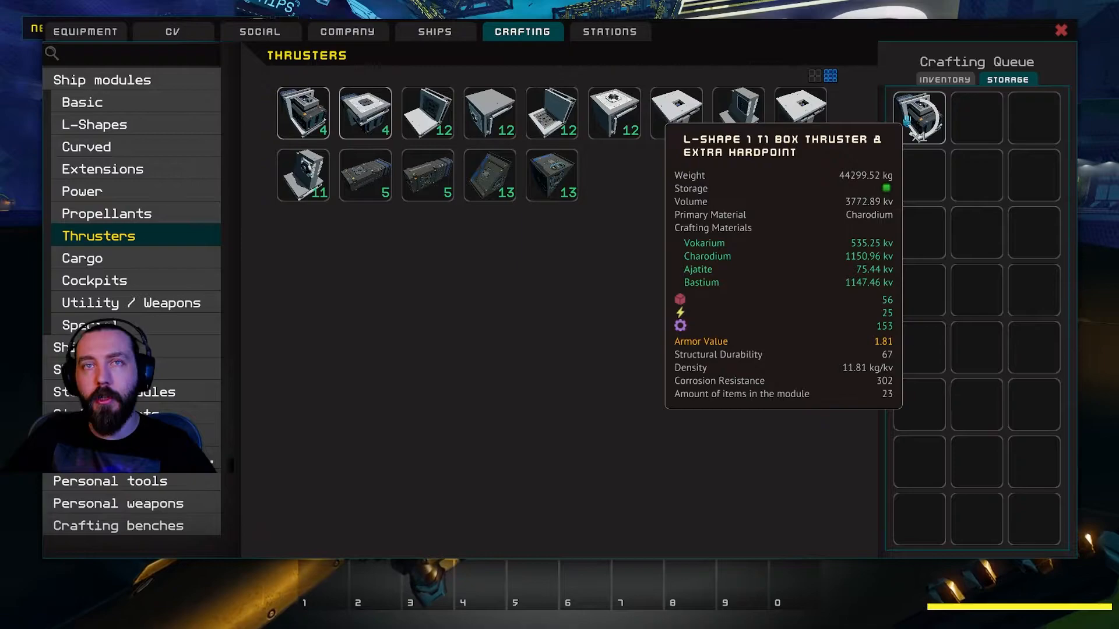
mouse_move(581, 208)
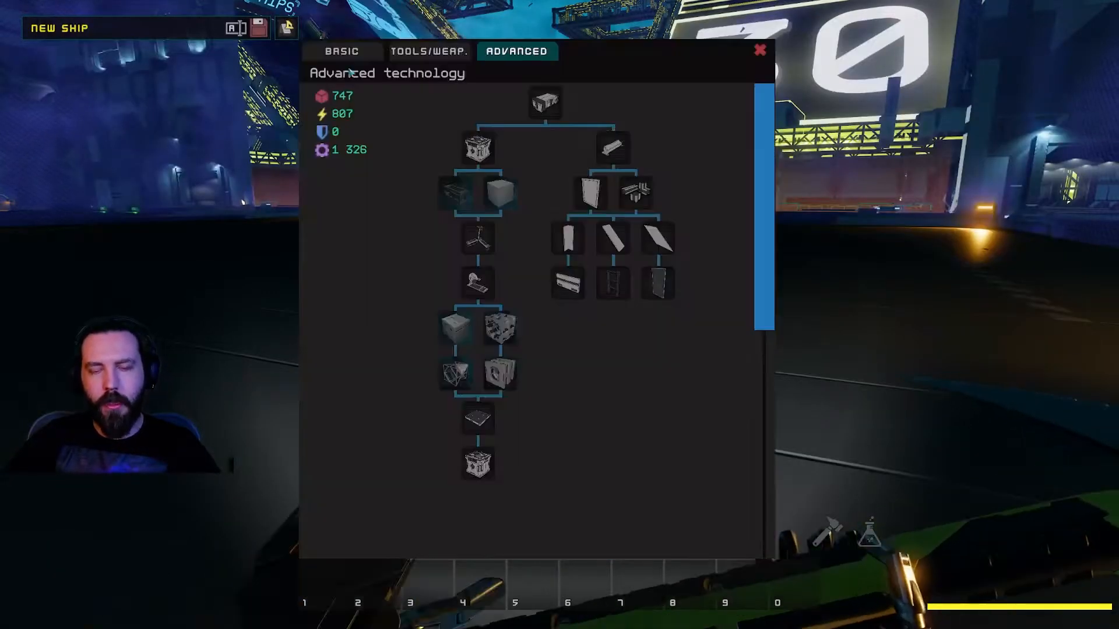
Step: Scroll down the Basic technology tree and inspect a lower research item
left_click(341, 50)
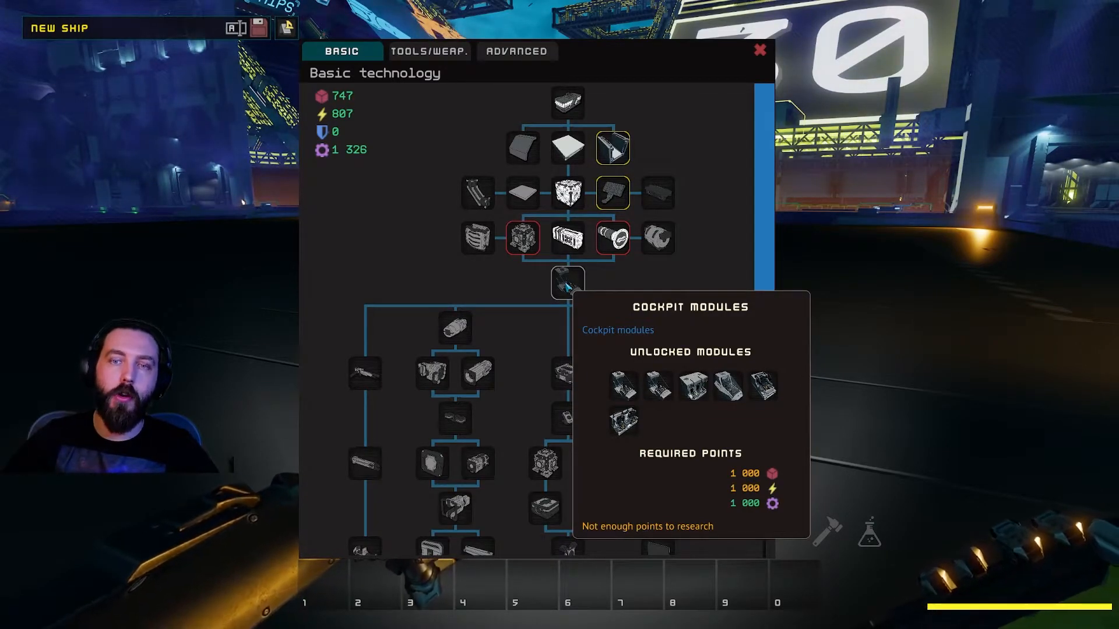
scroll("down", 3)
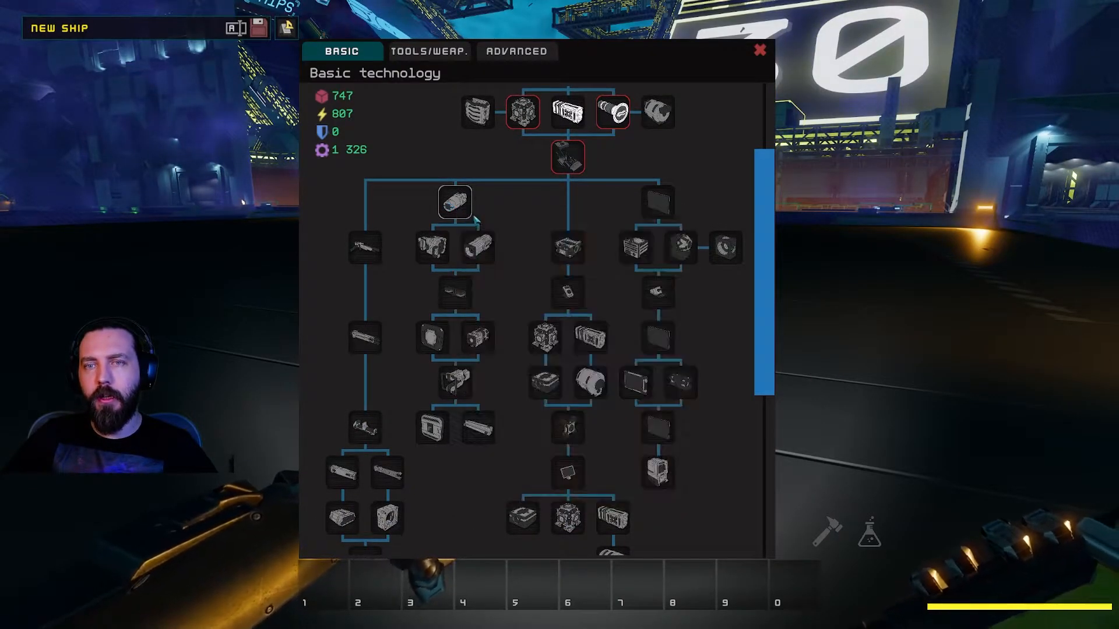
scroll("down", 3)
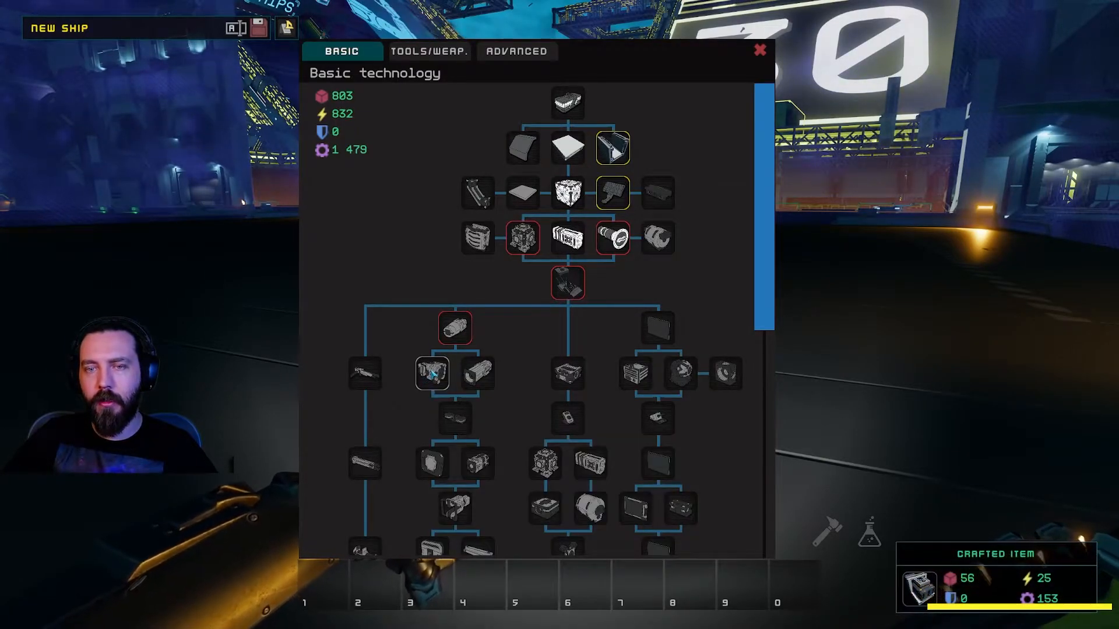
mouse_move(476, 373)
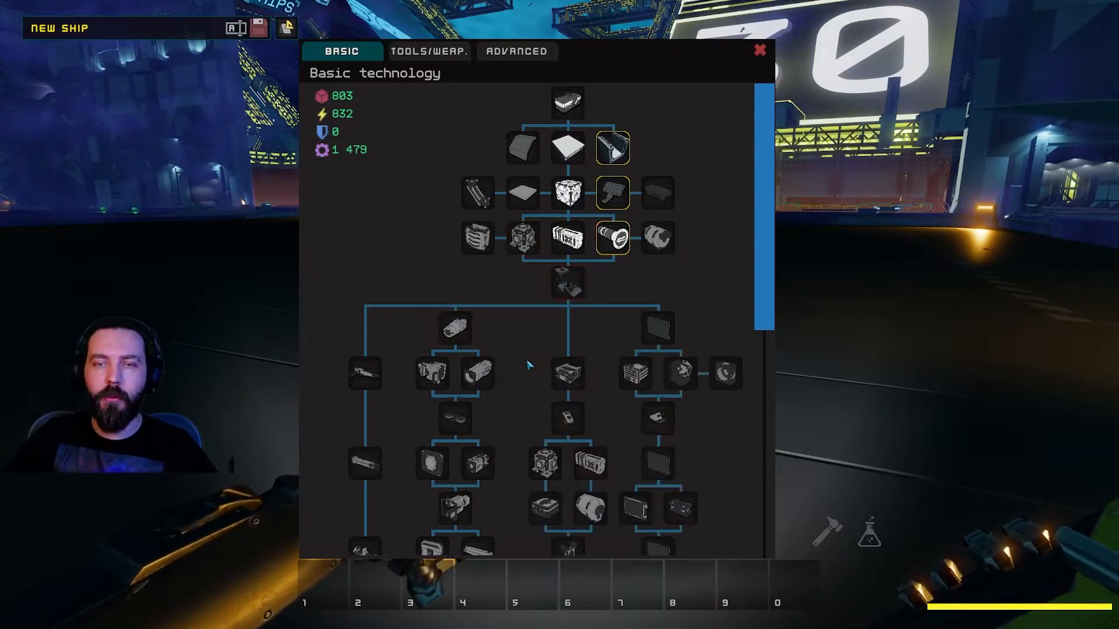
scroll("down", 3)
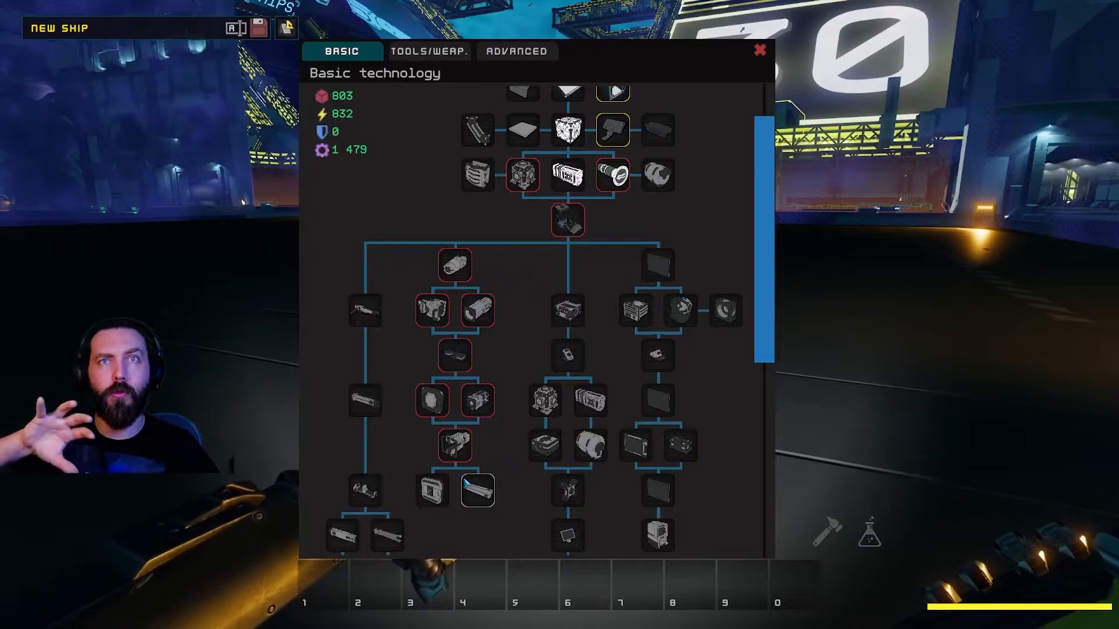
left_click(431, 490)
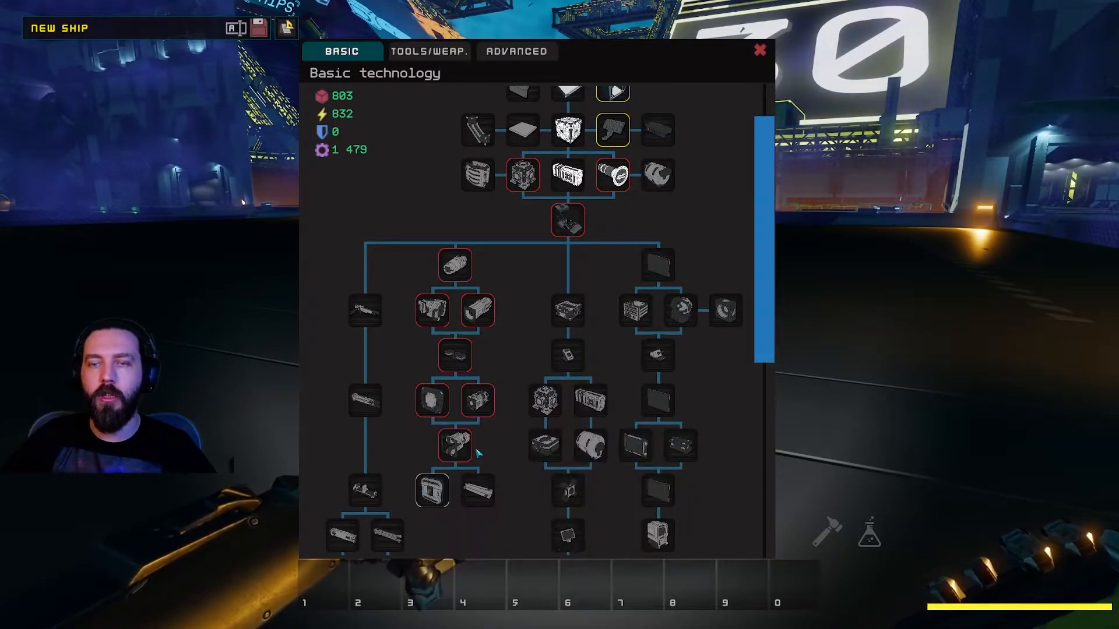
Step: Inspect a research item near the top of the tree, then close research
scroll("down", 3)
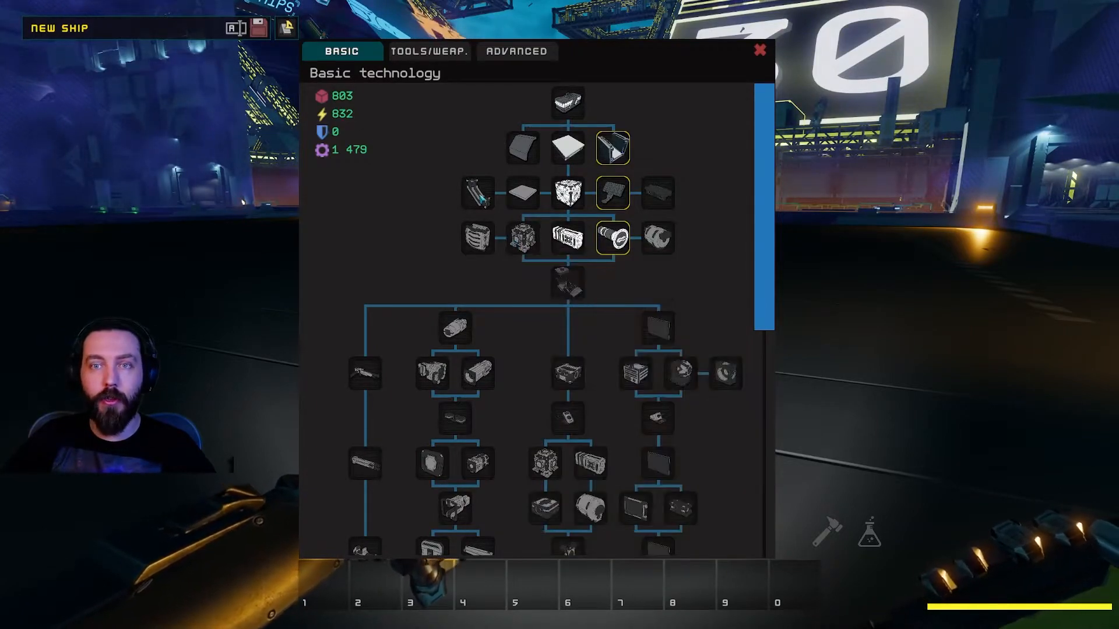
left_click(522, 238)
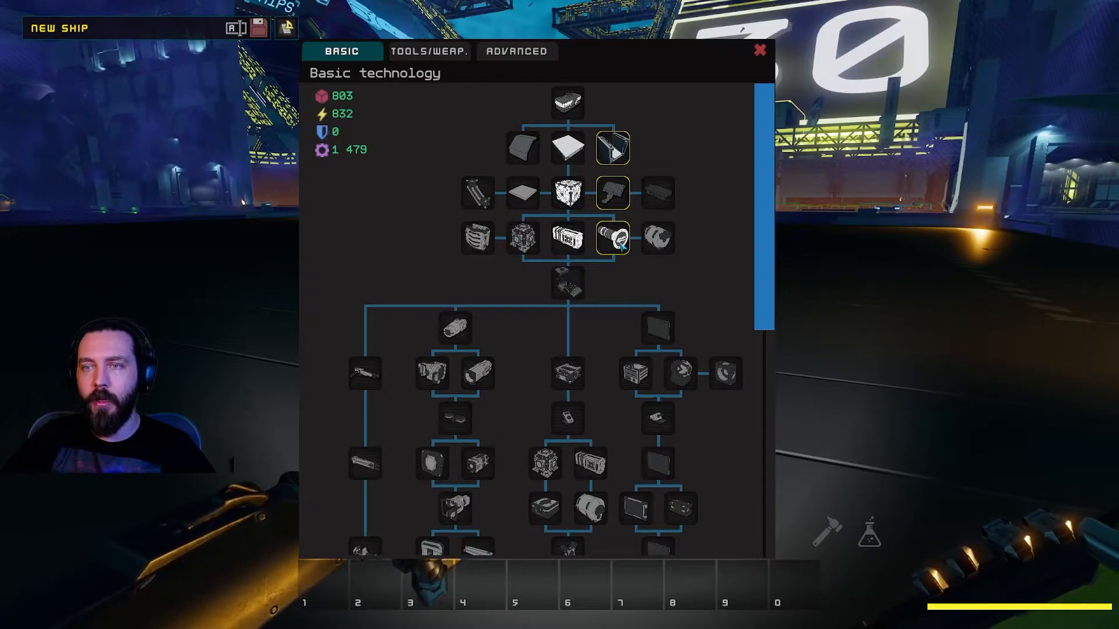
mouse_move(611, 237)
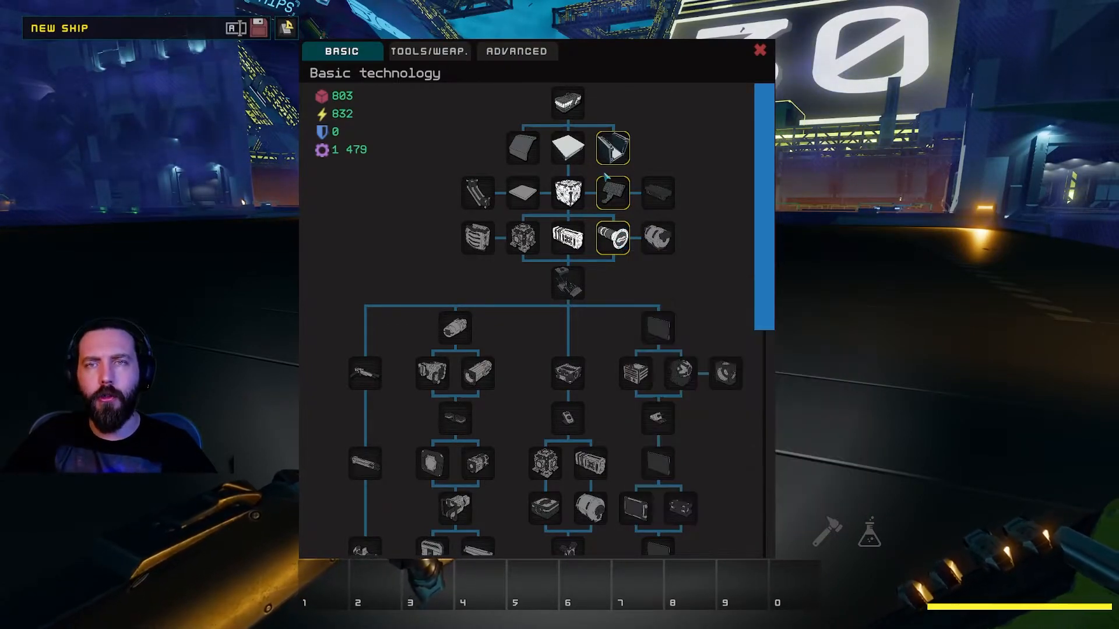
left_click(758, 52)
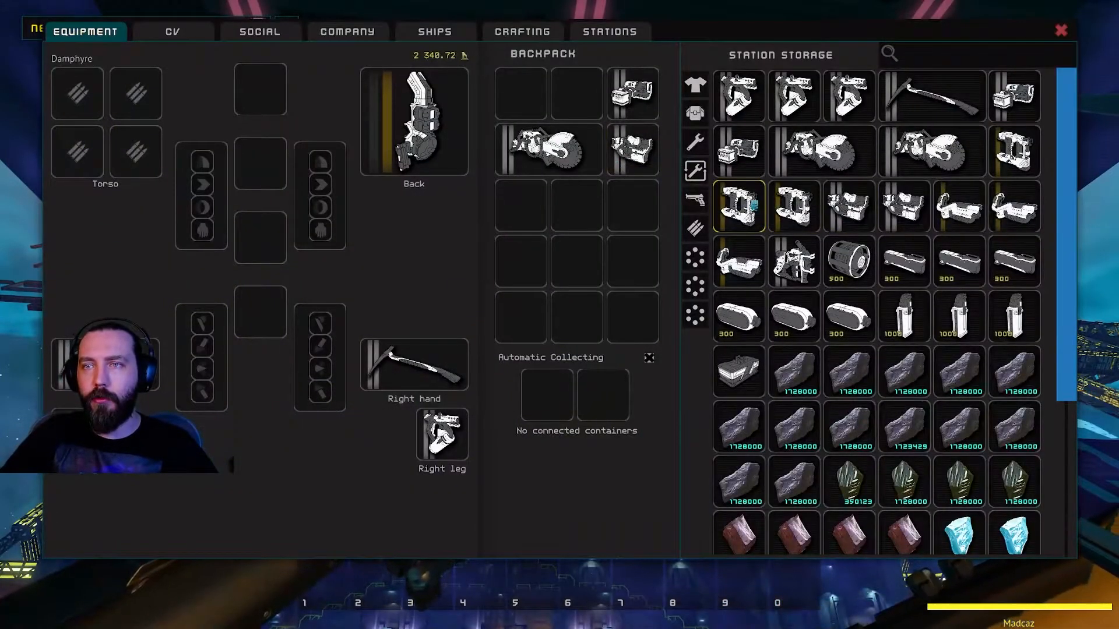
Step: Scroll the view while closing out of the inventory toward the ship
scroll("down", 3)
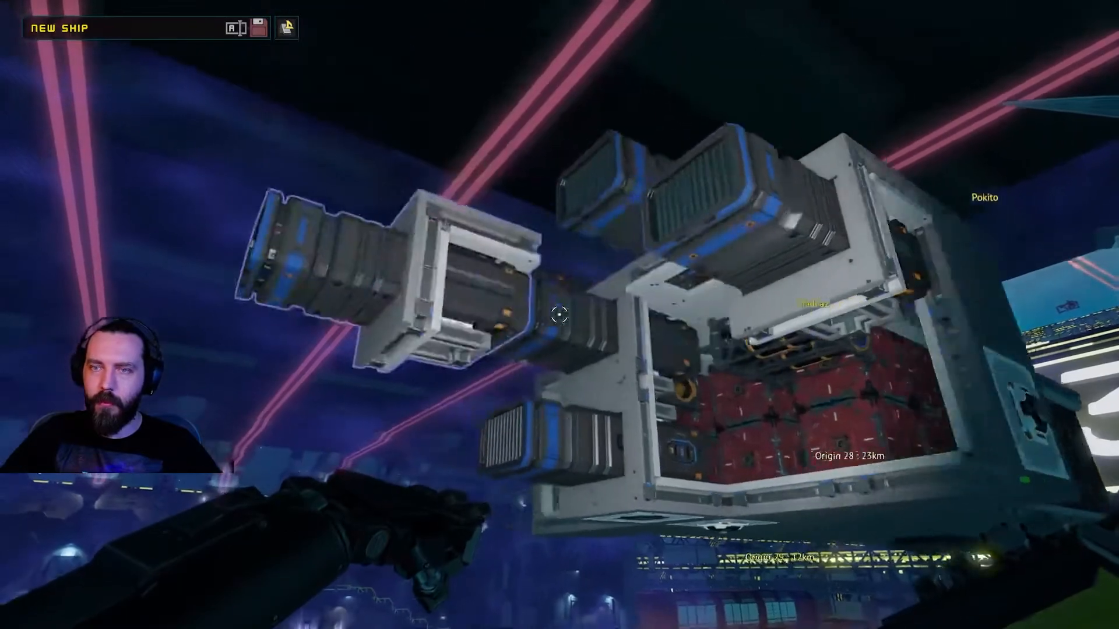
mouse_move(559, 313)
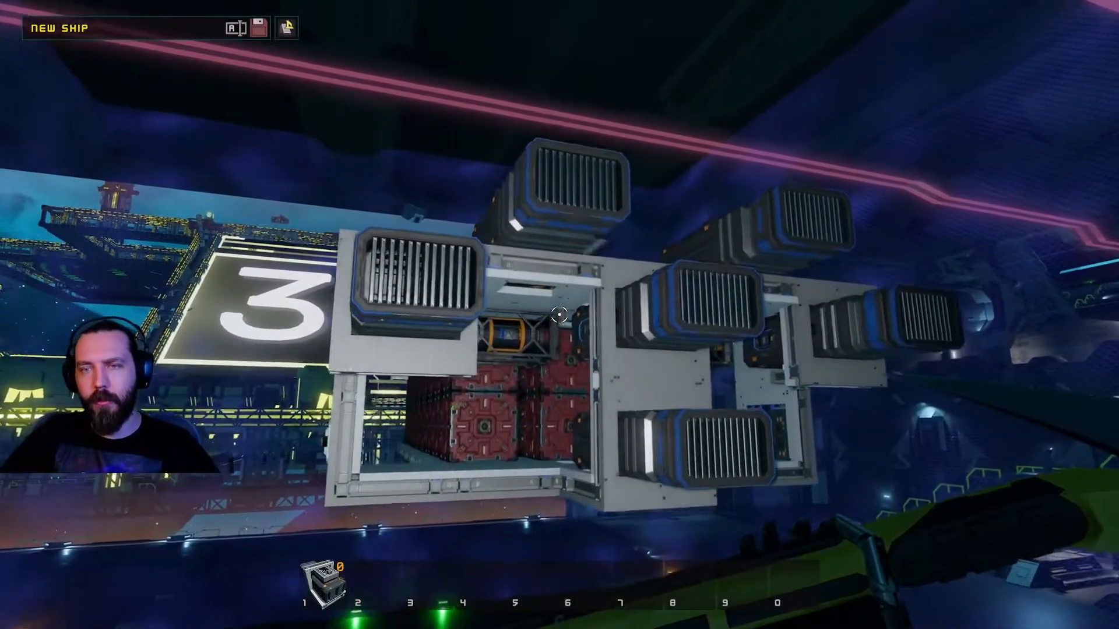
mouse_move(560, 313)
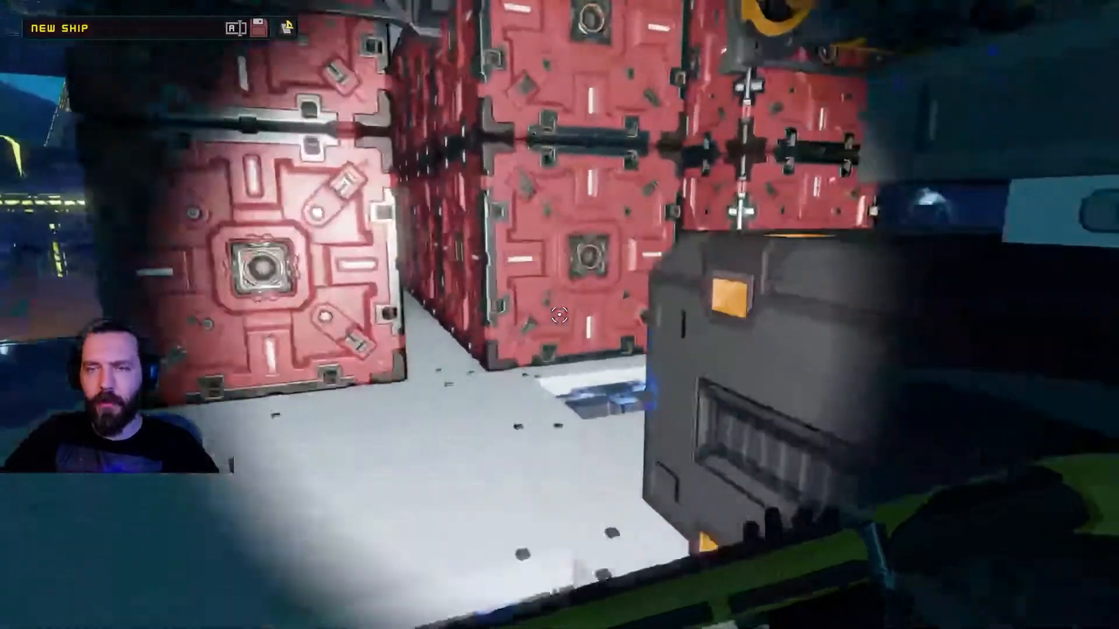
mouse_move(560, 314)
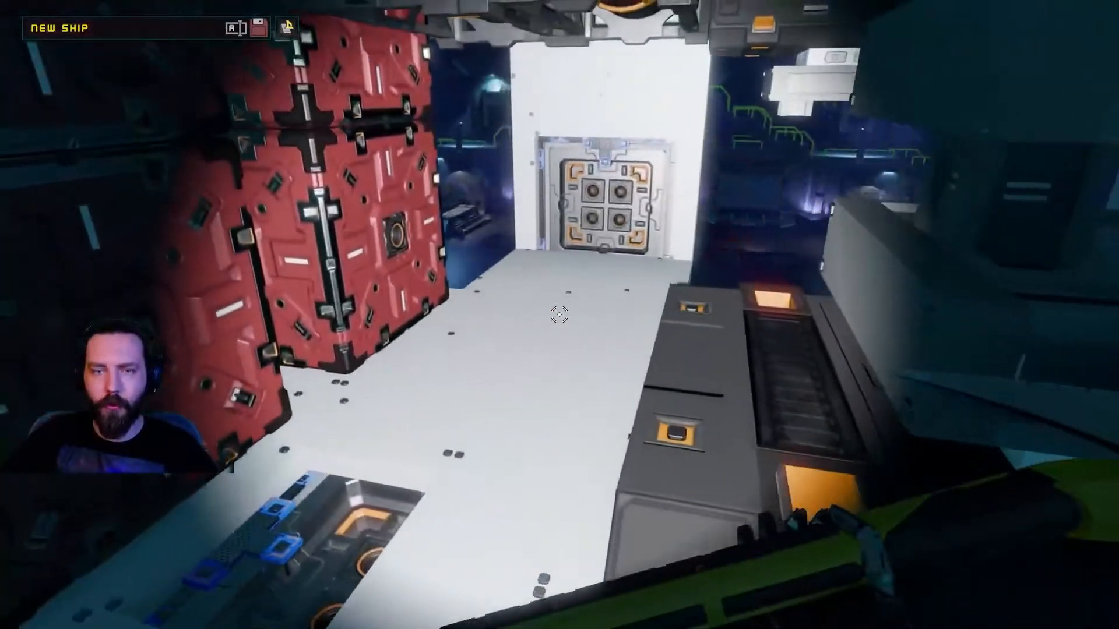
mouse_move(559, 316)
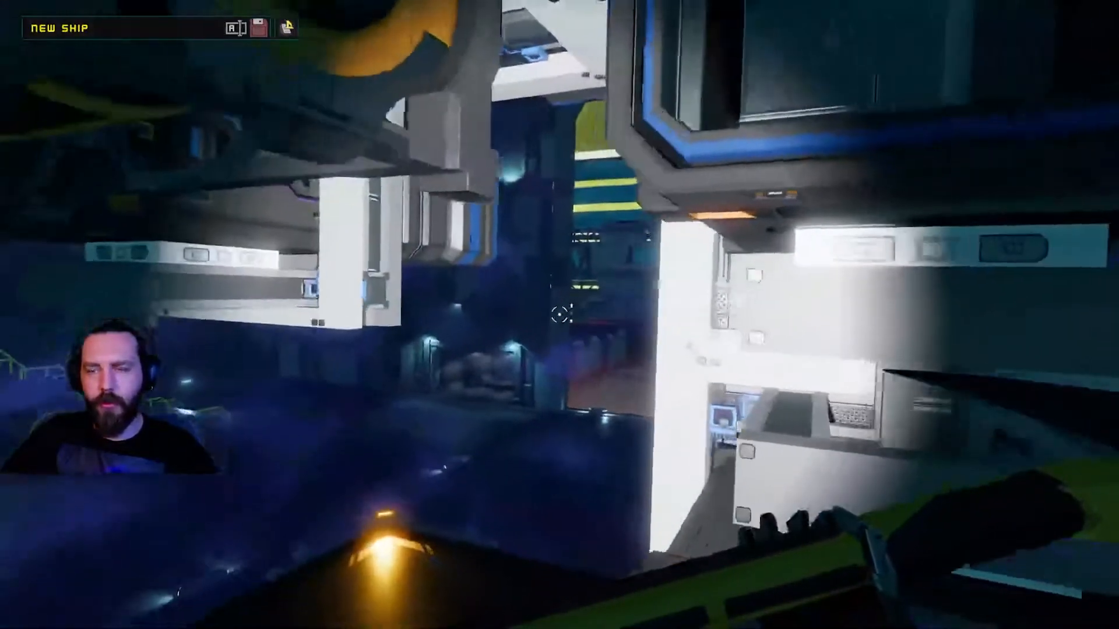
mouse_move(559, 313)
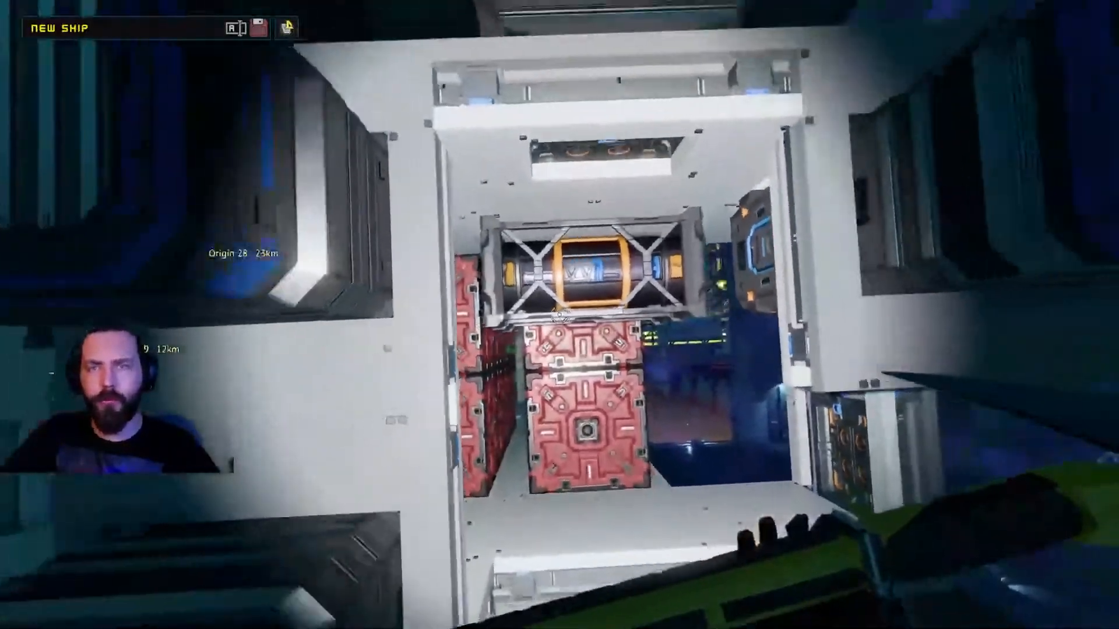
mouse_move(560, 314)
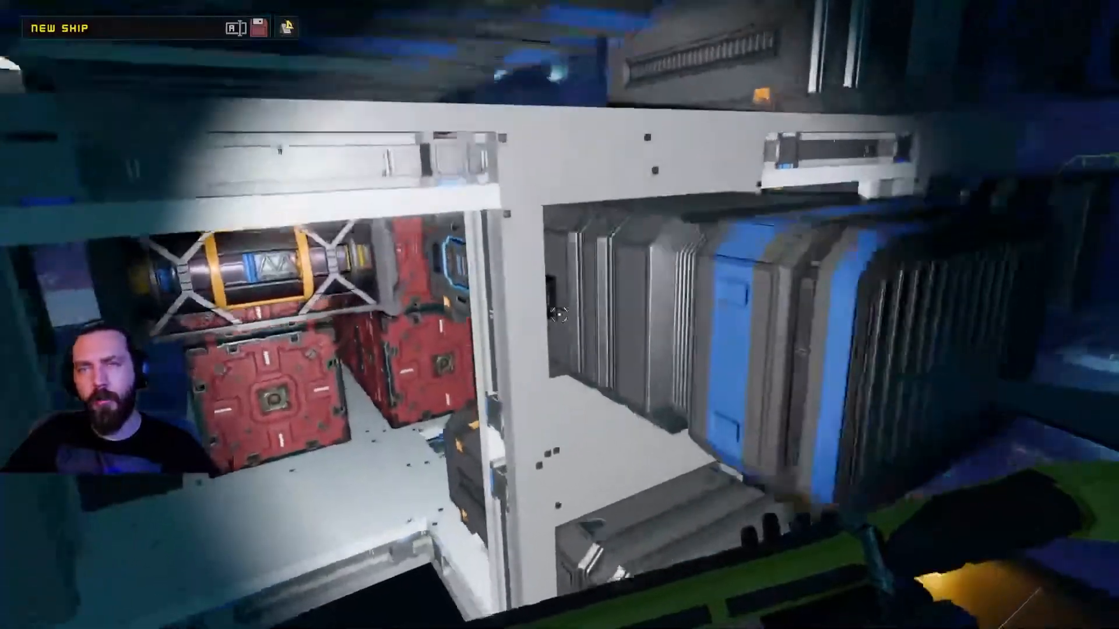
mouse_move(559, 315)
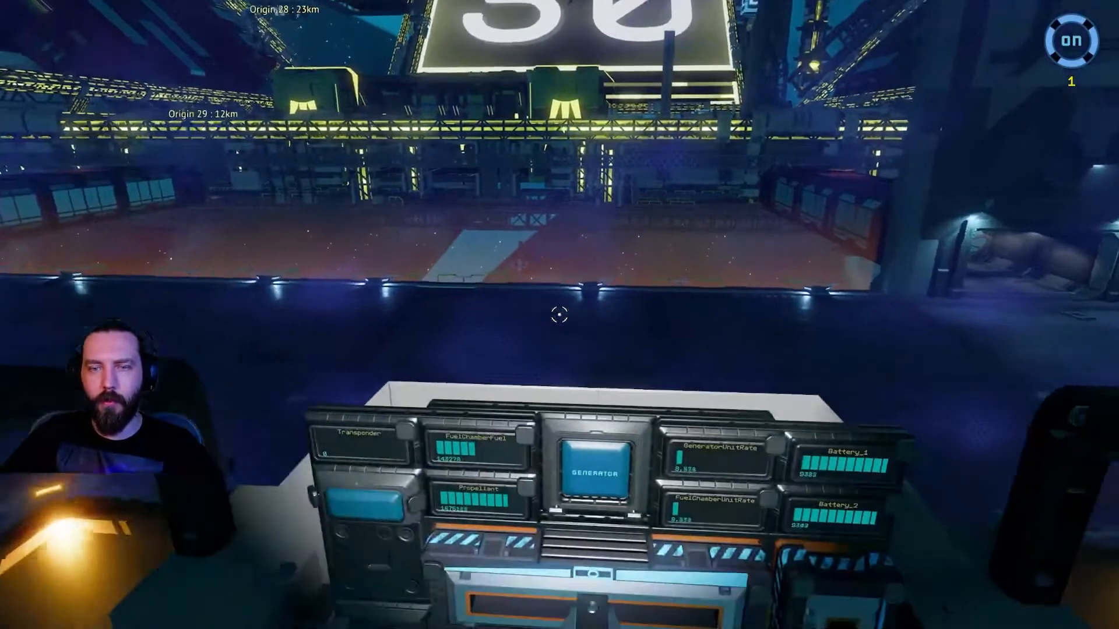
mouse_move(560, 315)
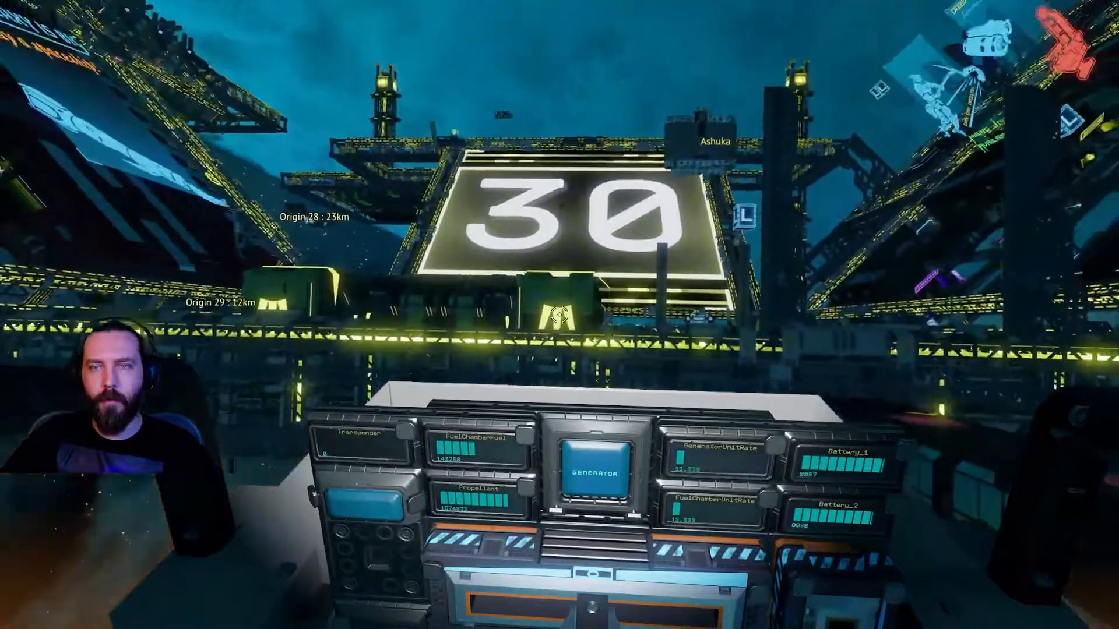
mouse_move(559, 315)
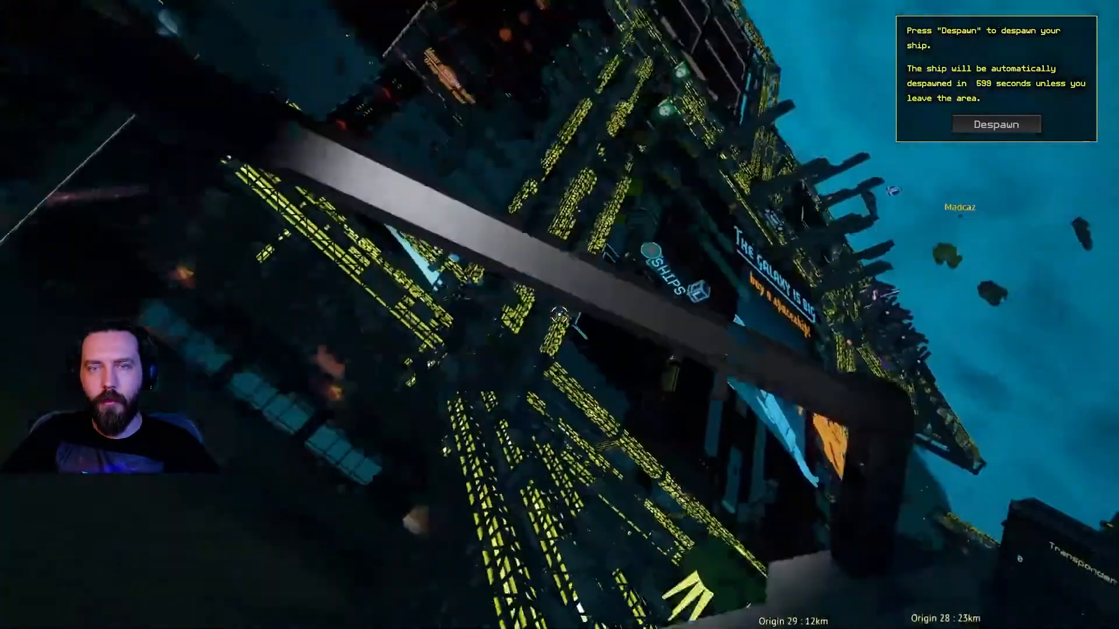
mouse_move(560, 314)
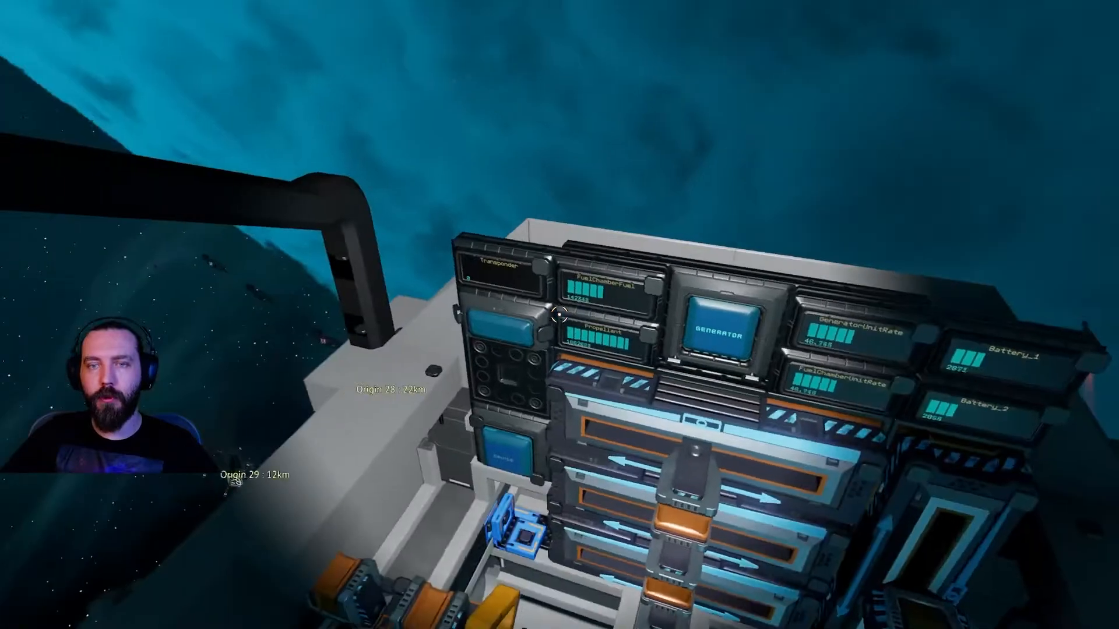
mouse_move(560, 320)
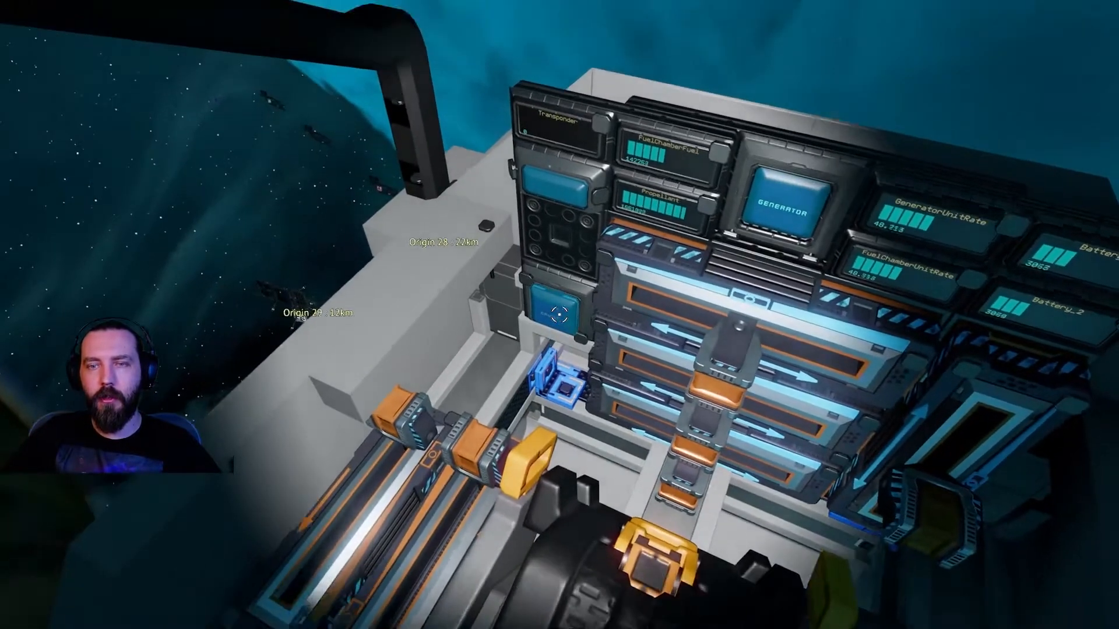
mouse_move(561, 316)
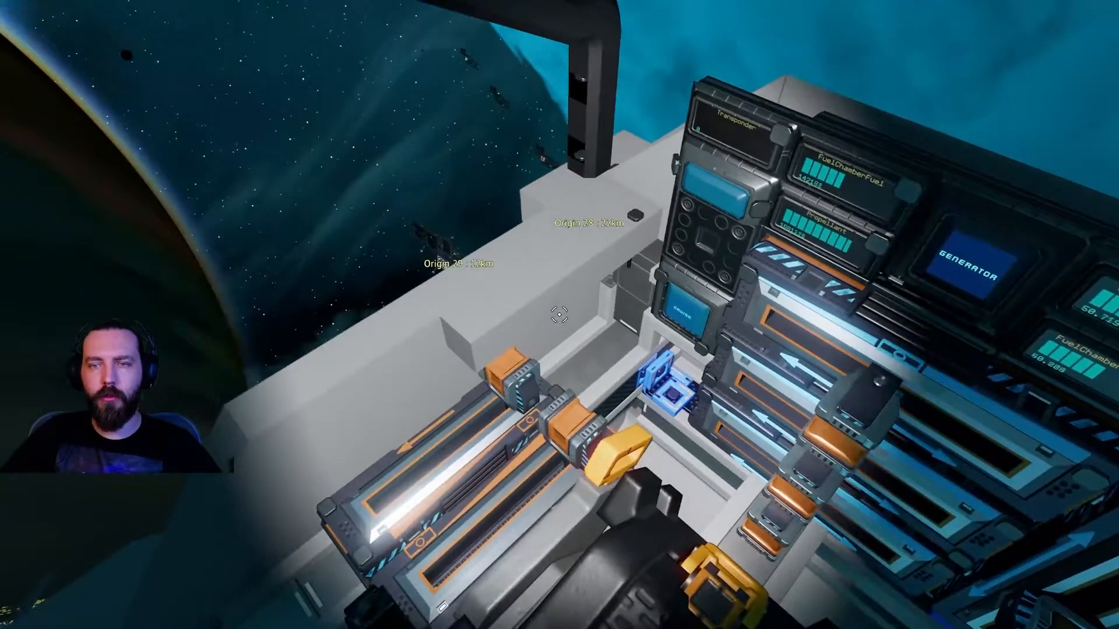
mouse_move(560, 315)
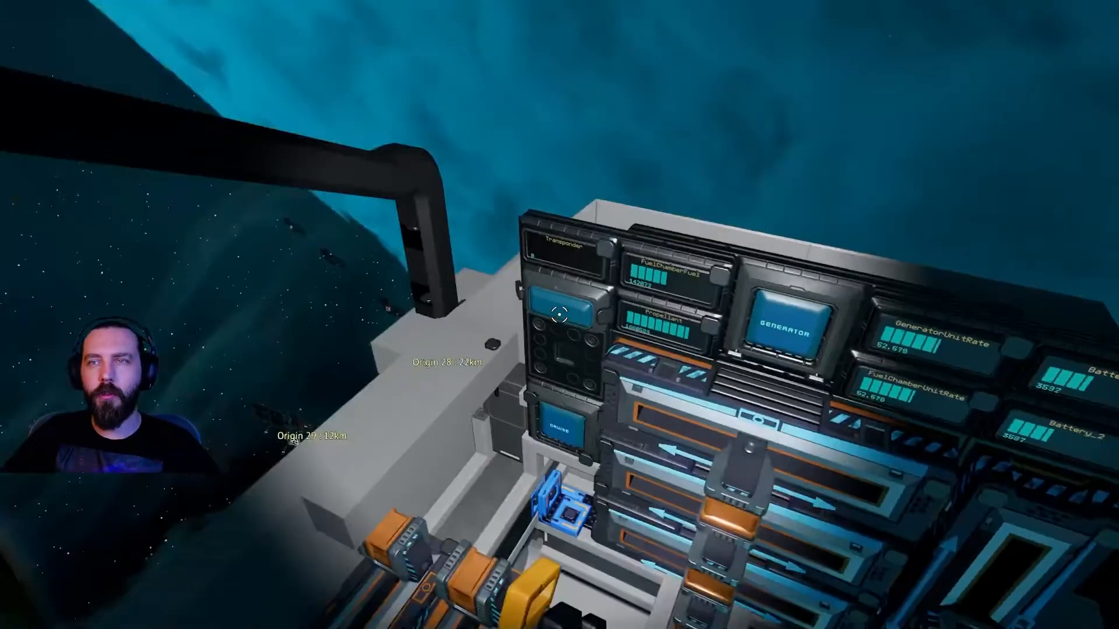
mouse_move(558, 313)
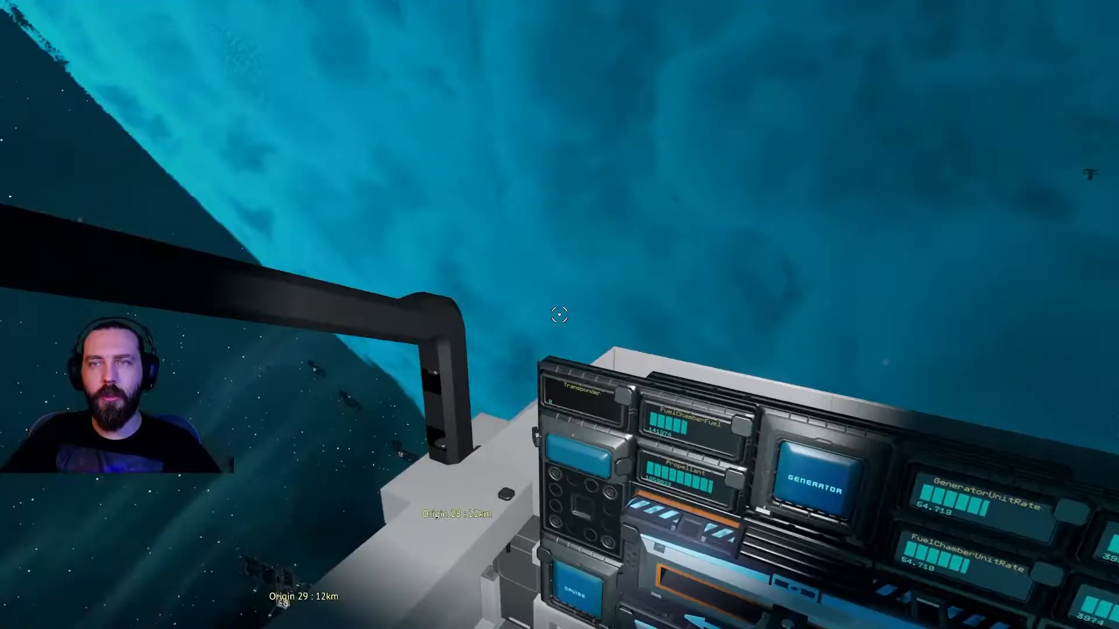
mouse_move(558, 315)
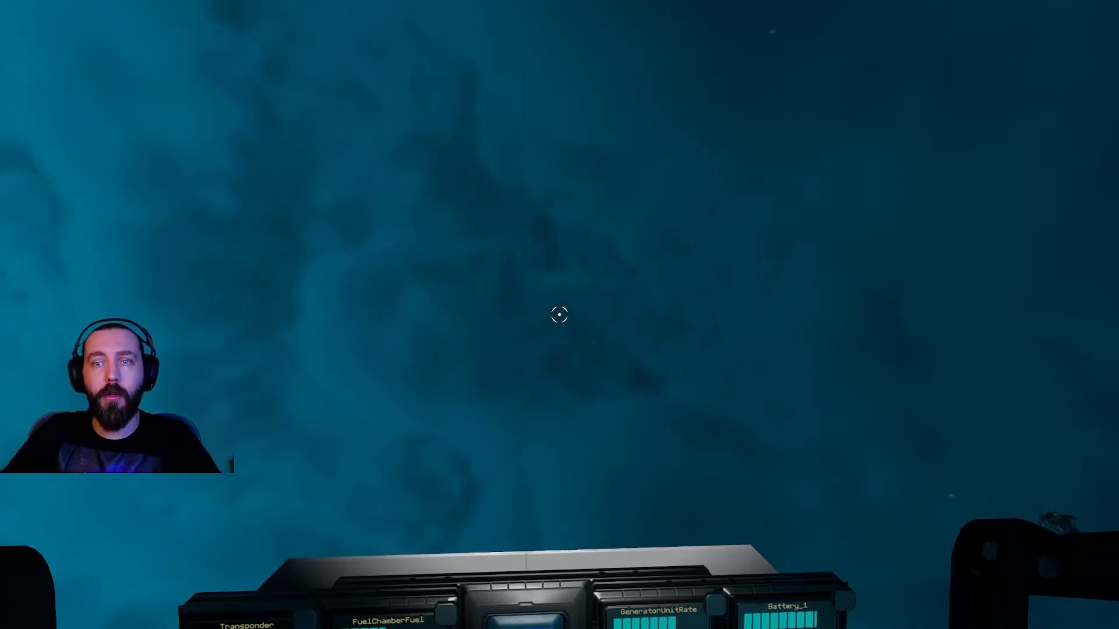
mouse_move(559, 315)
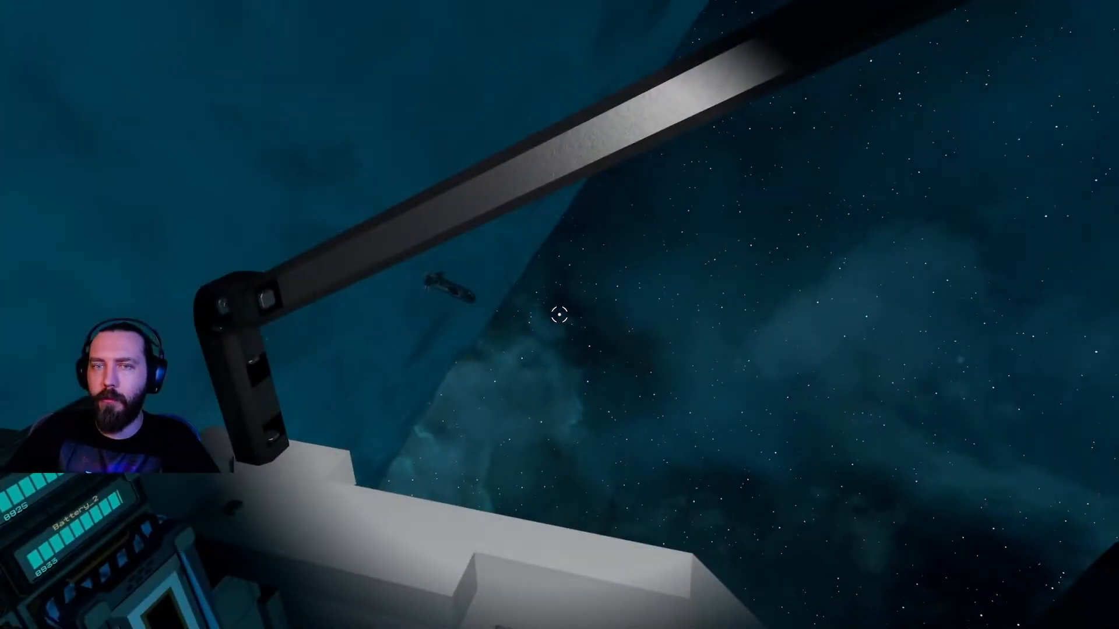
mouse_move(559, 314)
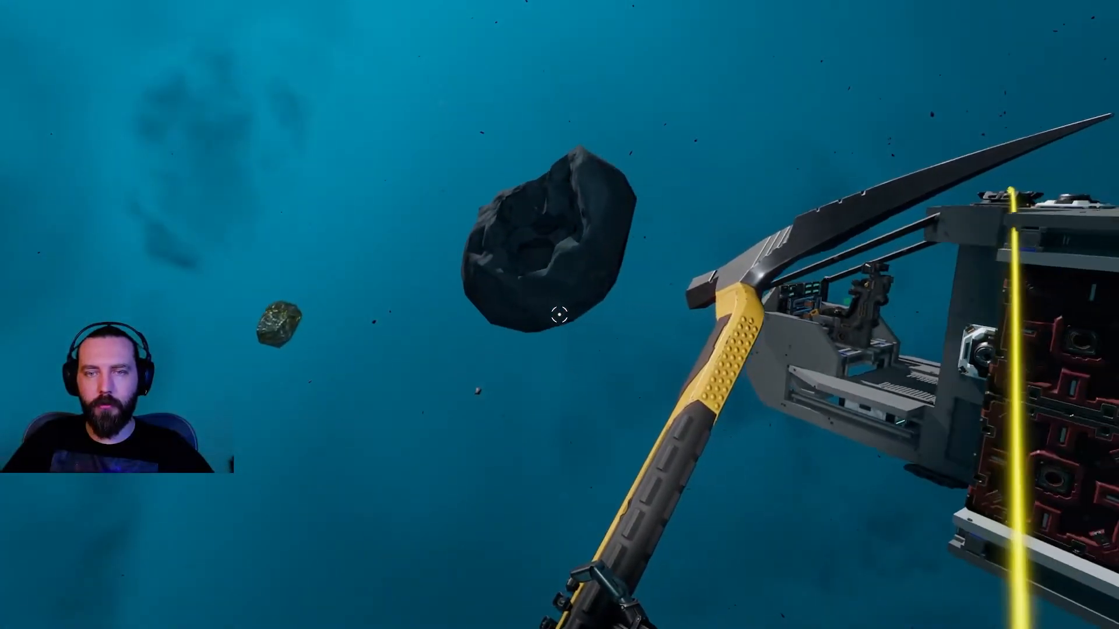
mouse_move(560, 314)
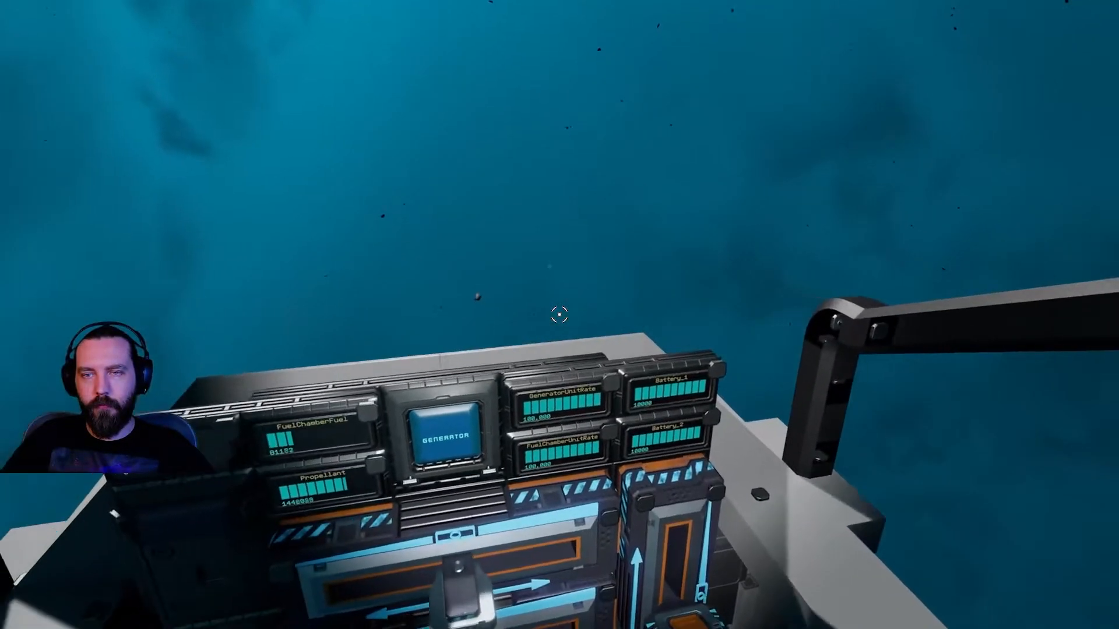
mouse_move(559, 315)
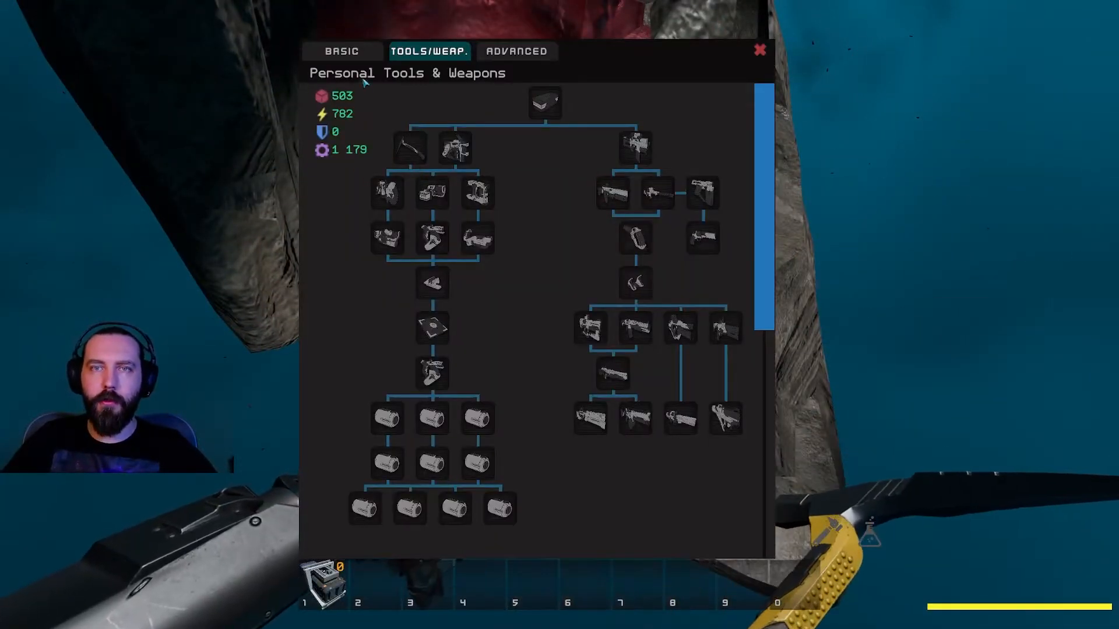
Step: Leave research, list the thruster blueprints, then the Crafting benches category
left_click(342, 51)
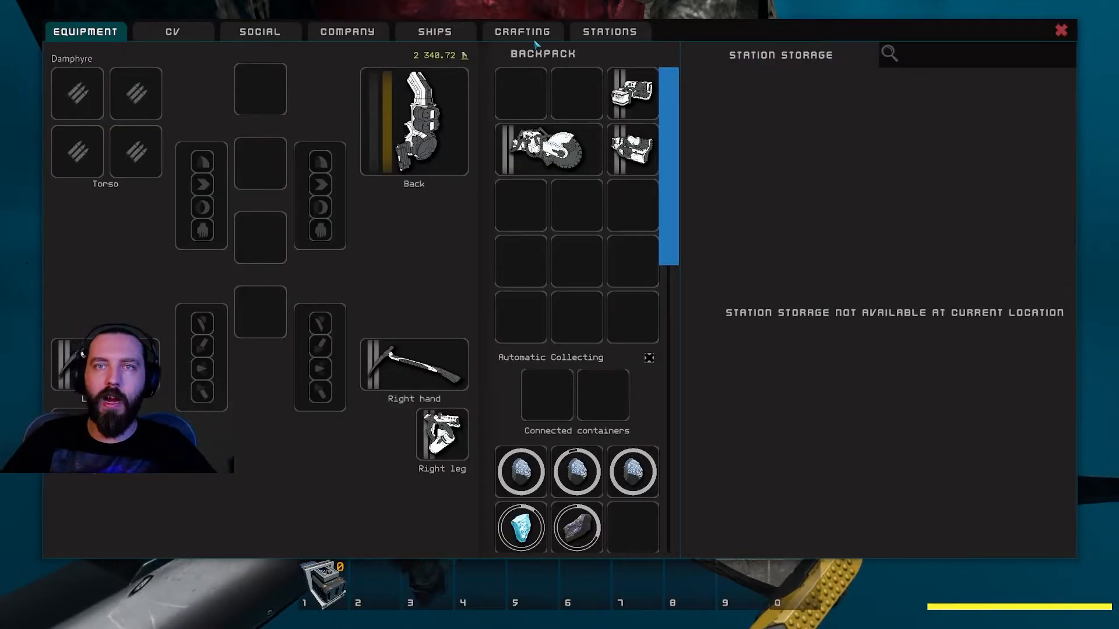
left_click(522, 32)
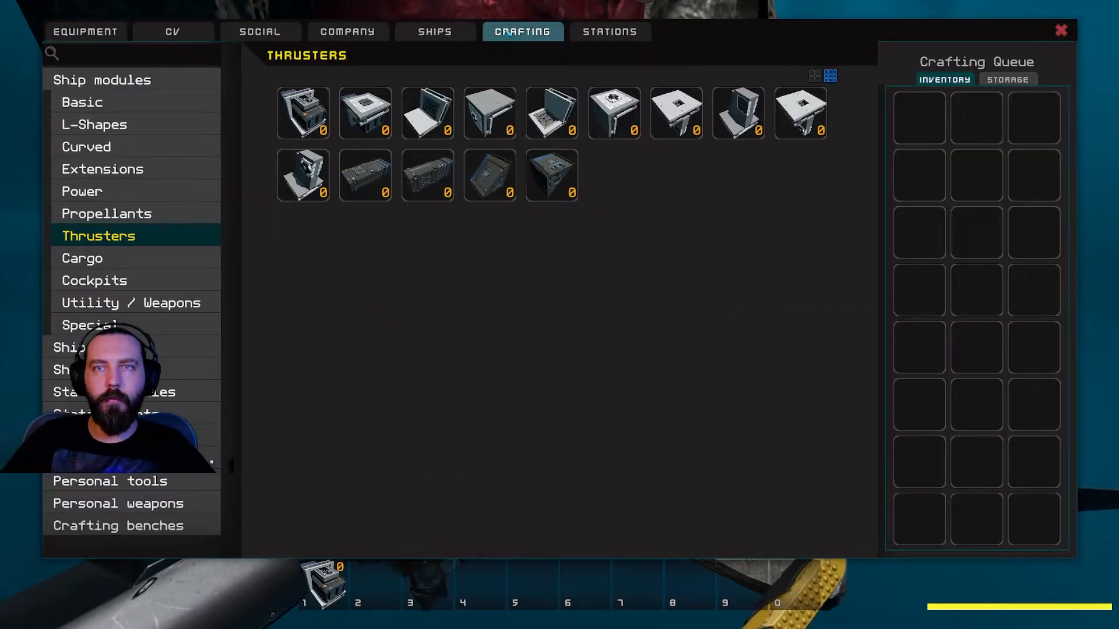
left_click(118, 526)
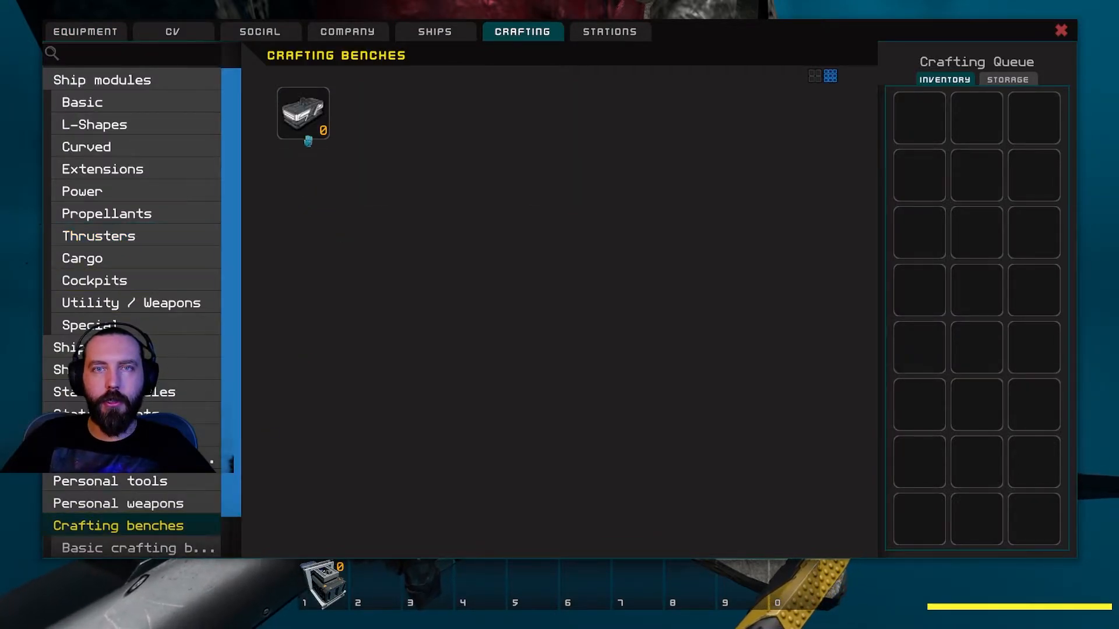
mouse_move(303, 113)
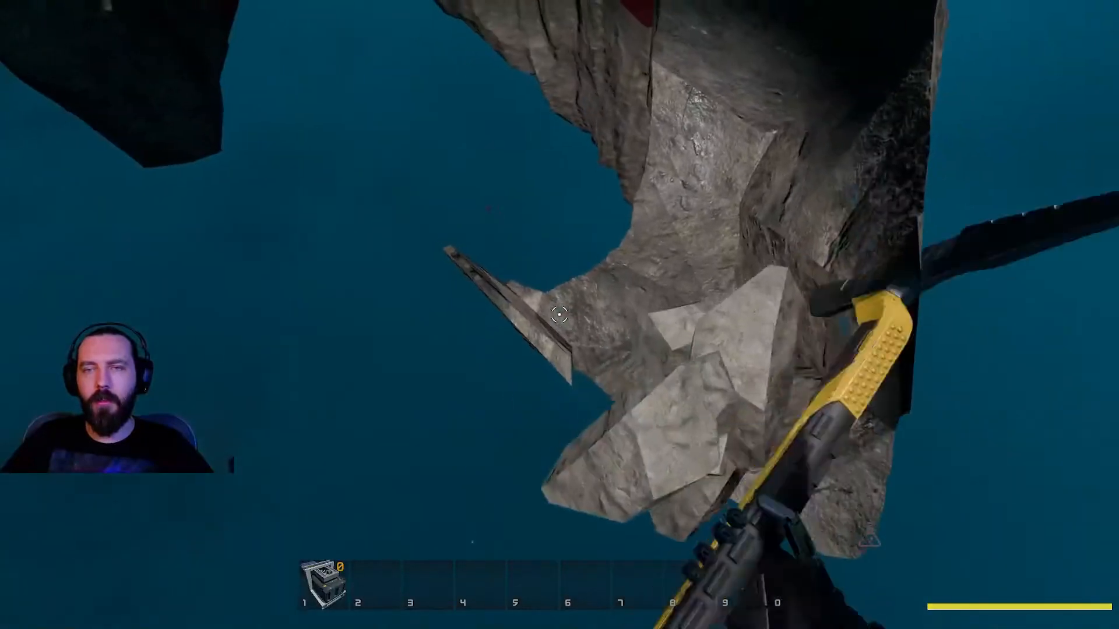
mouse_move(560, 314)
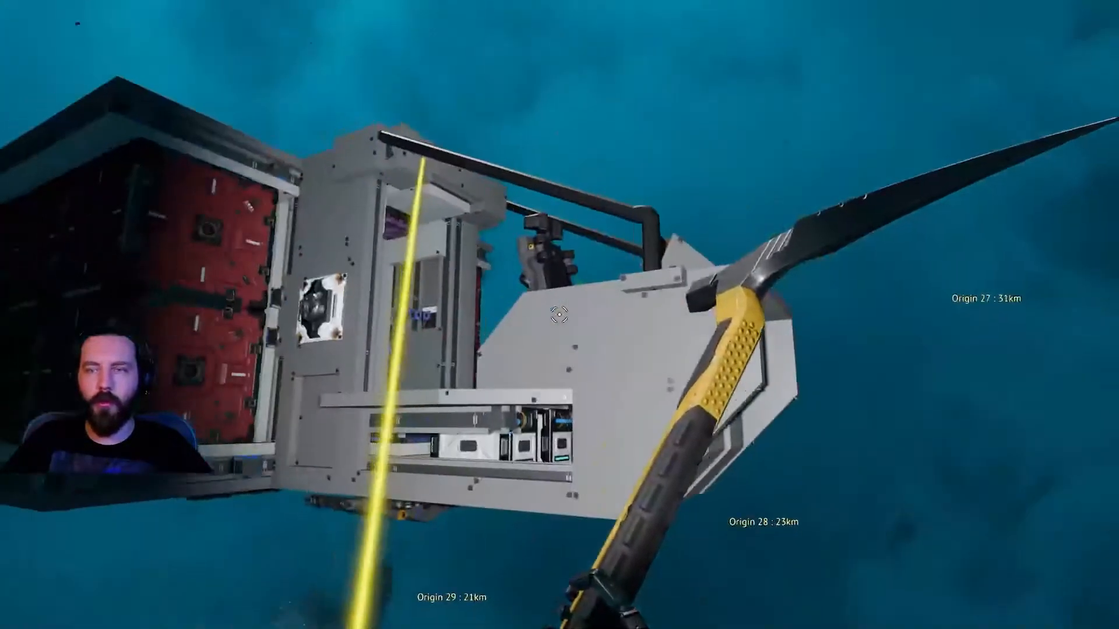
mouse_move(559, 315)
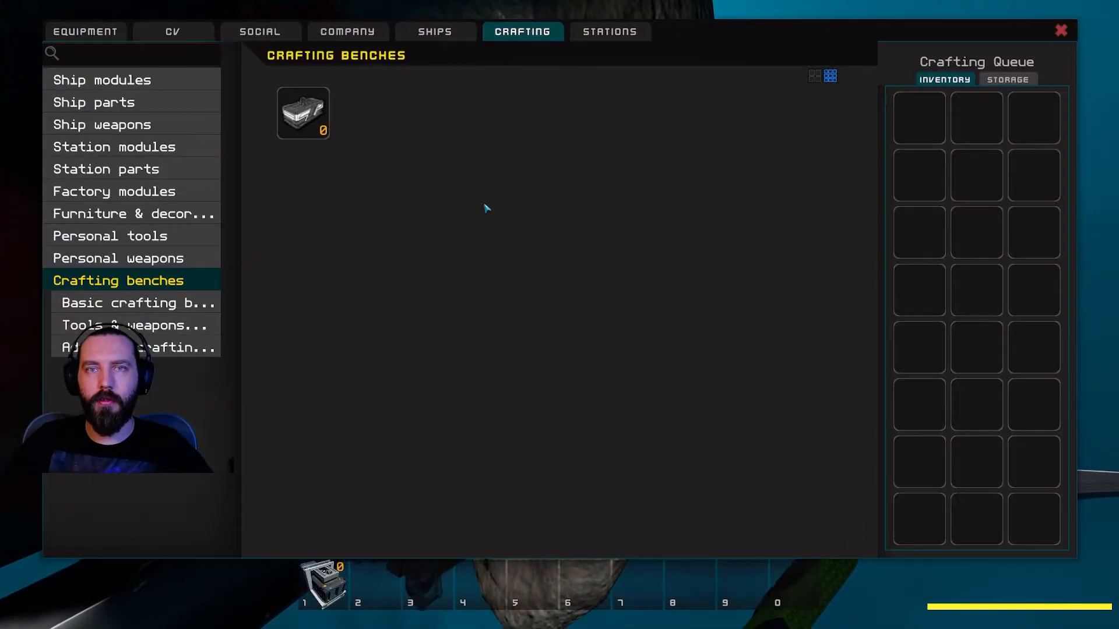
mouse_move(303, 113)
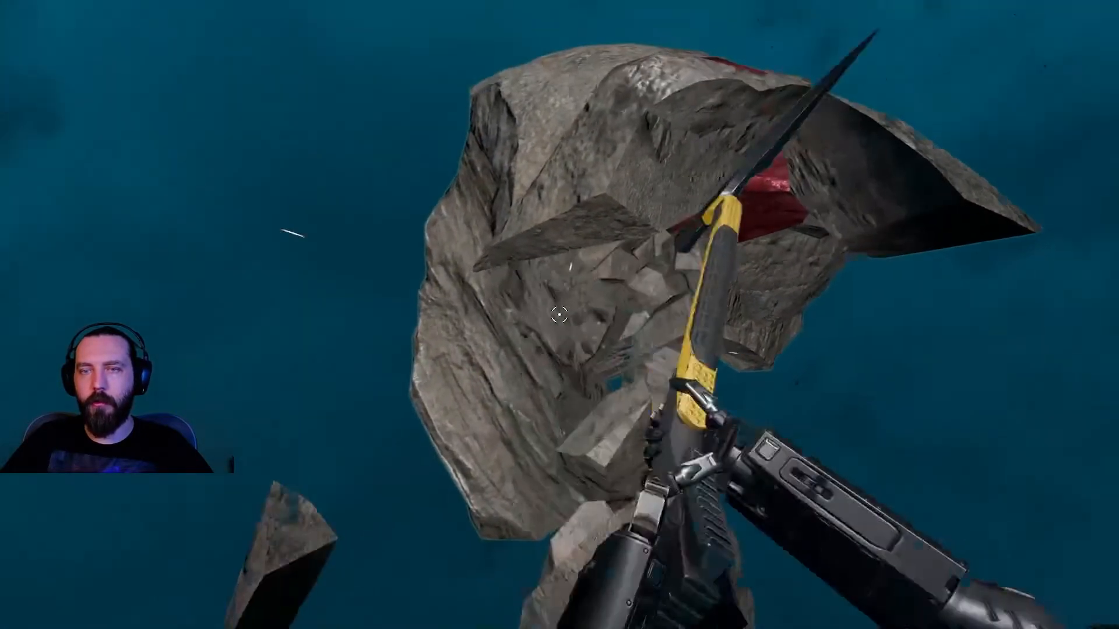
mouse_move(559, 315)
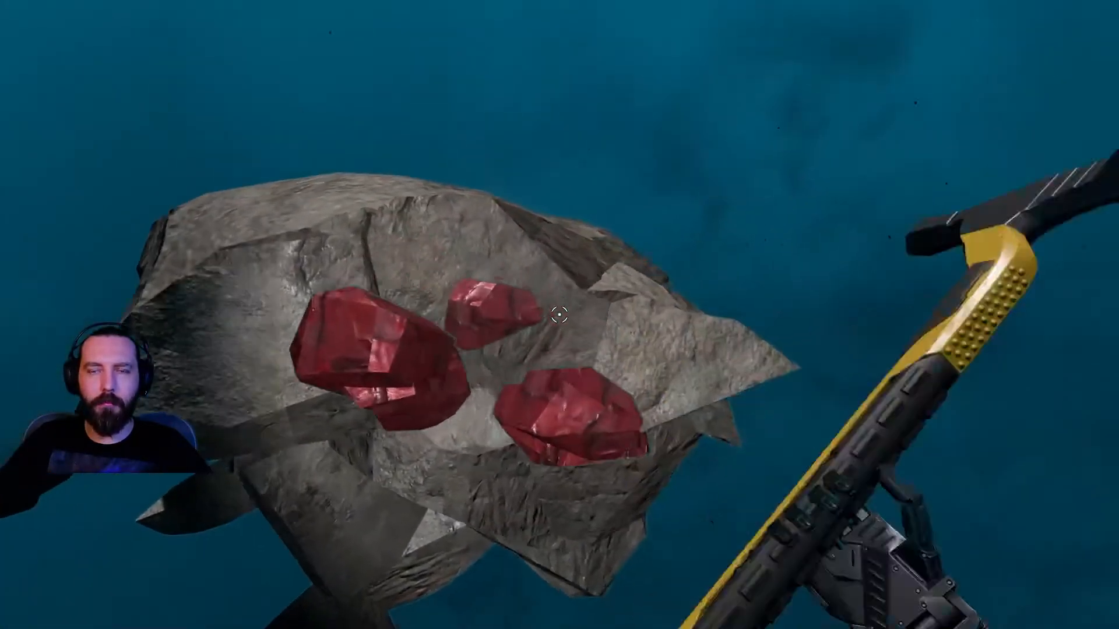
Step: Mine the exposed red ore chunks out of the asteroid with the pickaxe
left_click(560, 314)
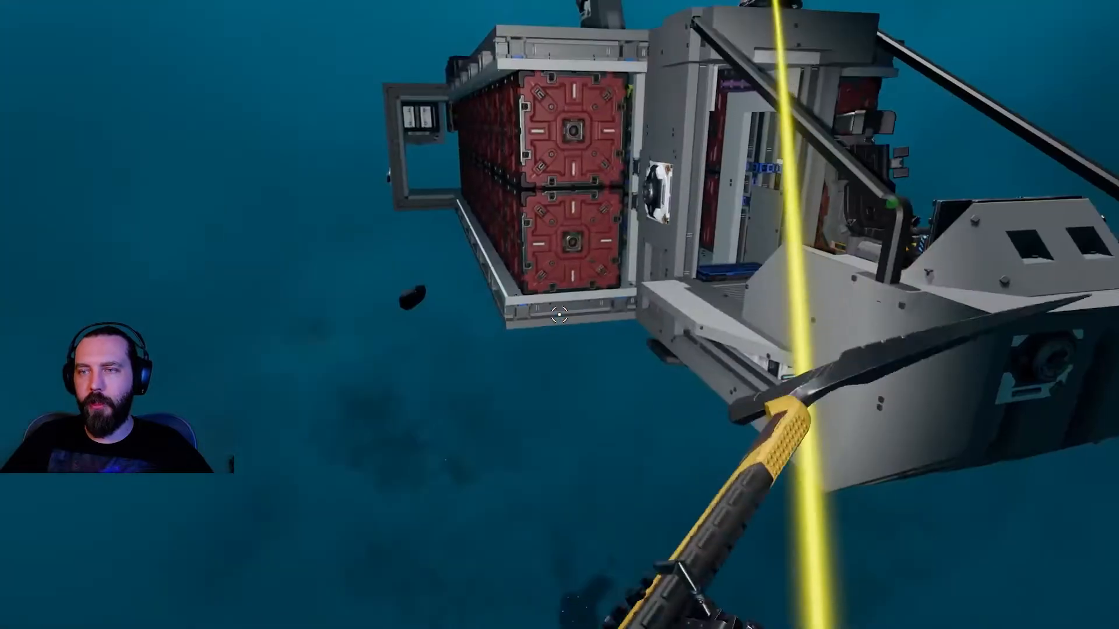
mouse_move(560, 316)
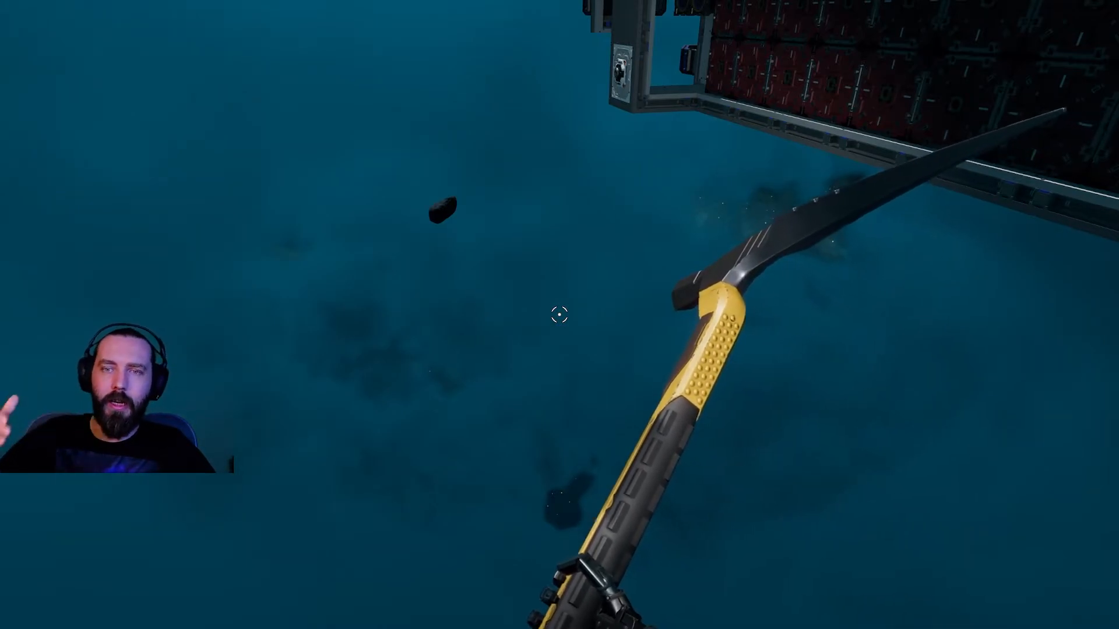
mouse_move(560, 315)
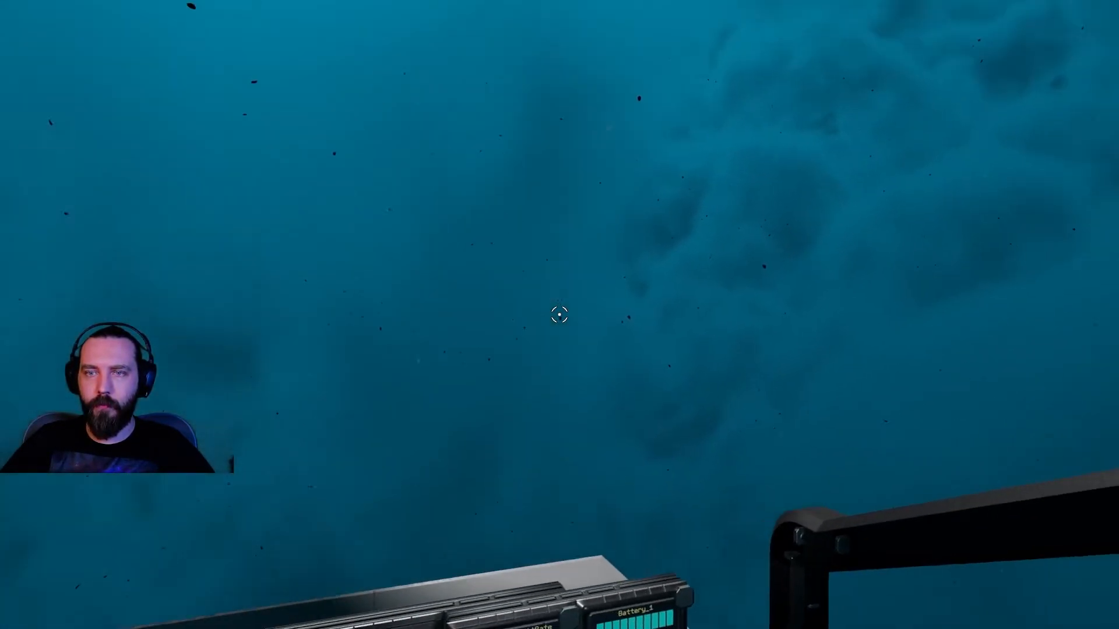
mouse_move(558, 313)
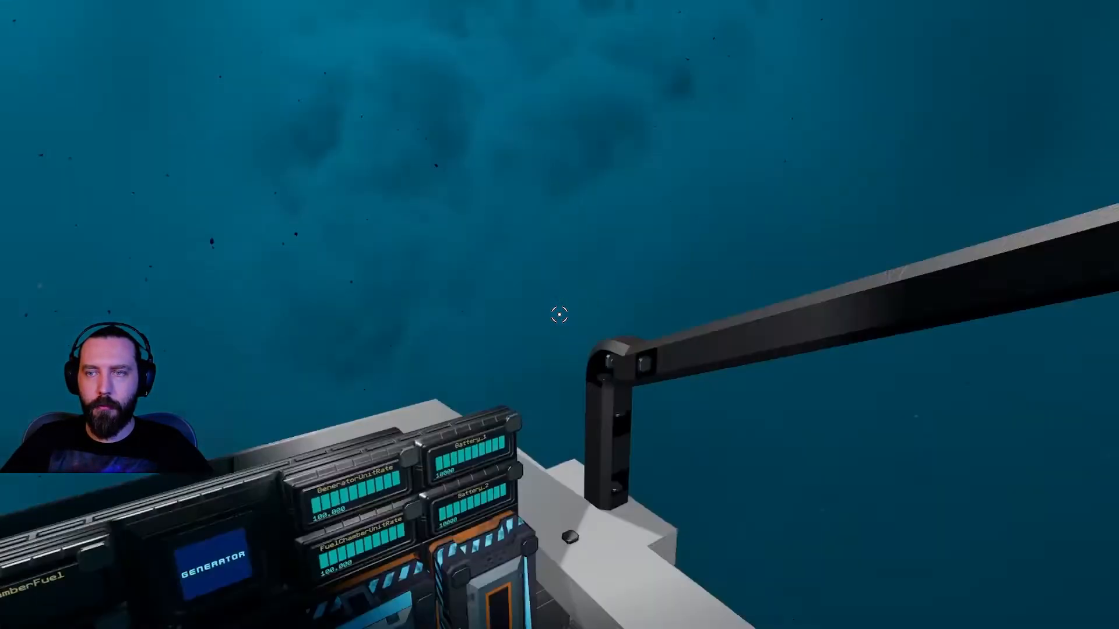
mouse_move(559, 313)
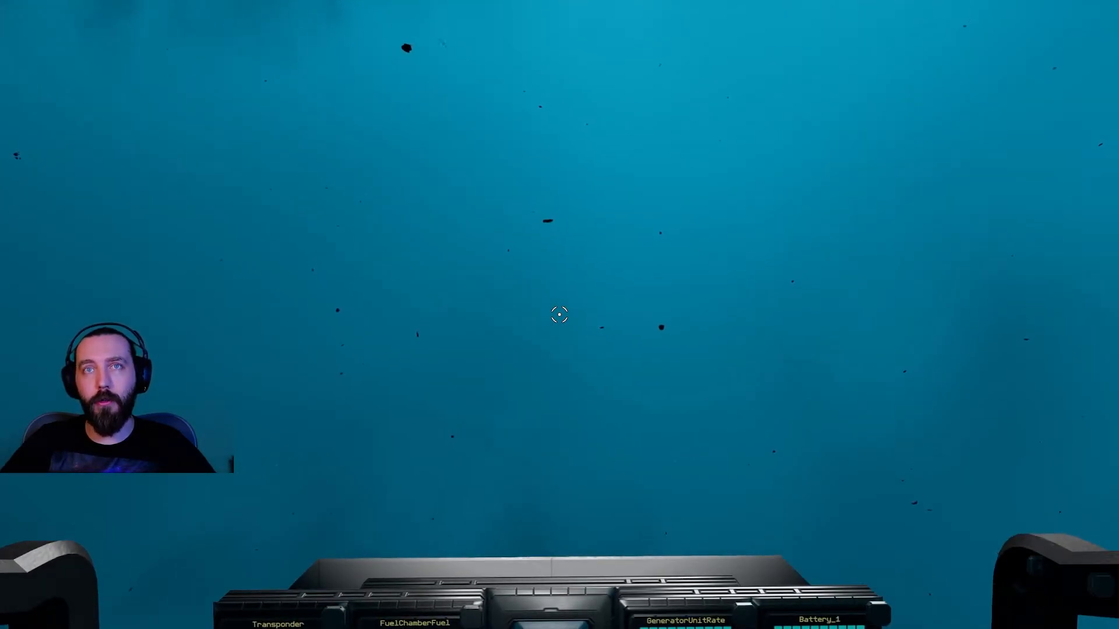
mouse_move(558, 315)
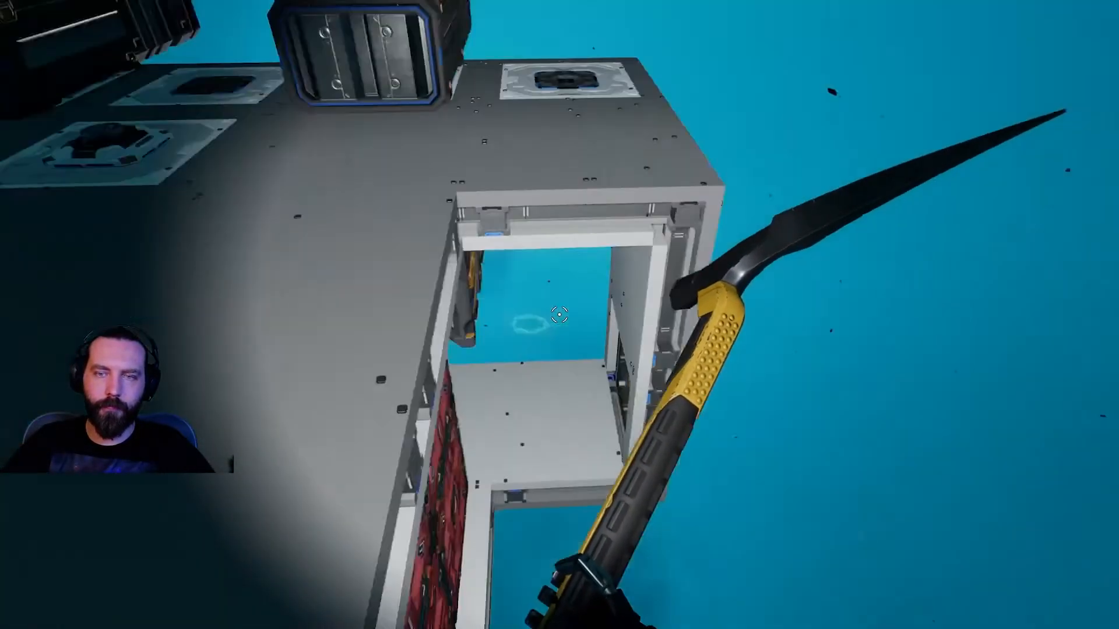
mouse_move(559, 315)
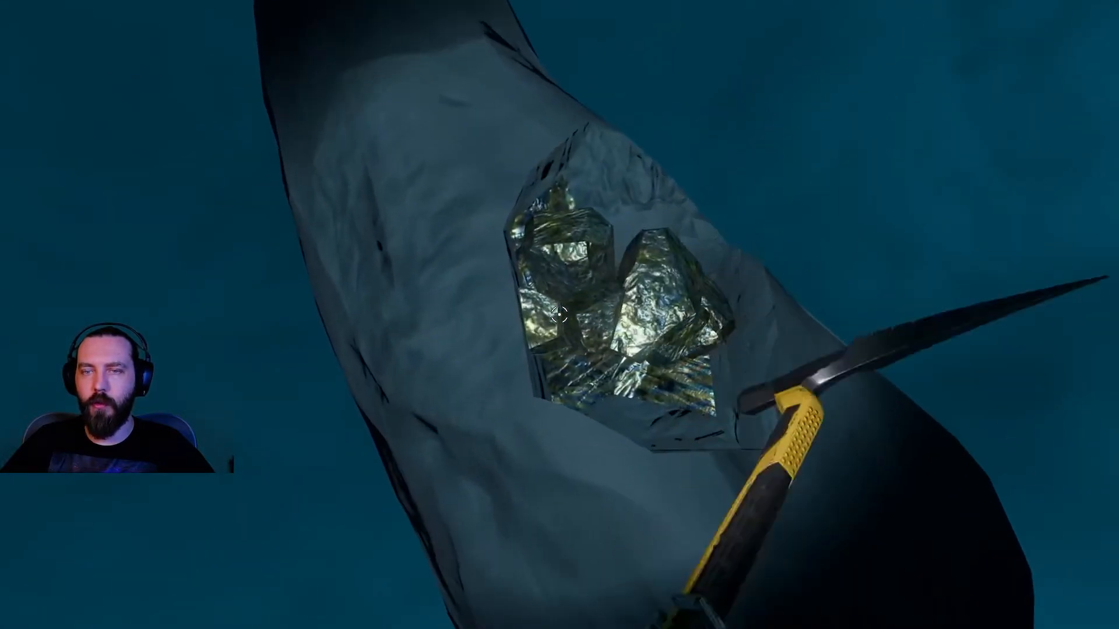
Step: Mine the gold-coloured ore vein on the asteroid with the pickaxe
left_click(559, 316)
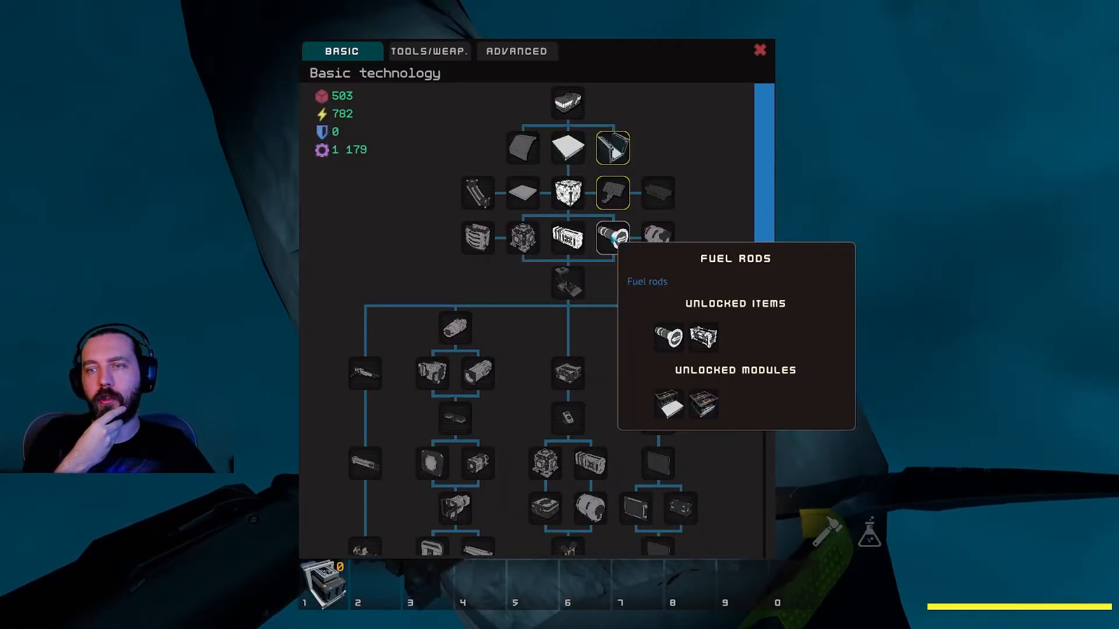
mouse_move(630, 260)
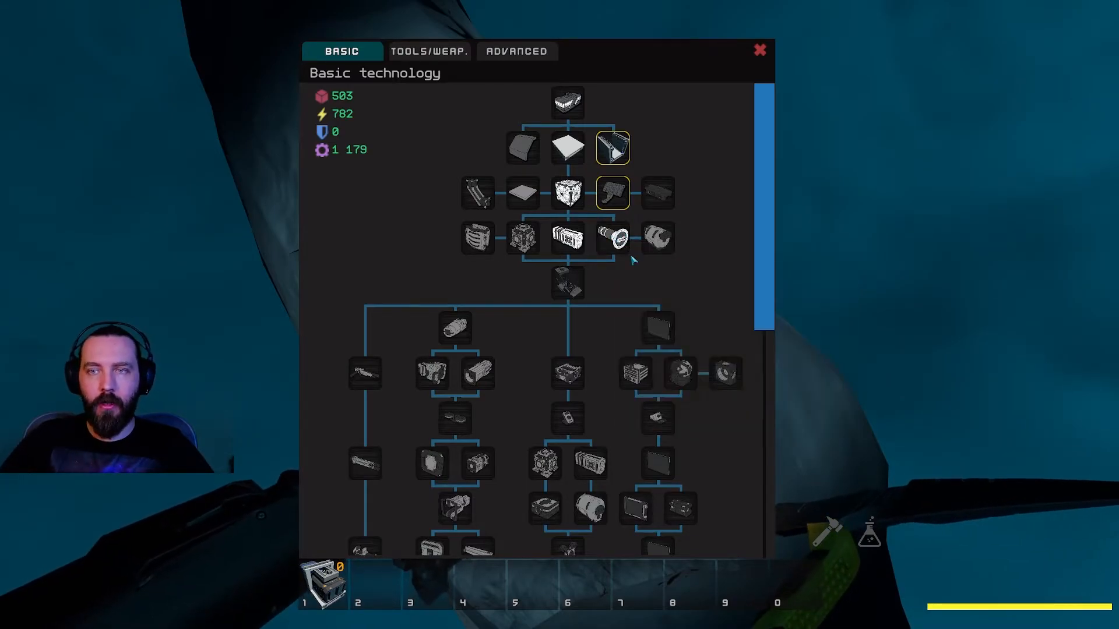
mouse_move(748, 94)
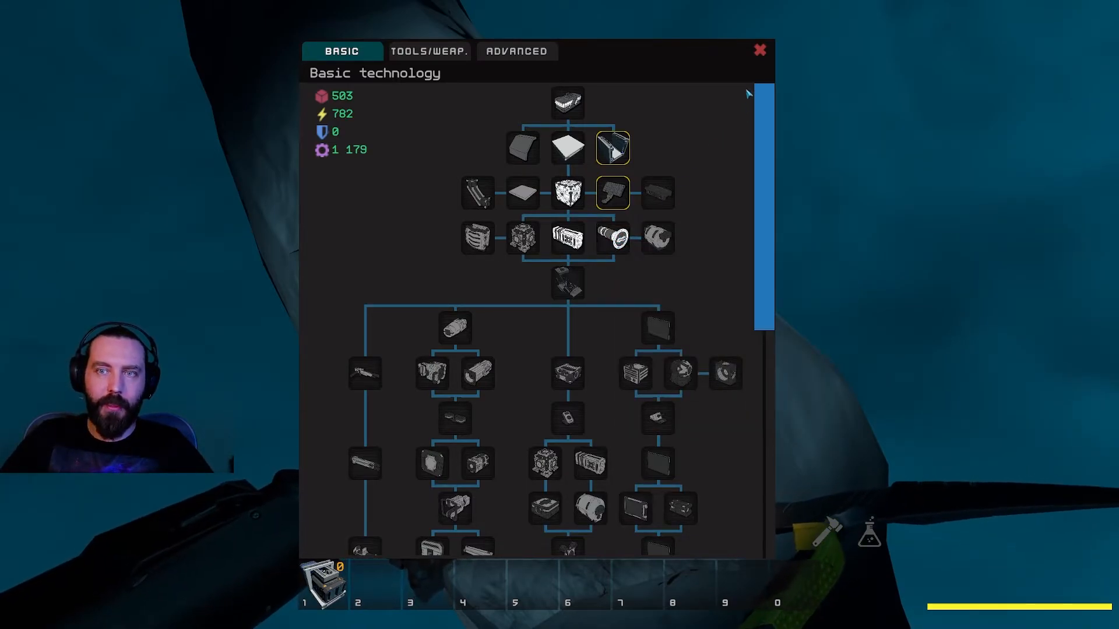
left_click(758, 50)
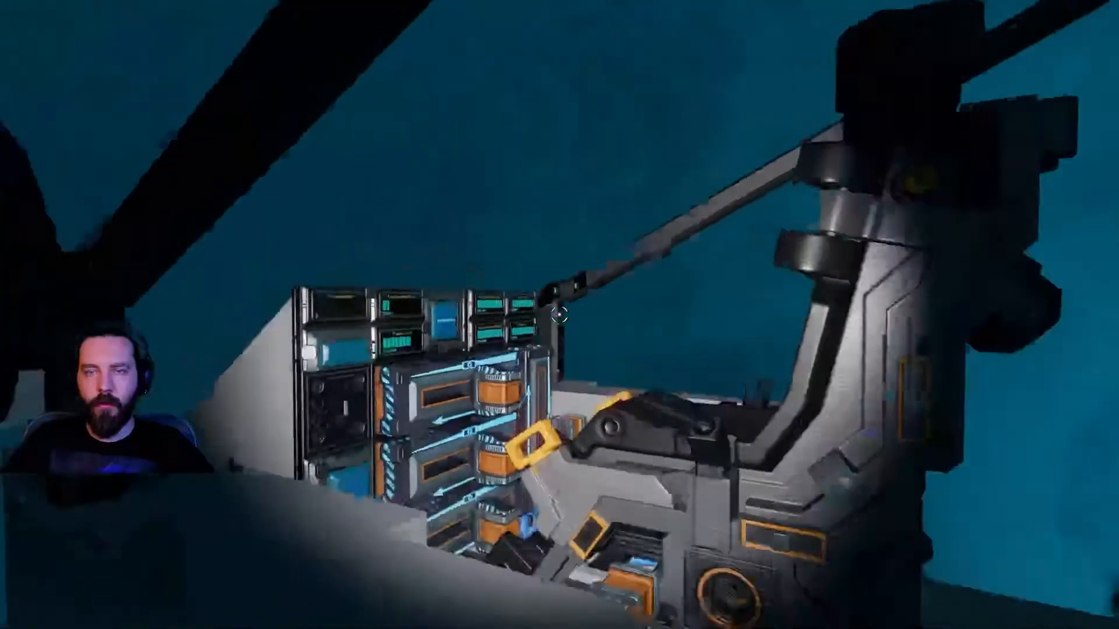
Step: Show the Equipment inventory with the backpack full of mined ore
key("i")
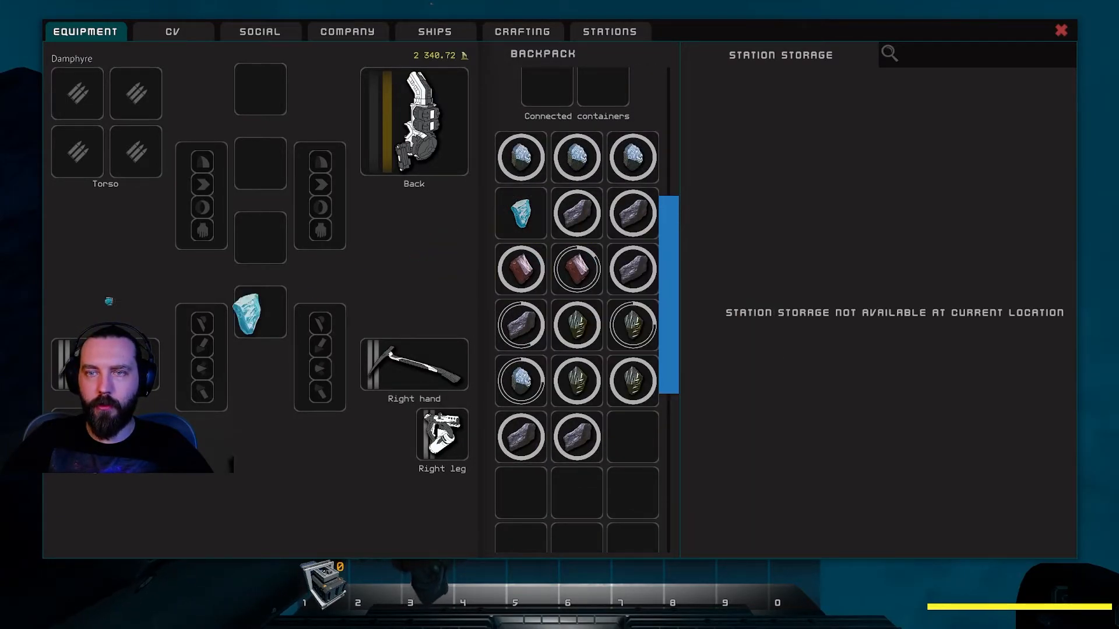
mouse_move(520, 212)
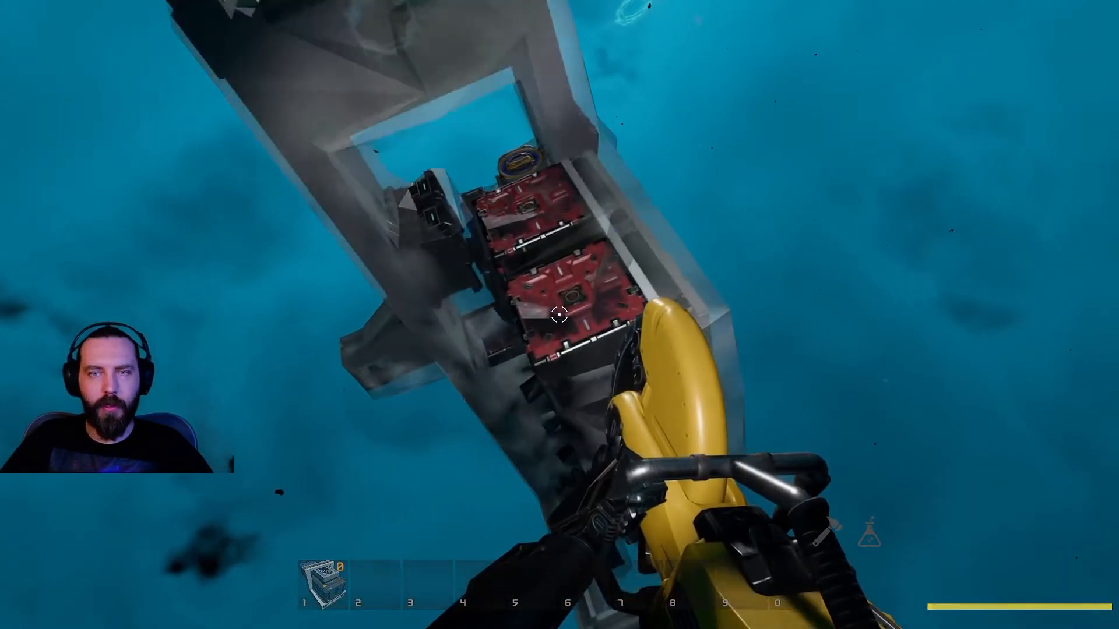
Step: Fire the handheld tool at the ship's hull panel
left_click(559, 315)
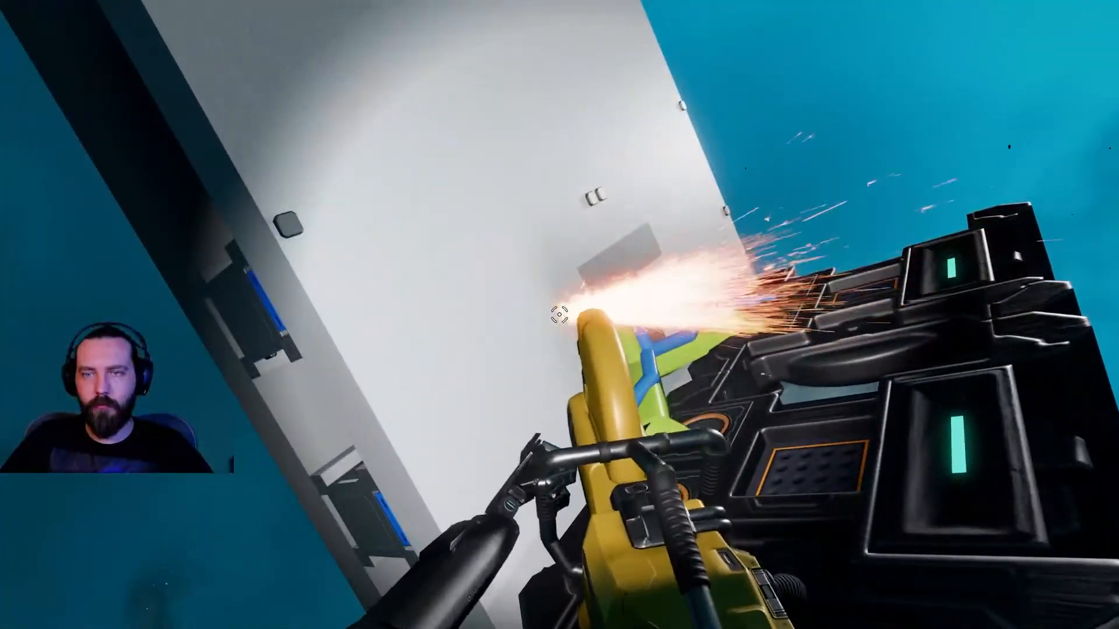
mouse_move(559, 315)
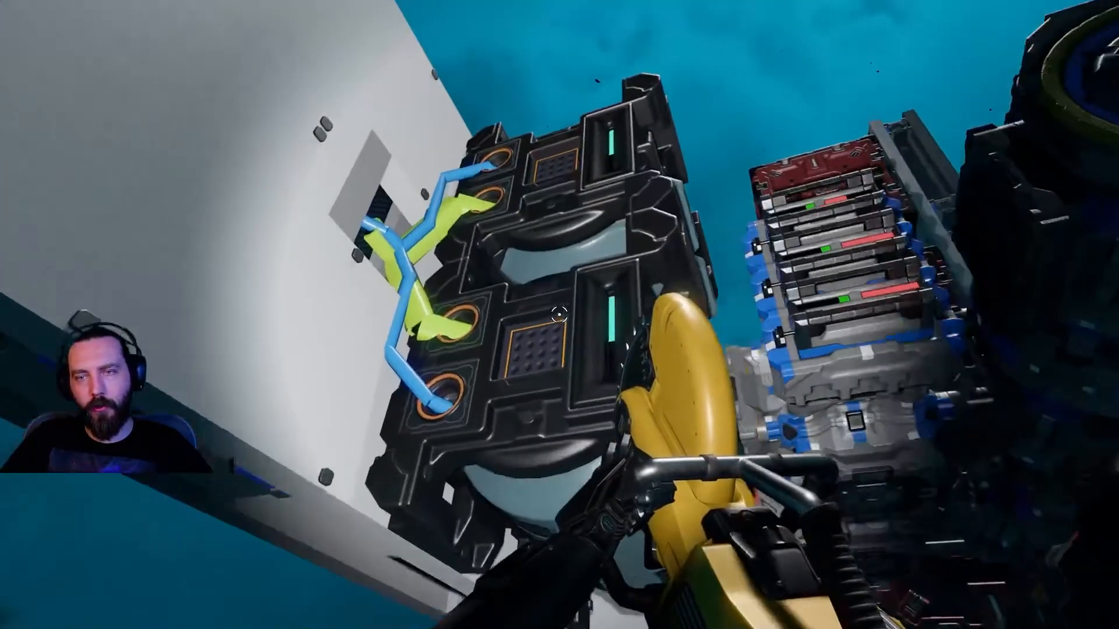
mouse_move(559, 315)
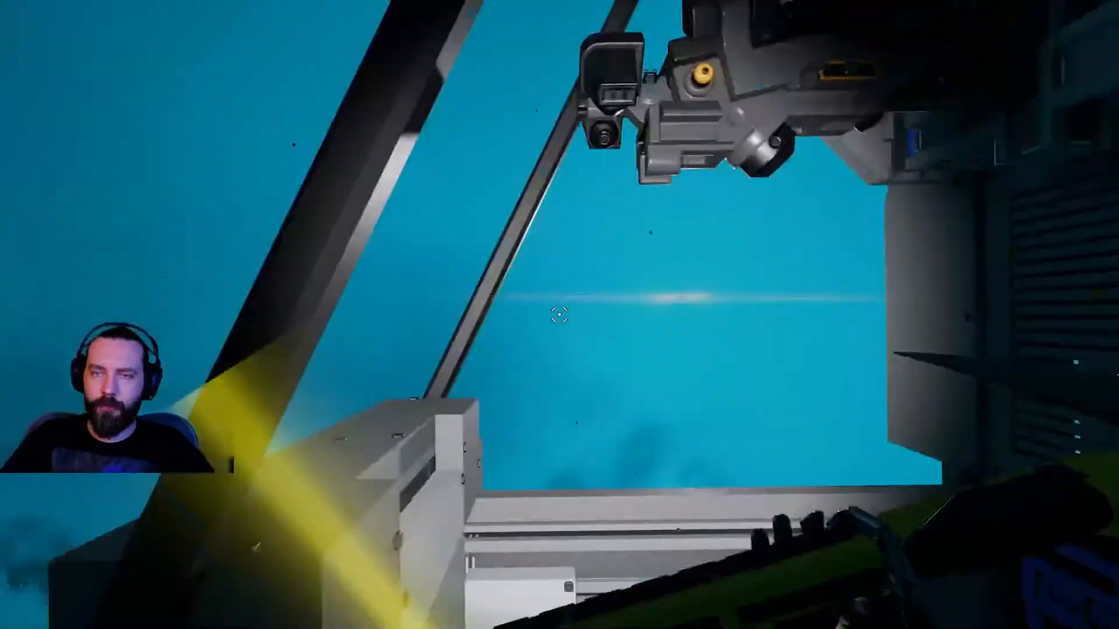
mouse_move(559, 314)
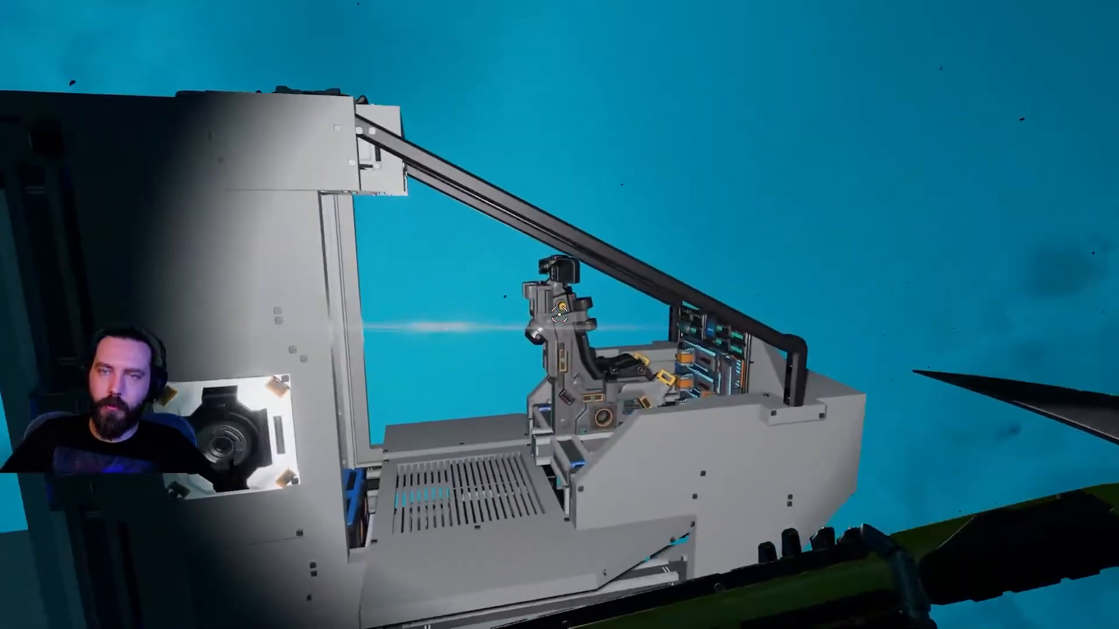
mouse_move(559, 314)
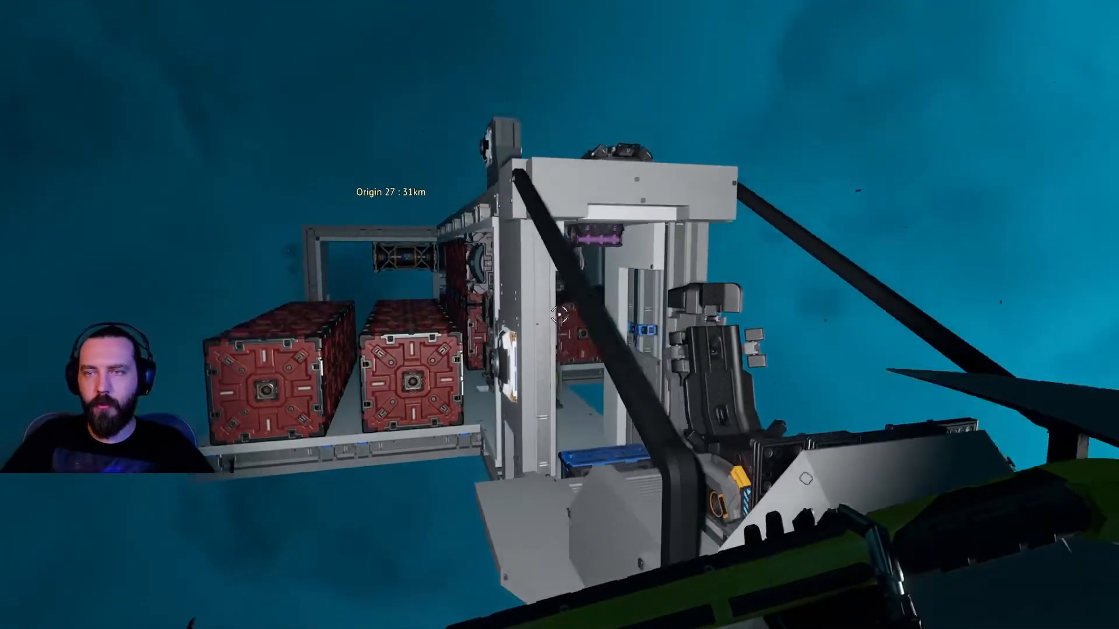
mouse_move(559, 314)
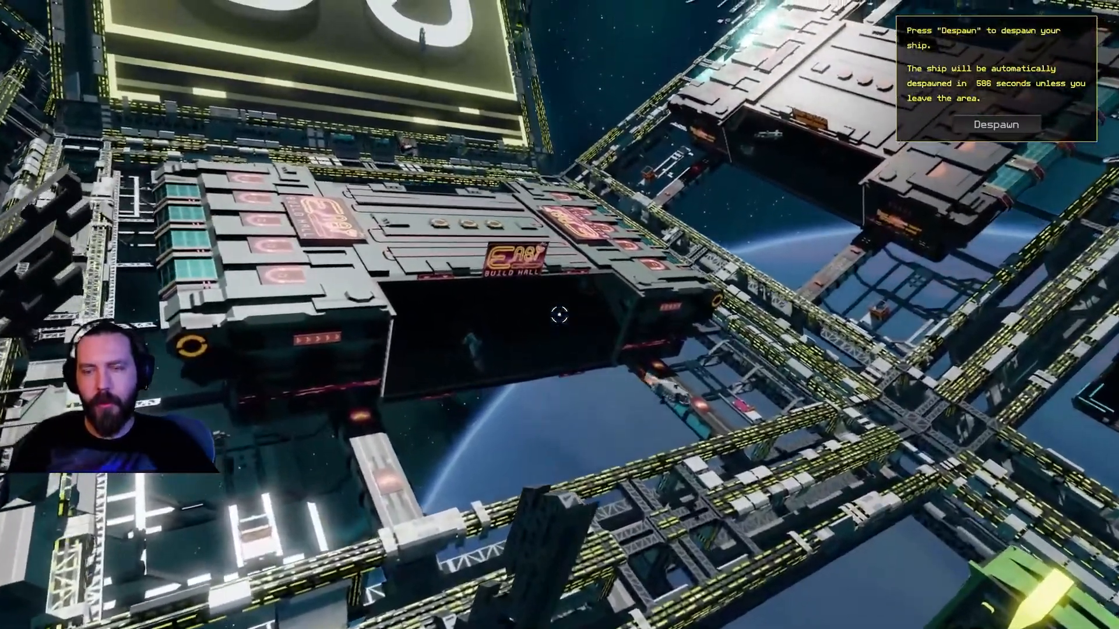
mouse_move(560, 315)
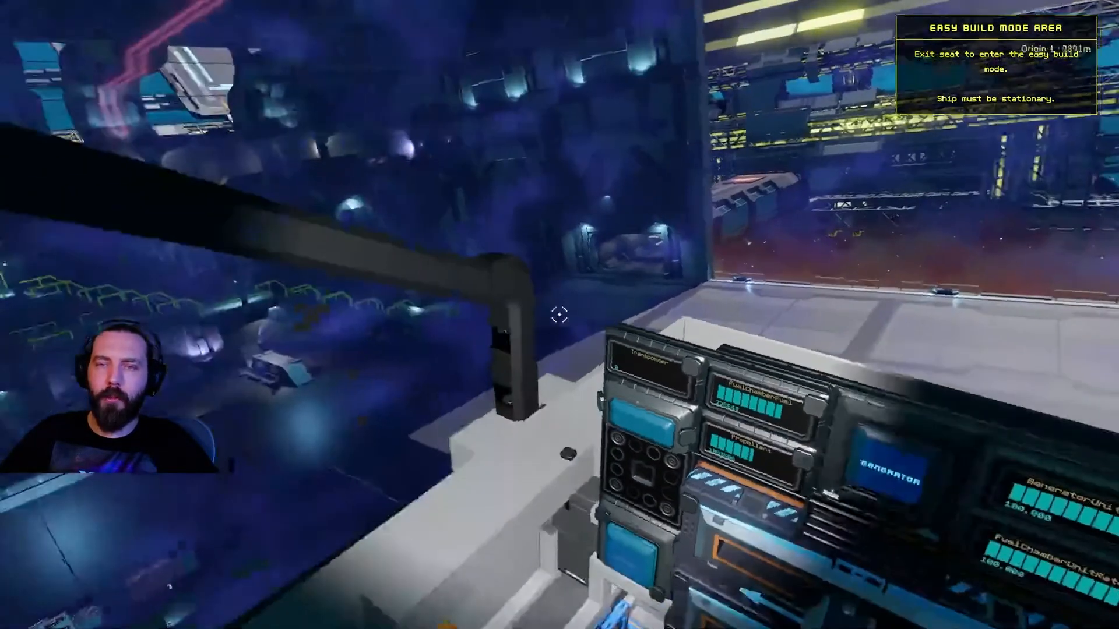
mouse_move(560, 313)
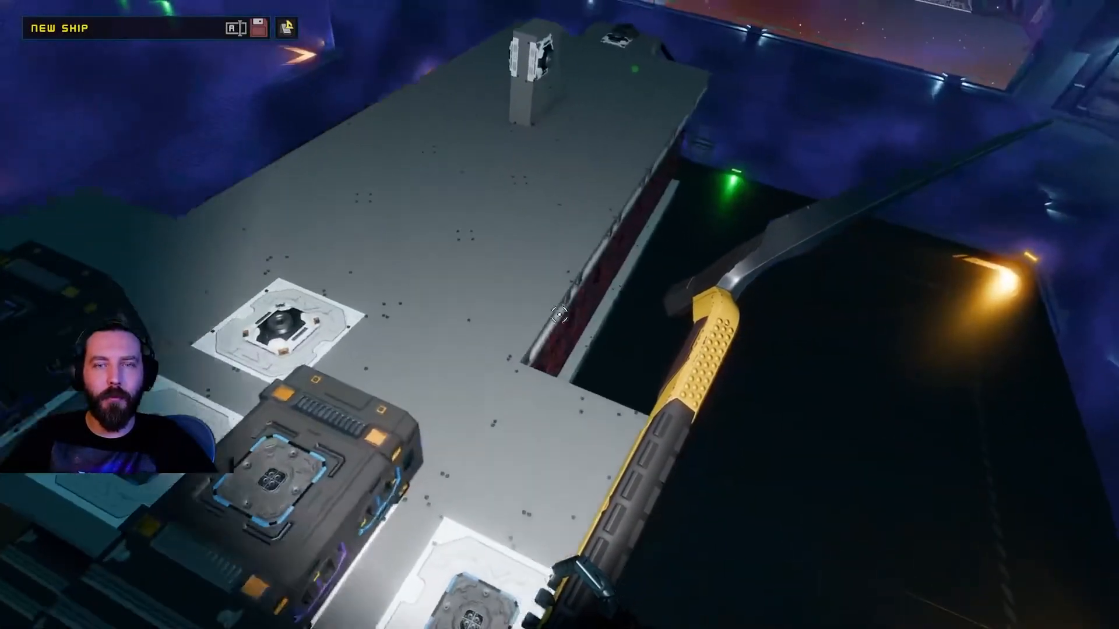
mouse_move(560, 314)
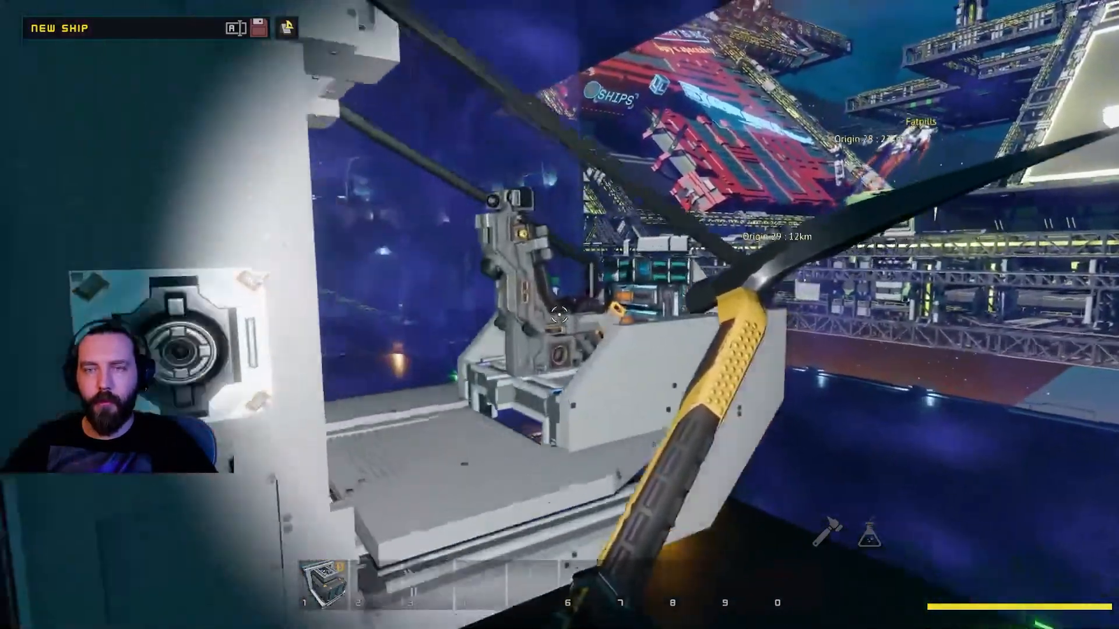
mouse_move(560, 315)
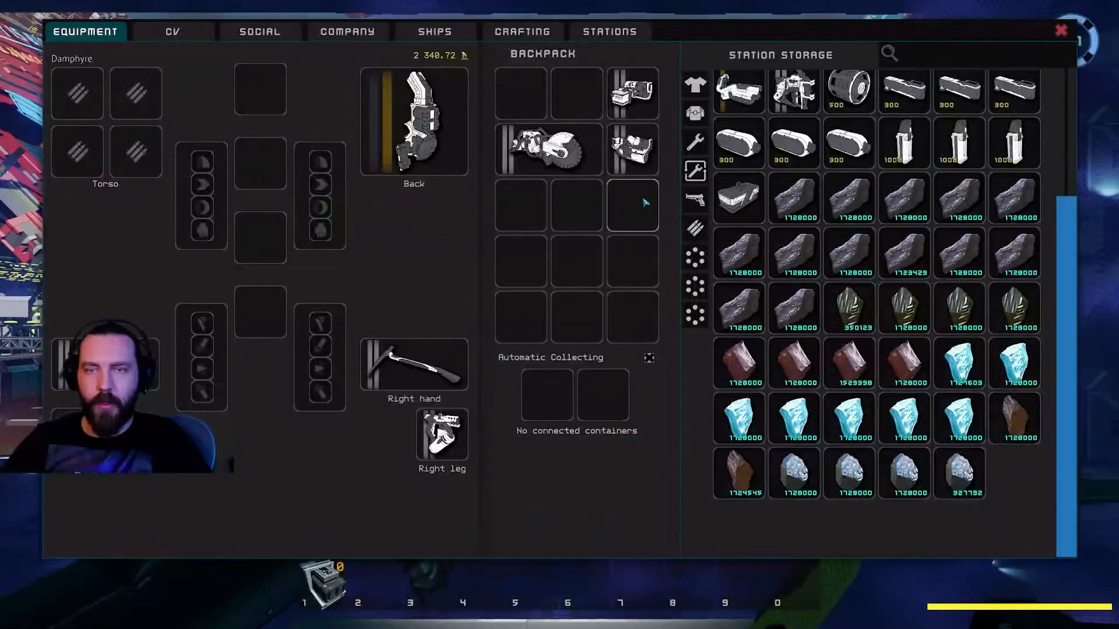
Step: Move the mined ore stacks from the Backpack grid into Station Storage
scroll("up", 3)
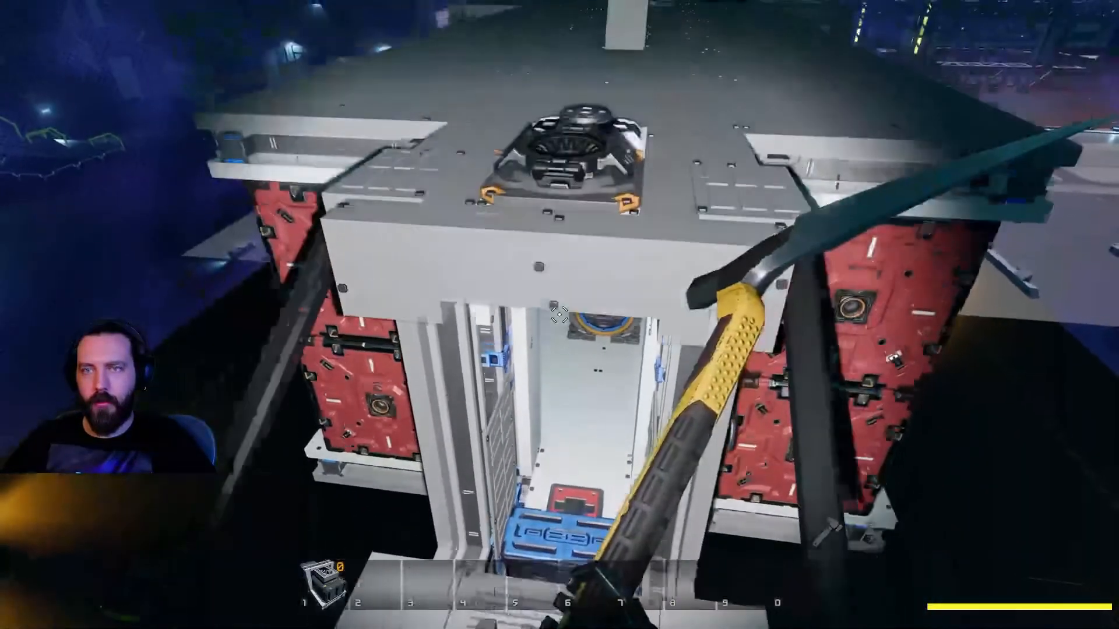
mouse_move(559, 315)
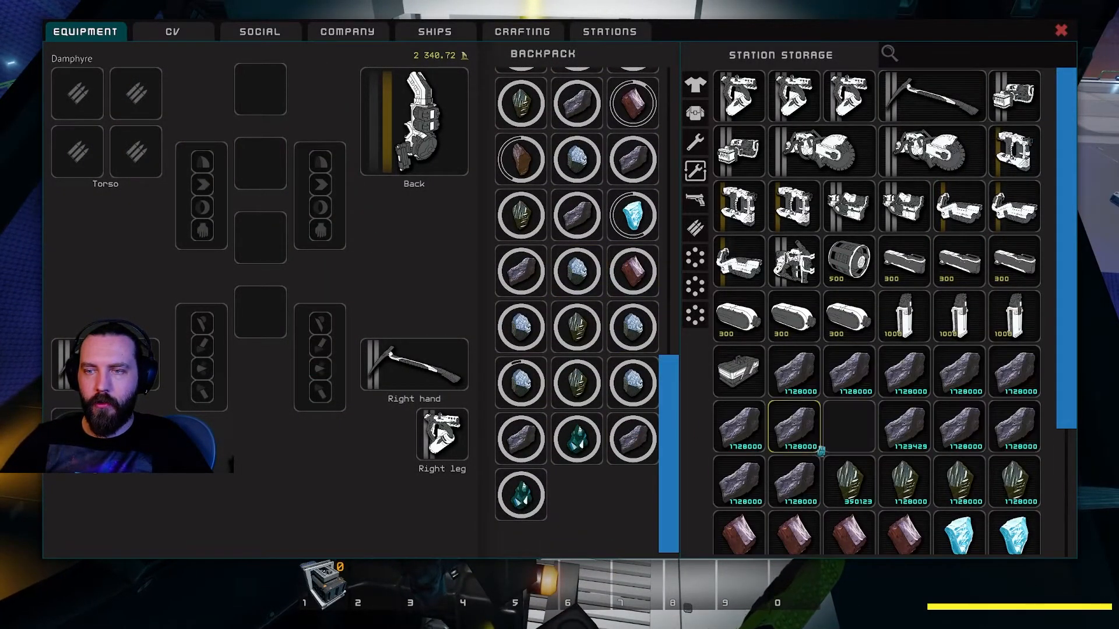
scroll("down", 3)
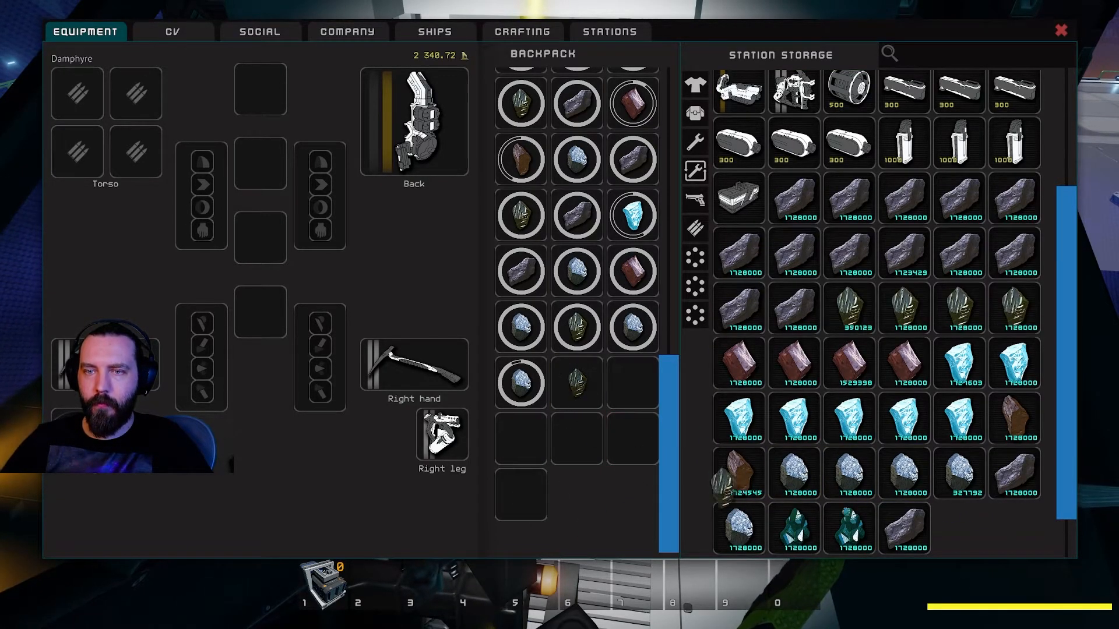
scroll("down", 3)
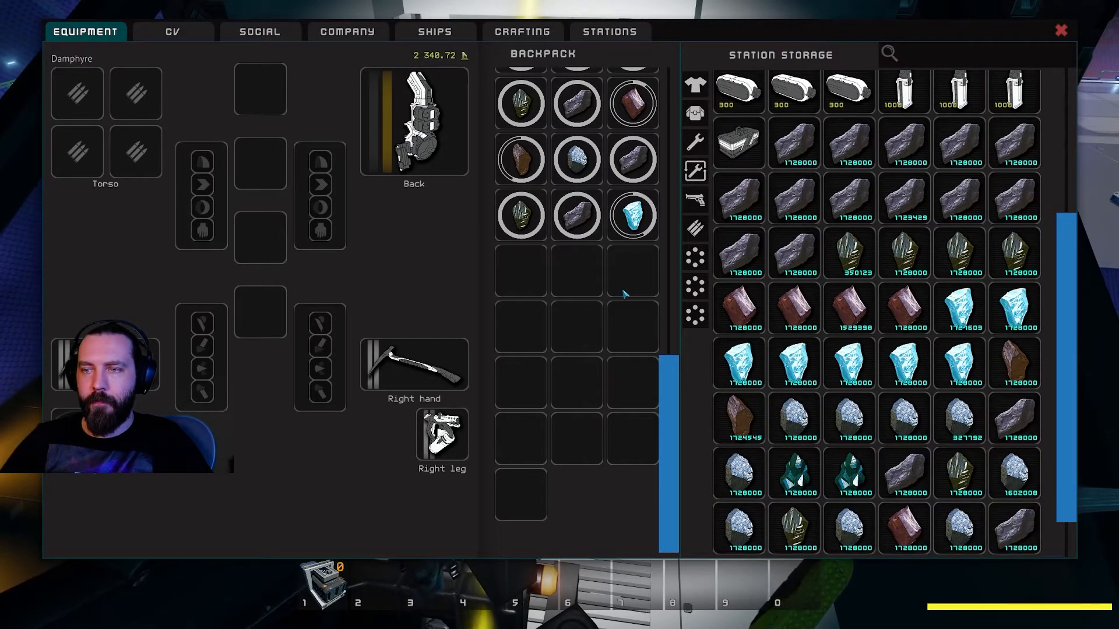
mouse_move(1053, 462)
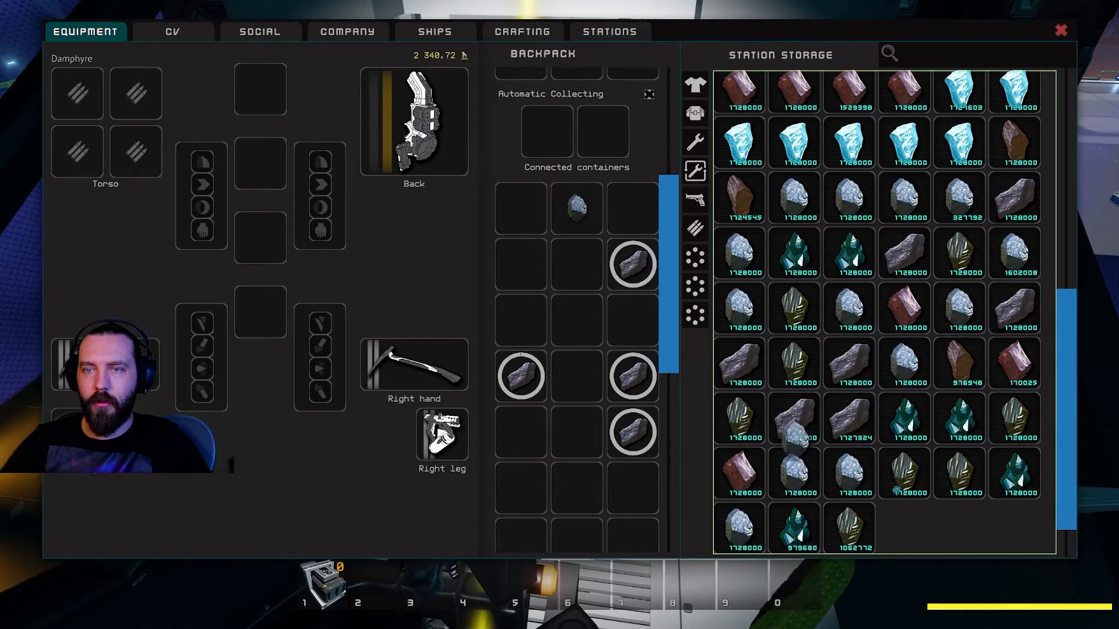
scroll("down", 3)
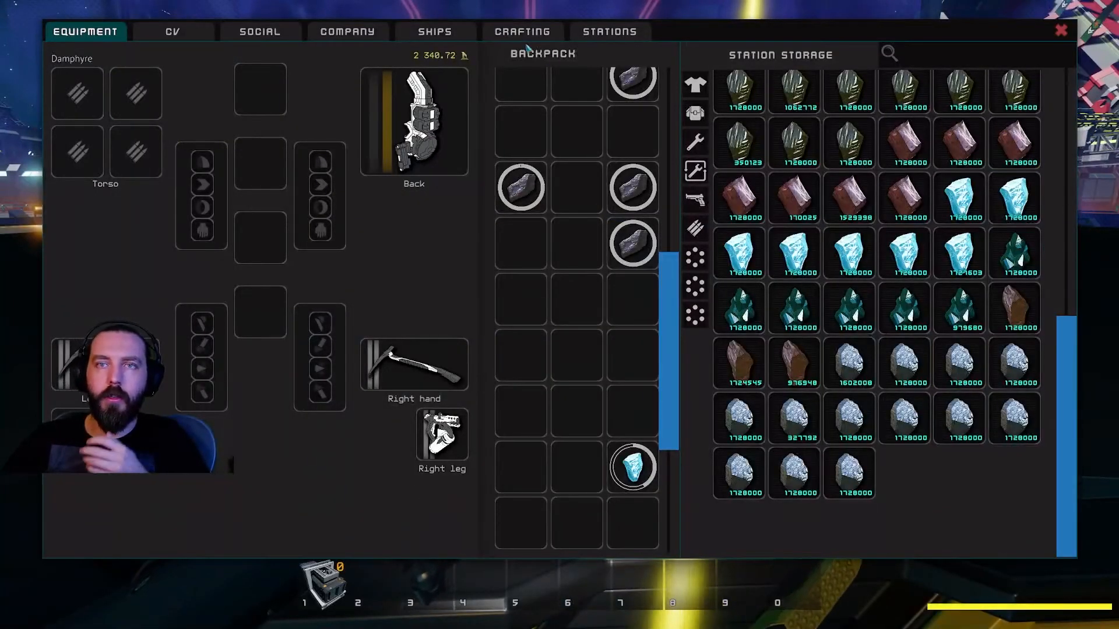
Step: Queue the basic crafting bench twice and browse furniture, station module and ship parts recipes
left_click(522, 31)
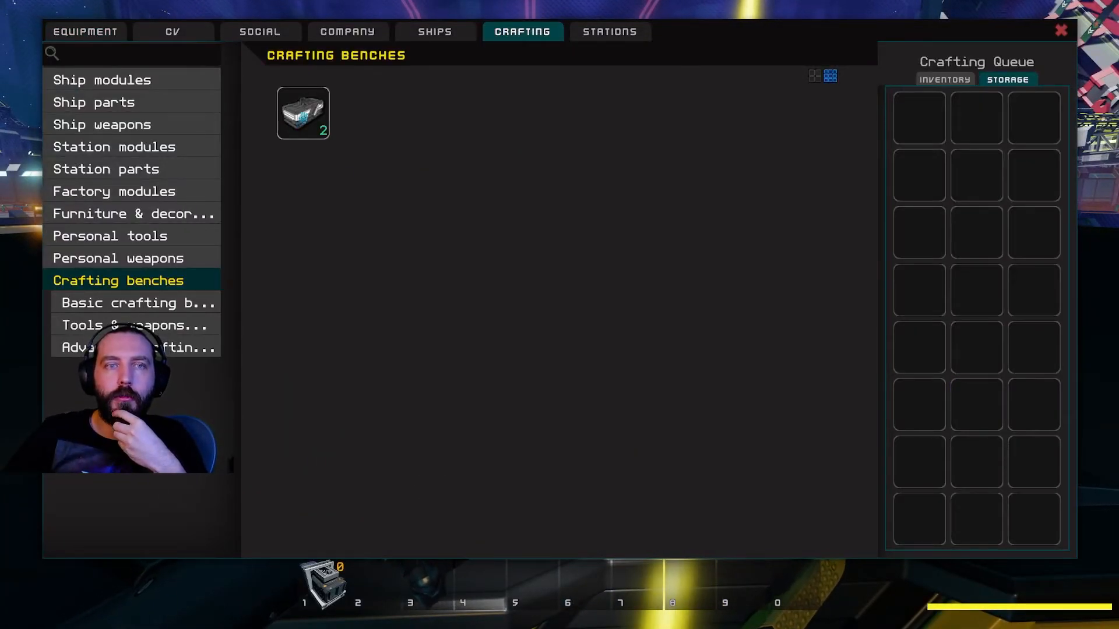
mouse_move(303, 113)
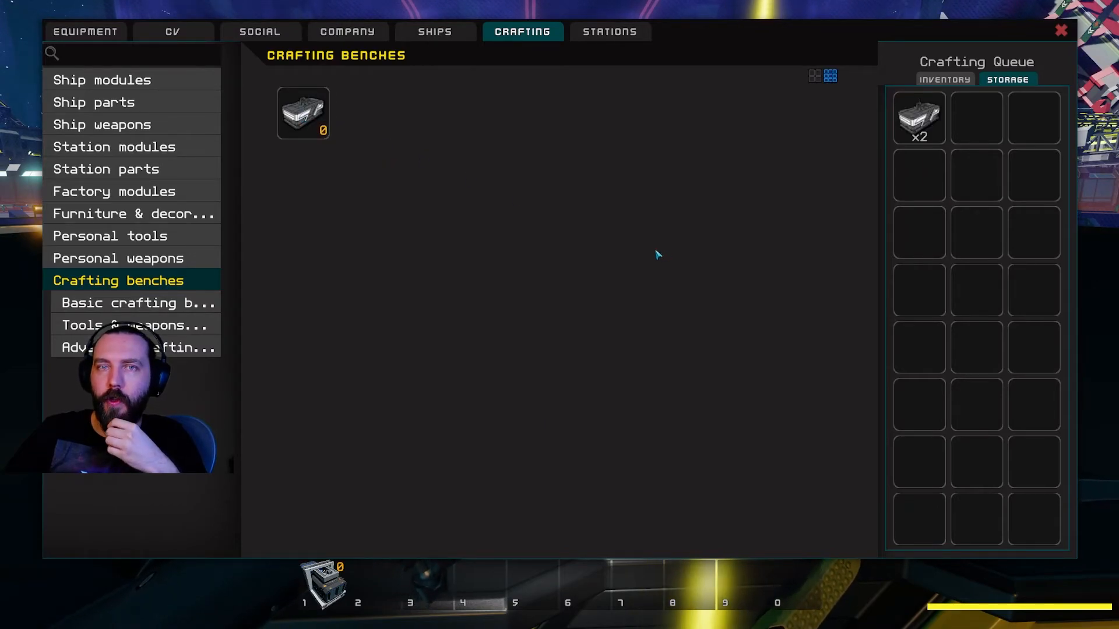
left_click(133, 213)
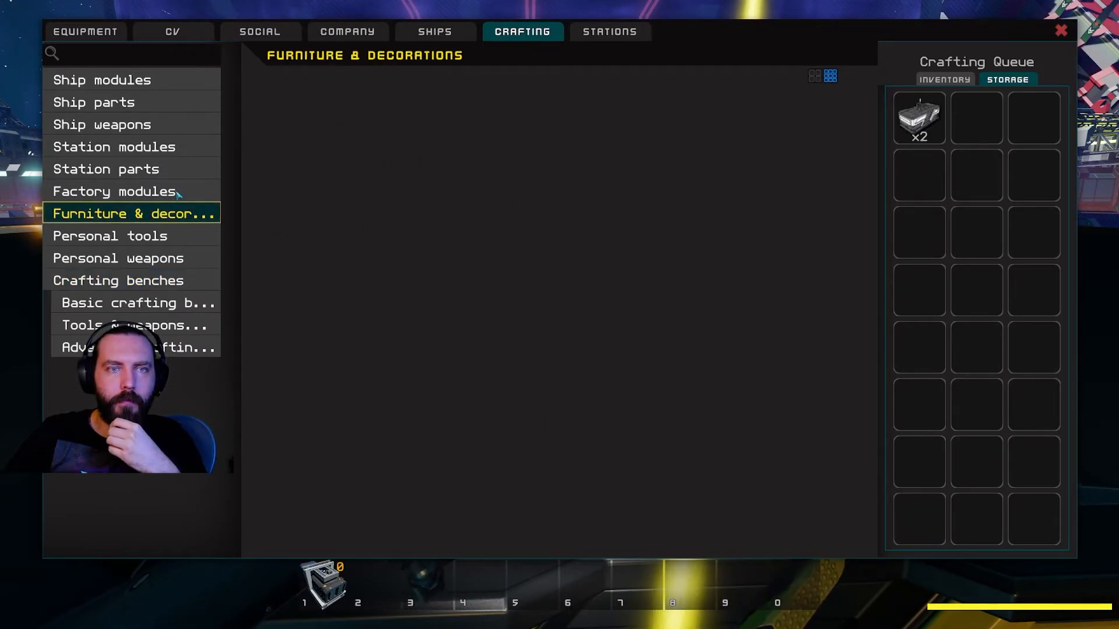
left_click(115, 147)
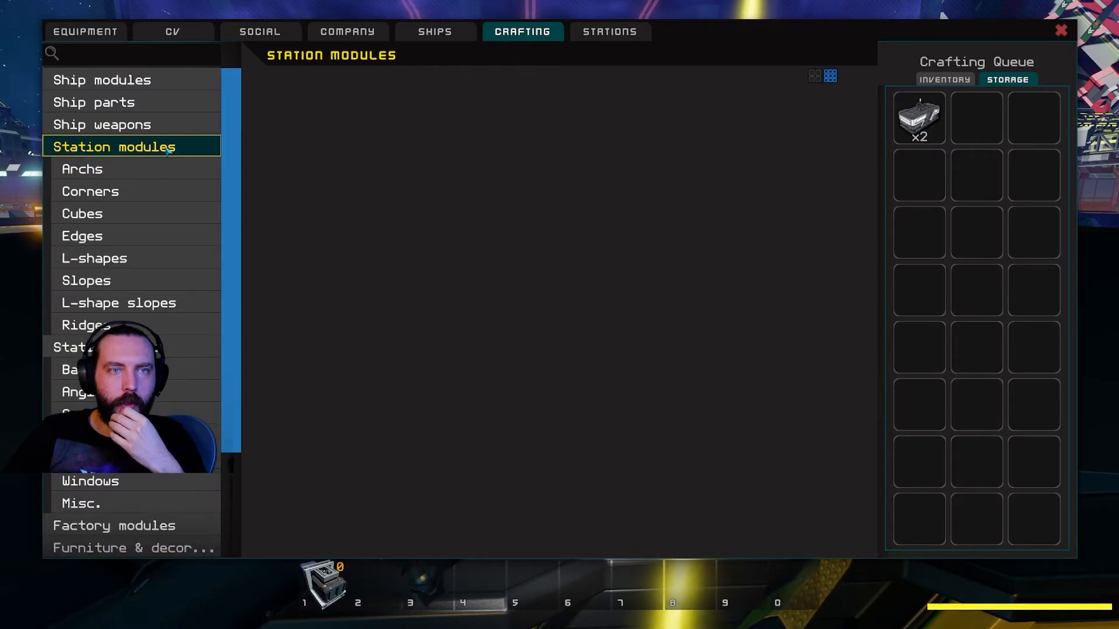
left_click(93, 103)
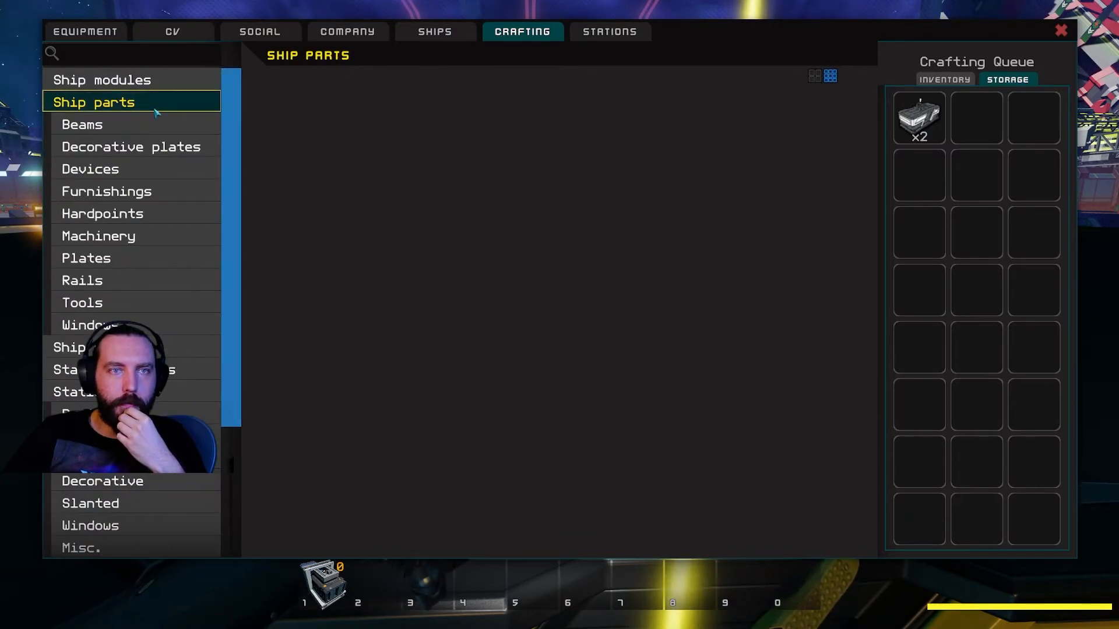
Step: Browse Ship modules > Power recipes including Tier 1 fuel rods, then close crafting
left_click(102, 79)
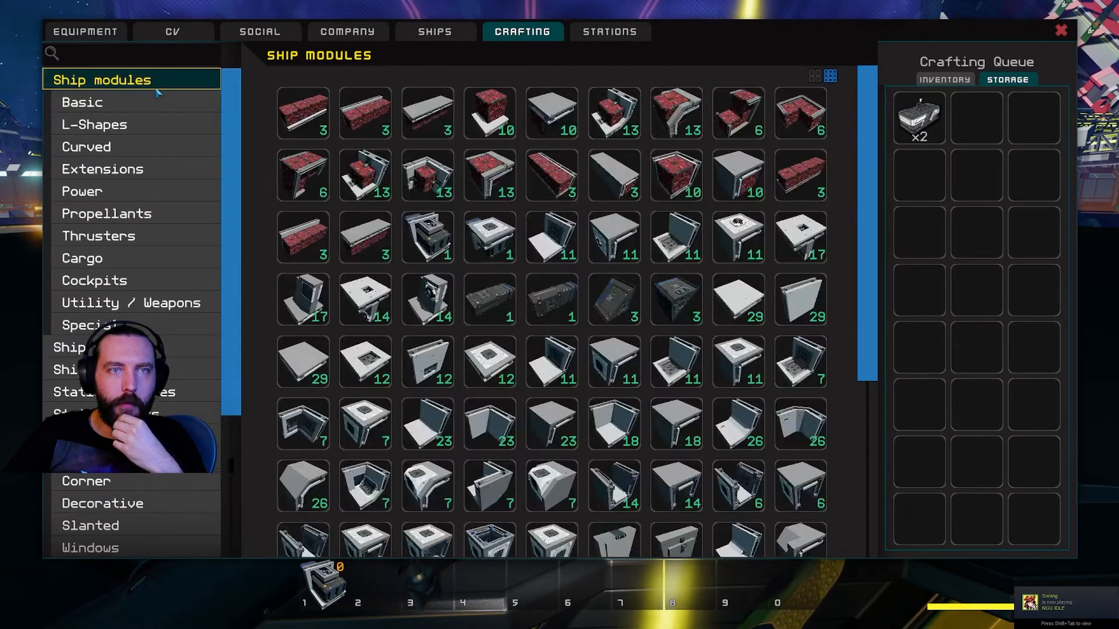
left_click(106, 212)
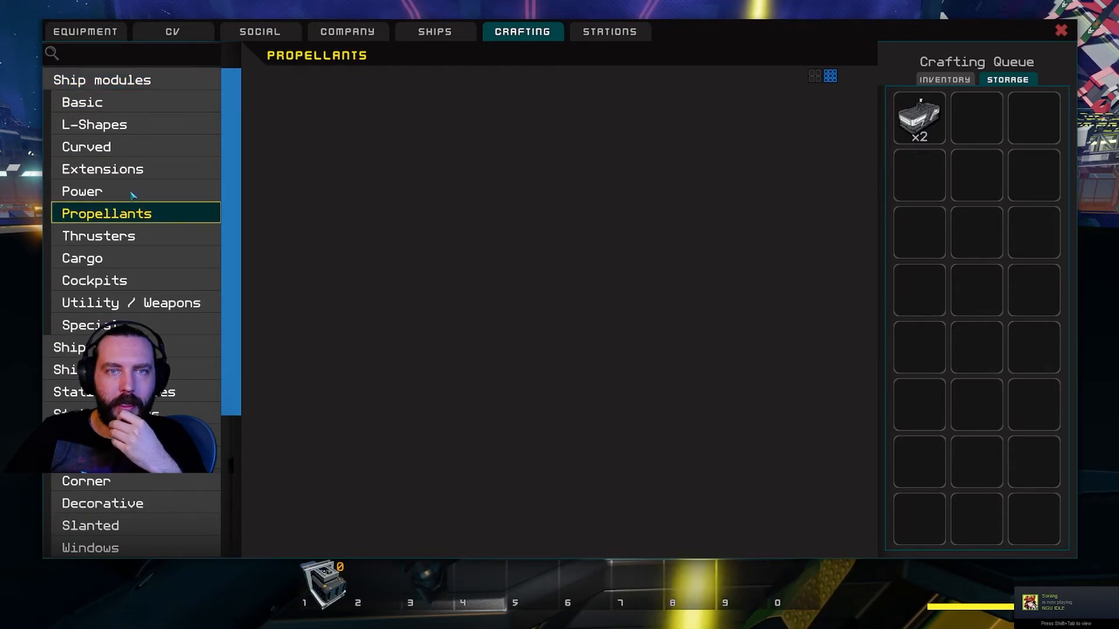
left_click(82, 191)
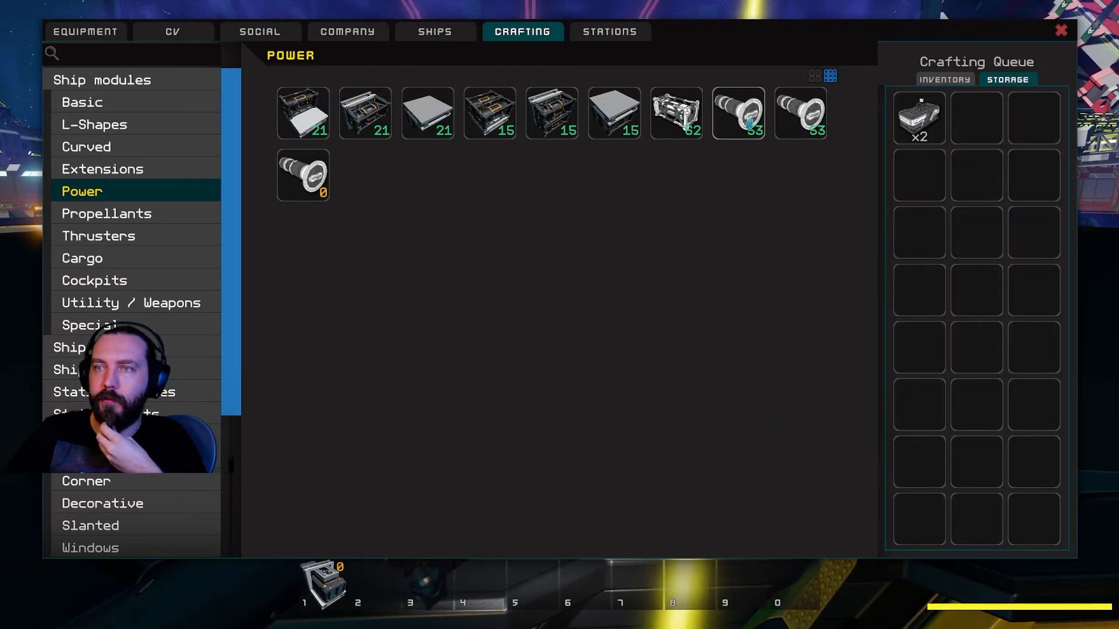
mouse_move(738, 113)
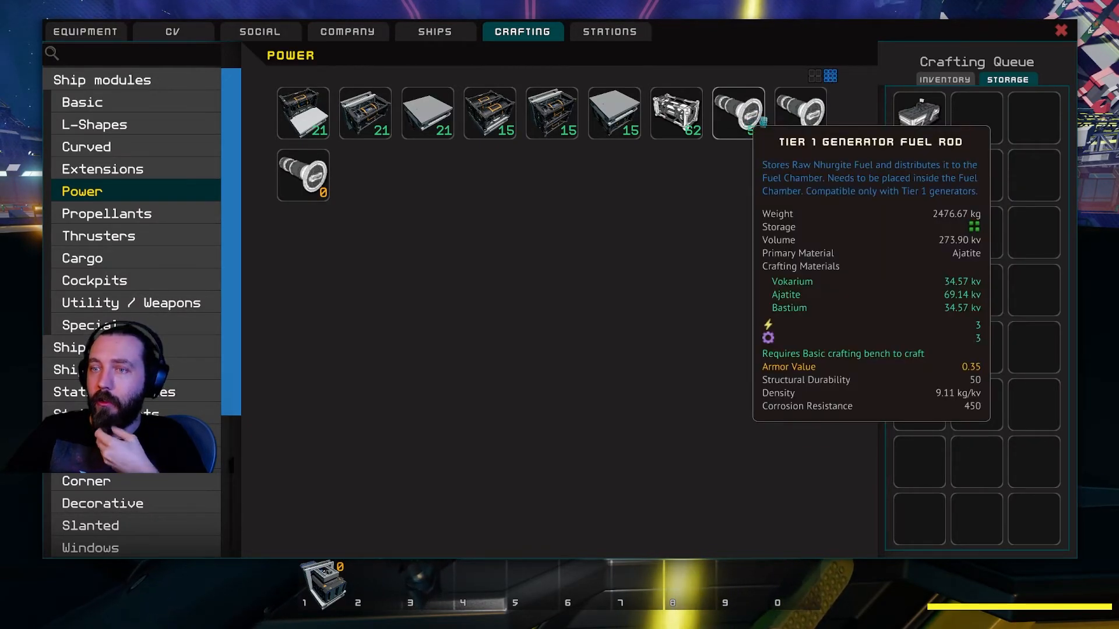
mouse_move(799, 112)
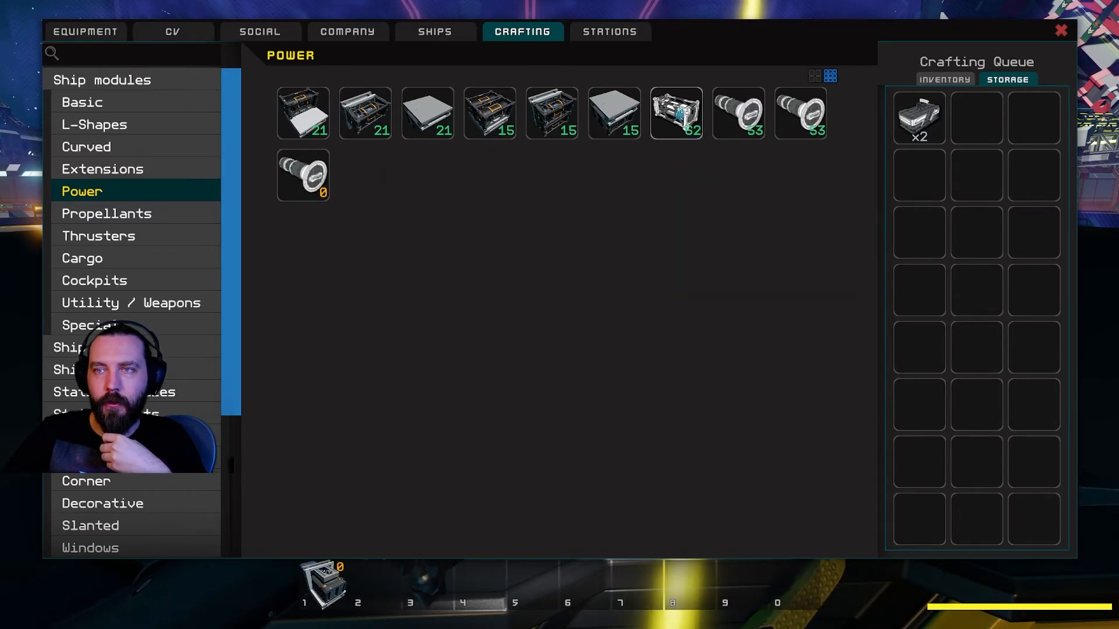
mouse_move(303, 174)
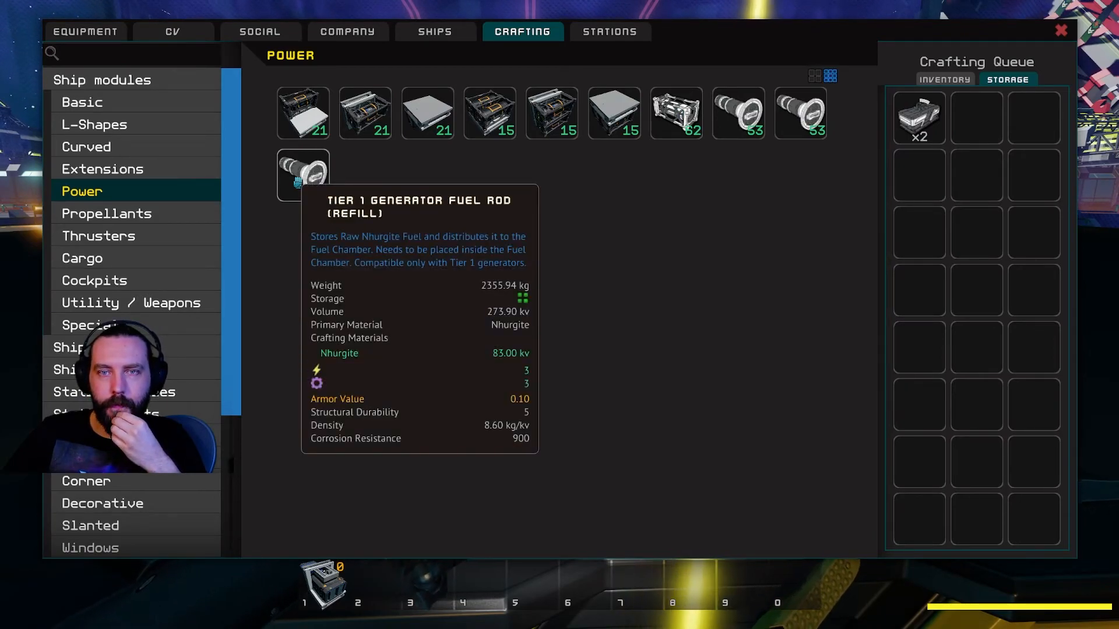
mouse_move(739, 111)
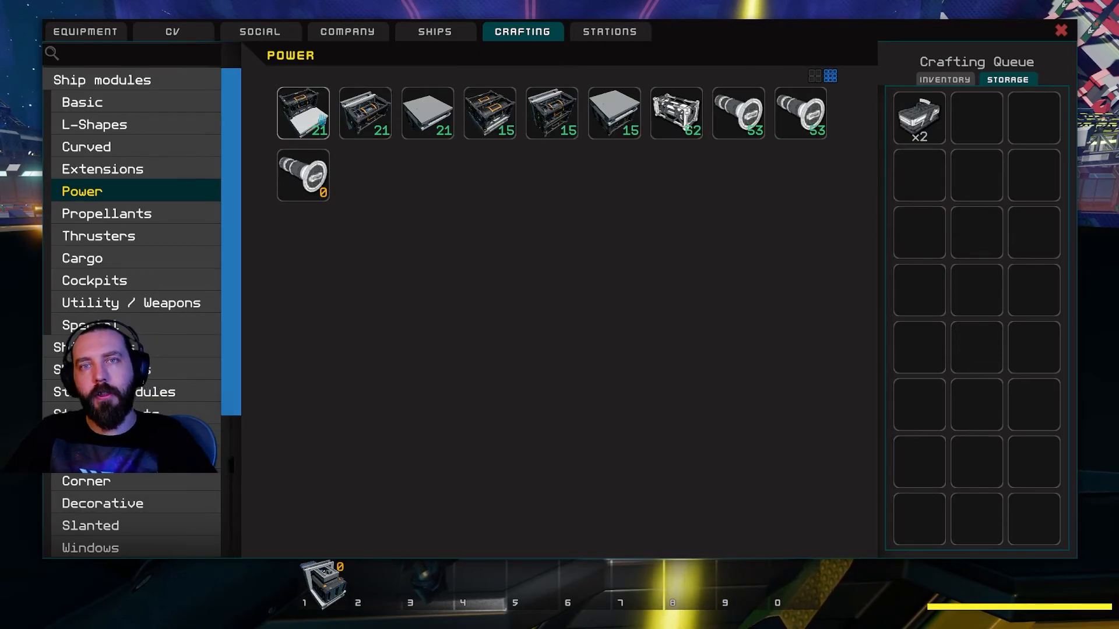
key("Escape")
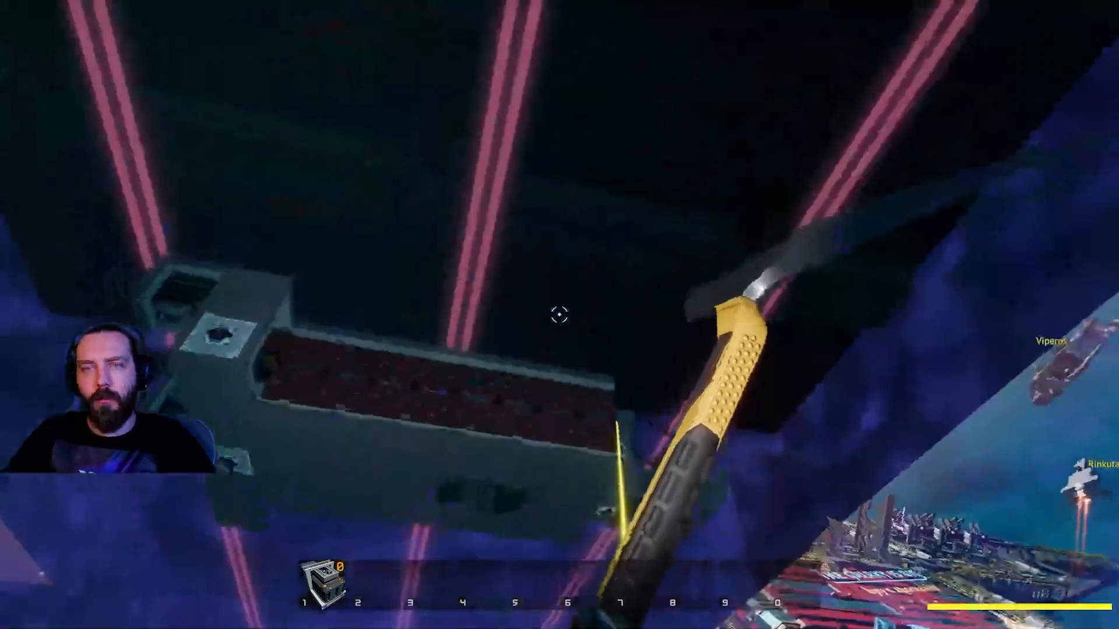
mouse_move(559, 316)
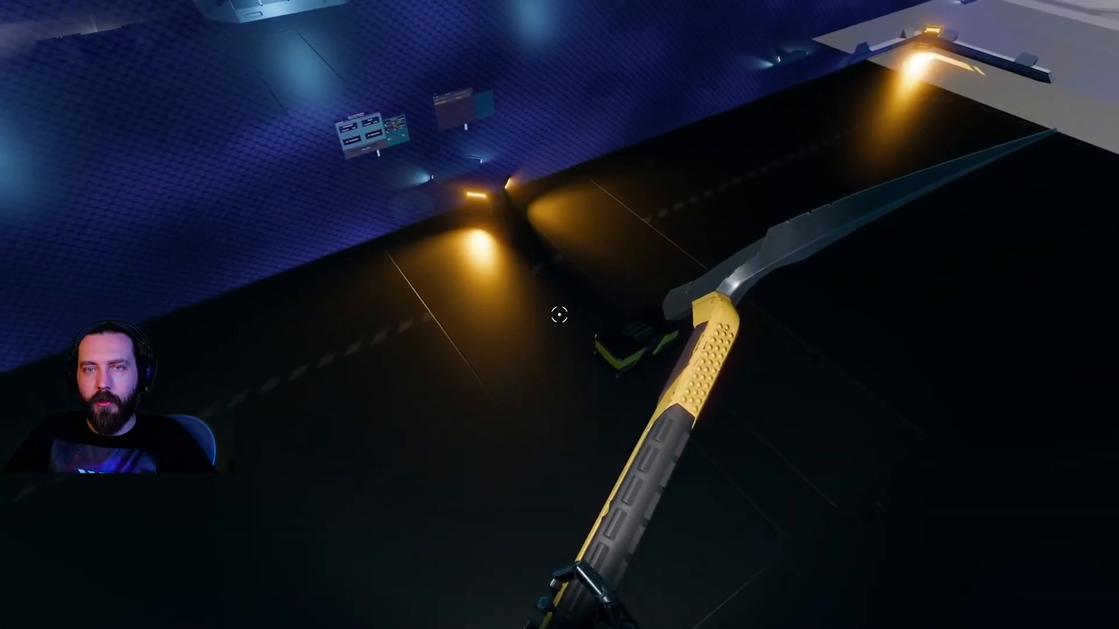
mouse_move(559, 314)
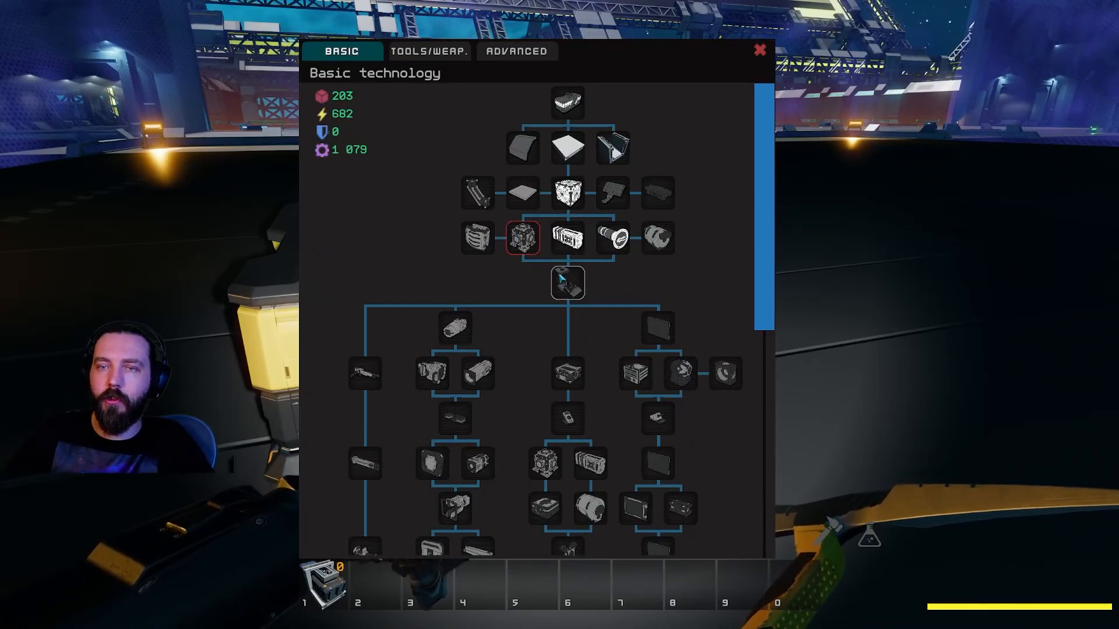
mouse_move(454, 328)
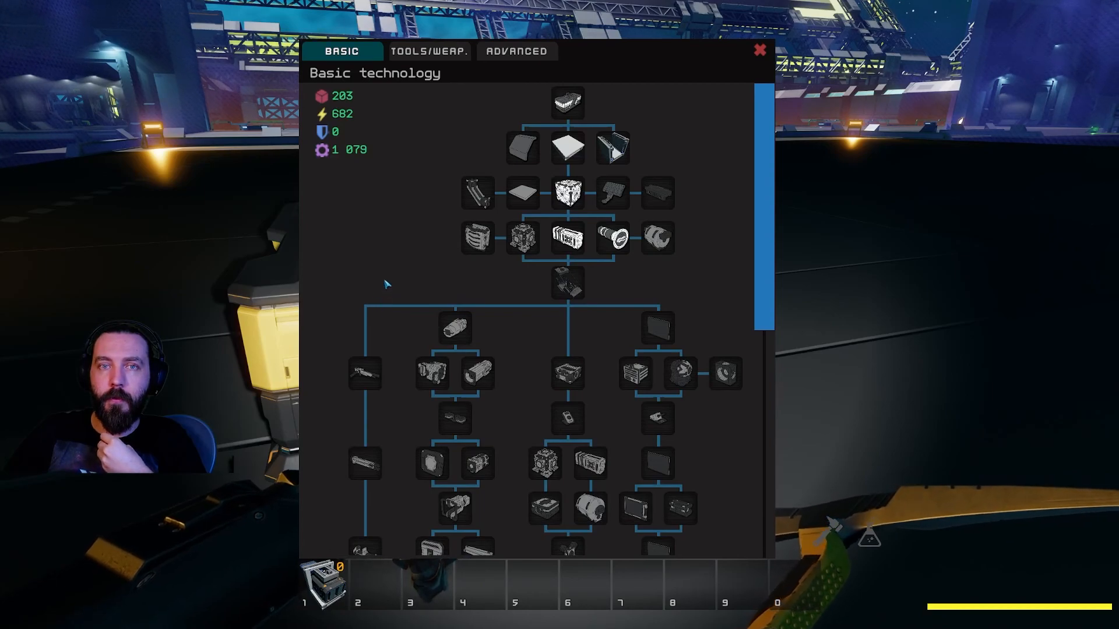
mouse_move(392, 279)
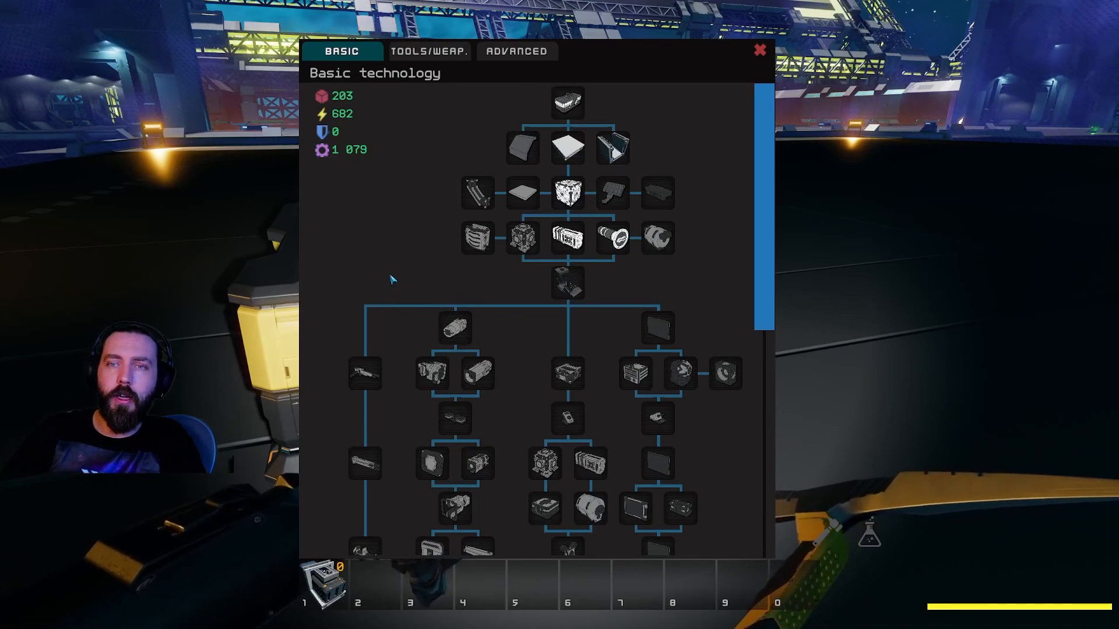